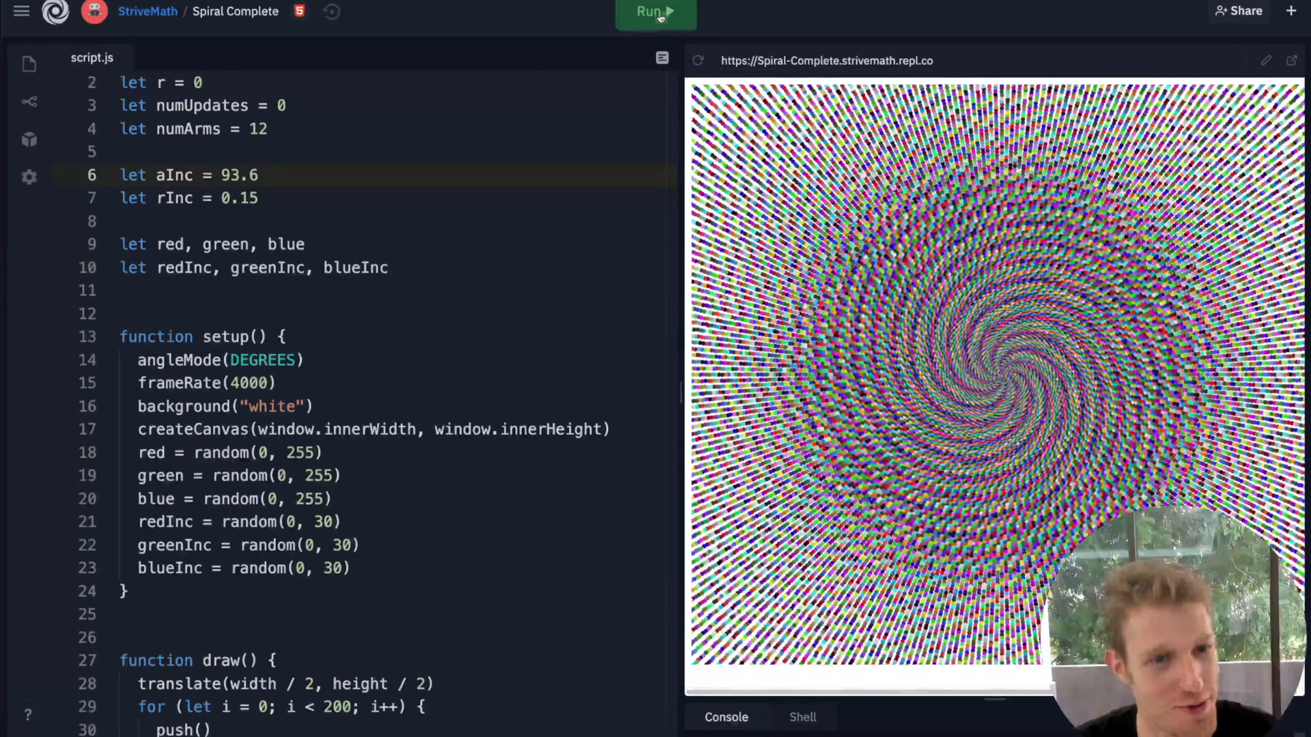
- Rerun the spiral at 93.6, then set the angle increment to 90 and run it
click(656, 11)
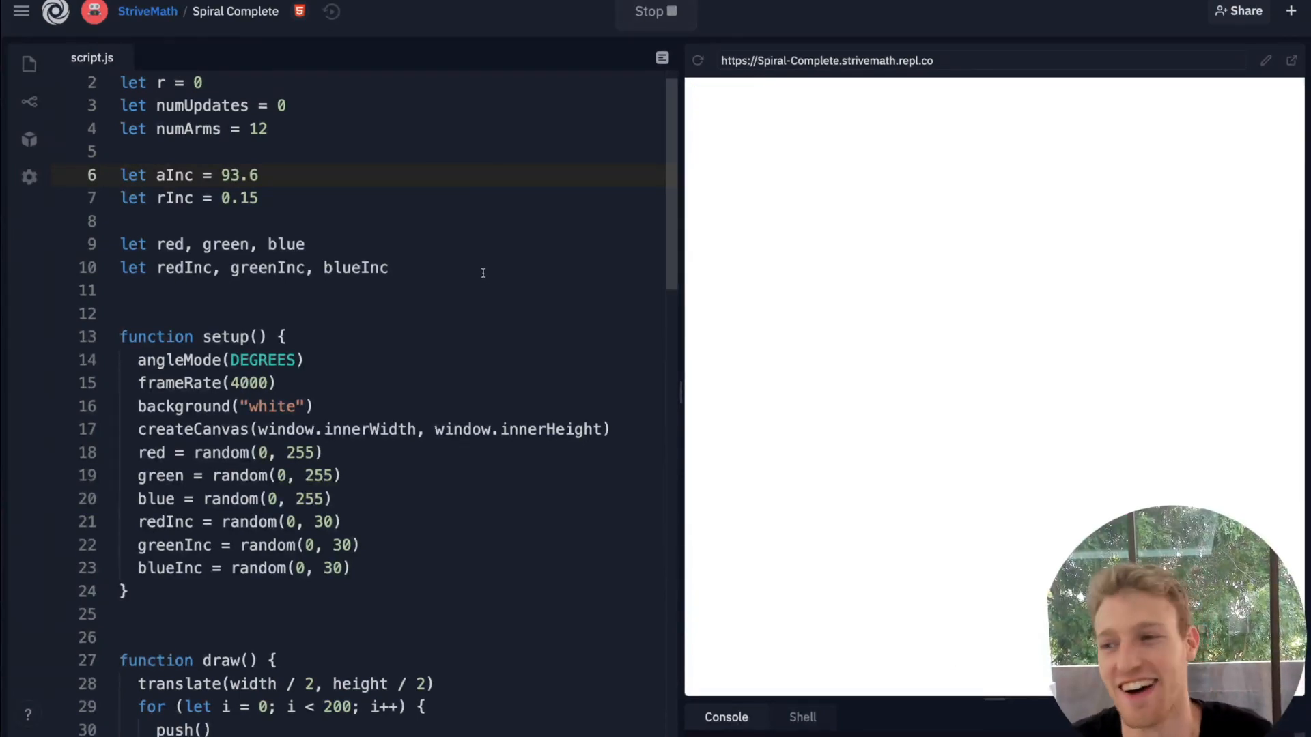
click(655, 11)
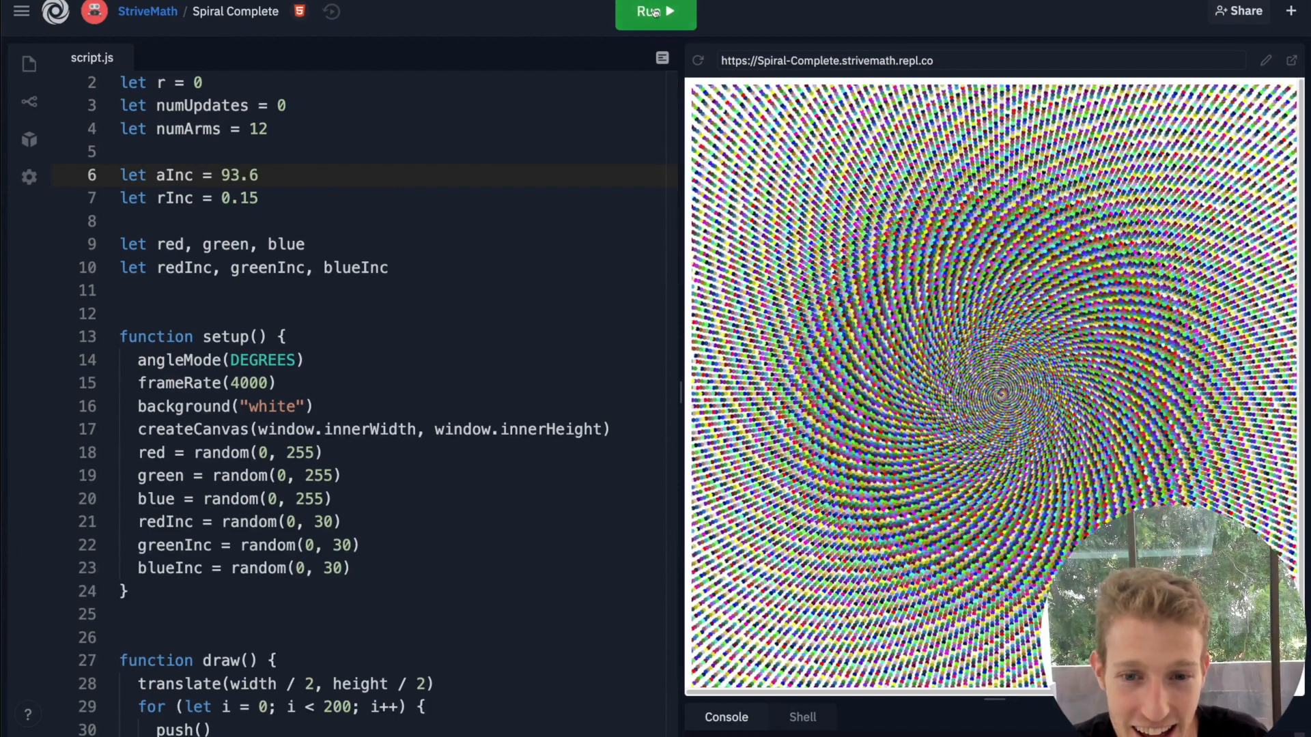
click(655, 13)
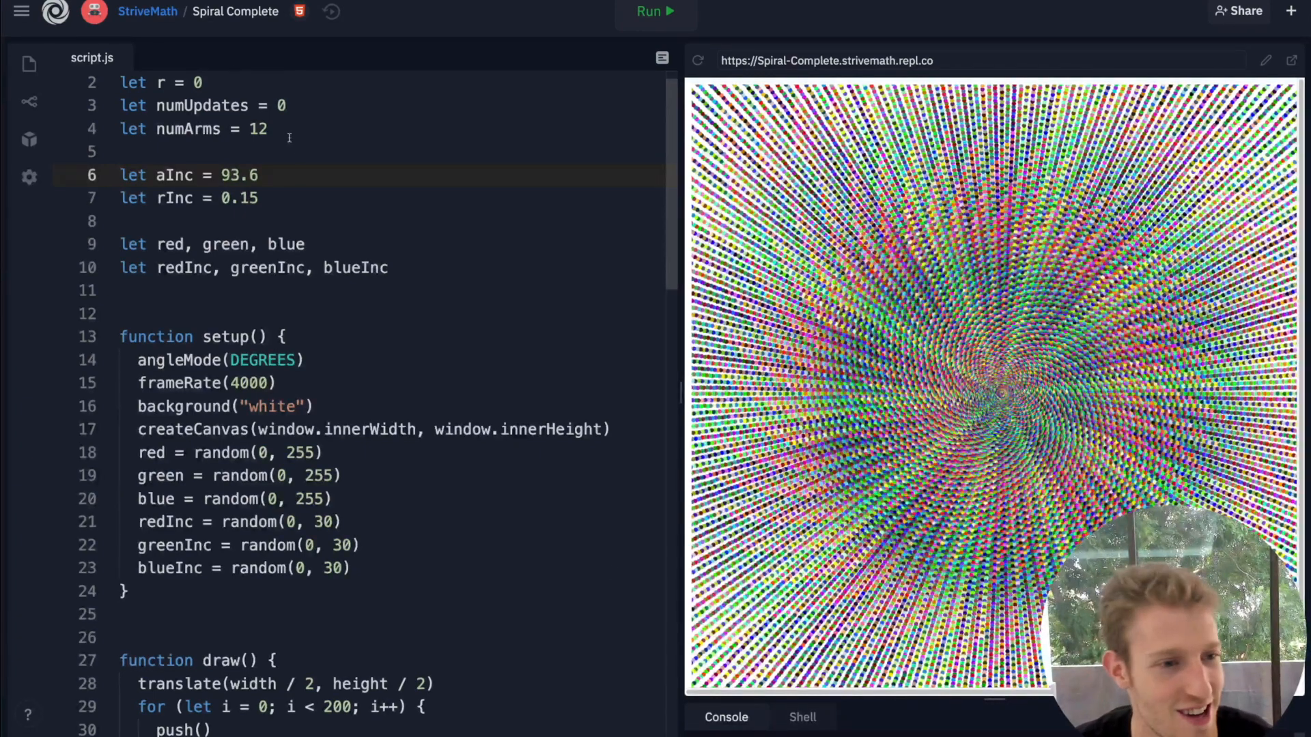
key(Backspace)
text(0)
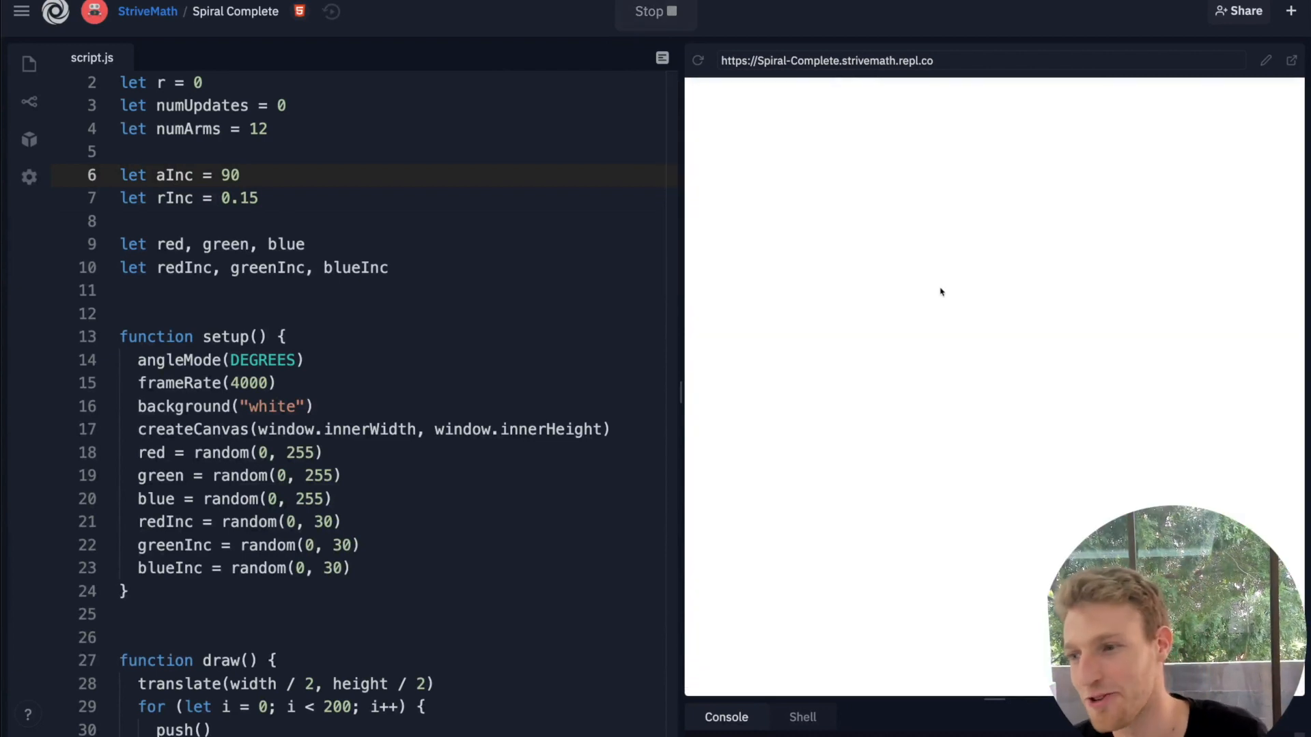
click(656, 11)
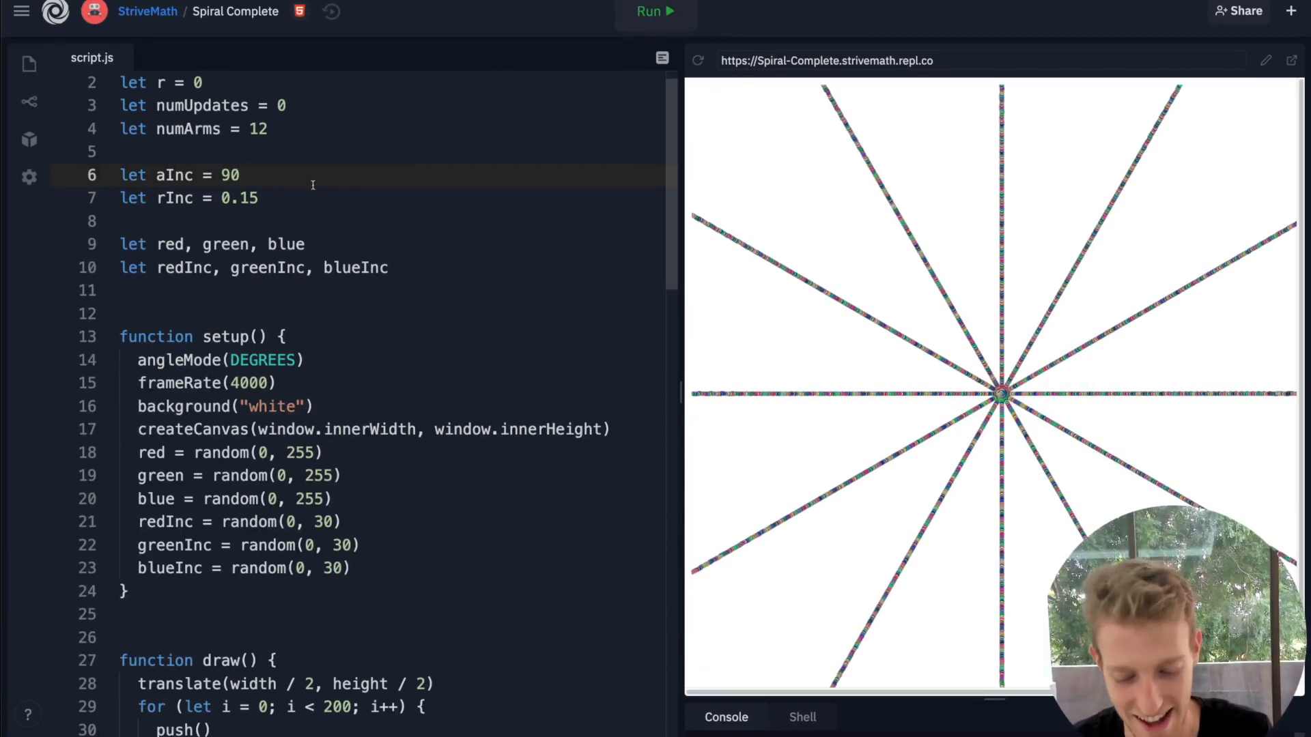
- Change the angle increment to 90.1 and run to get twelve curved spiral arms
click(654, 11)
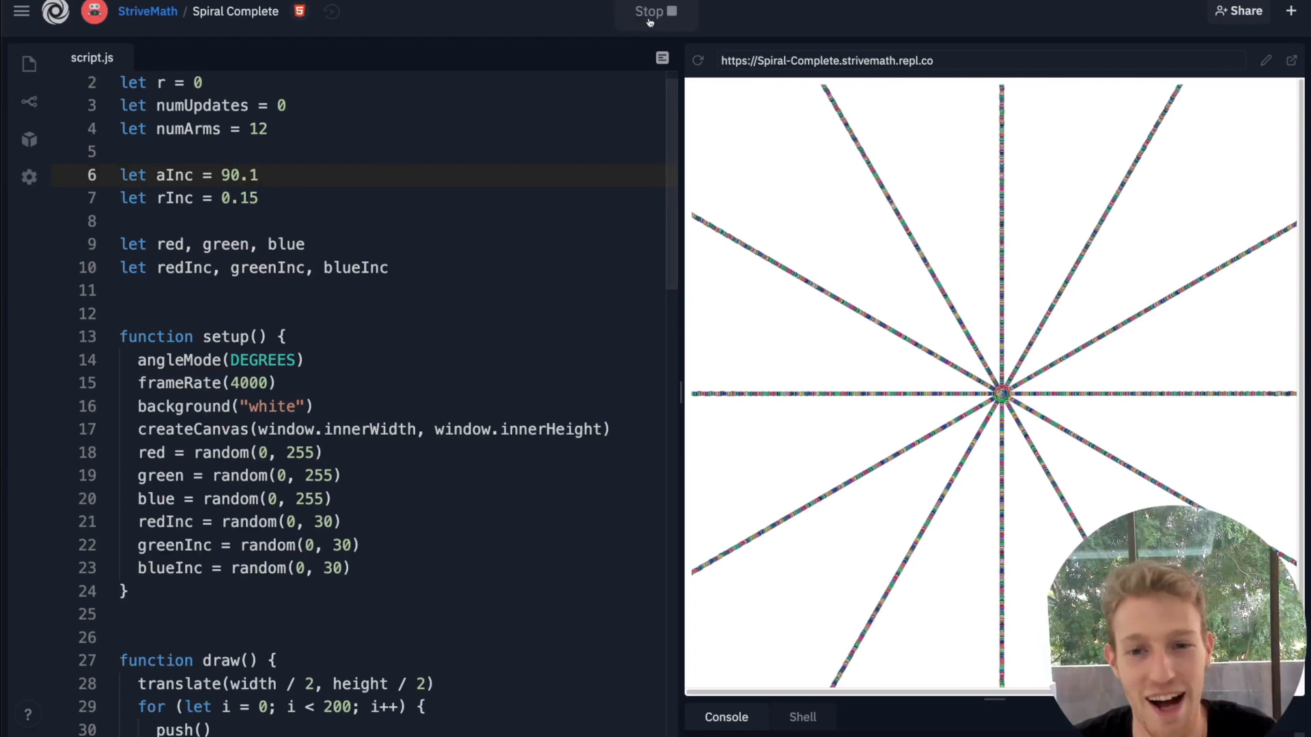
click(655, 12)
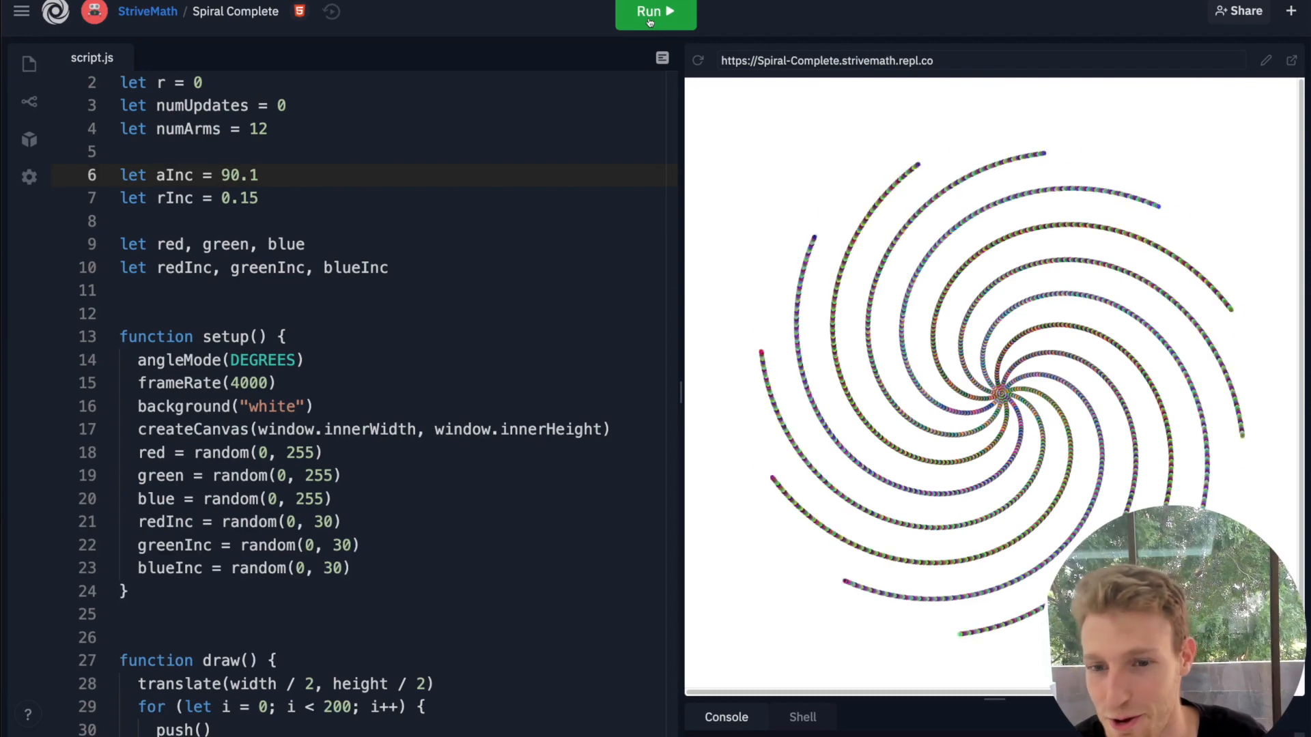
click(654, 11)
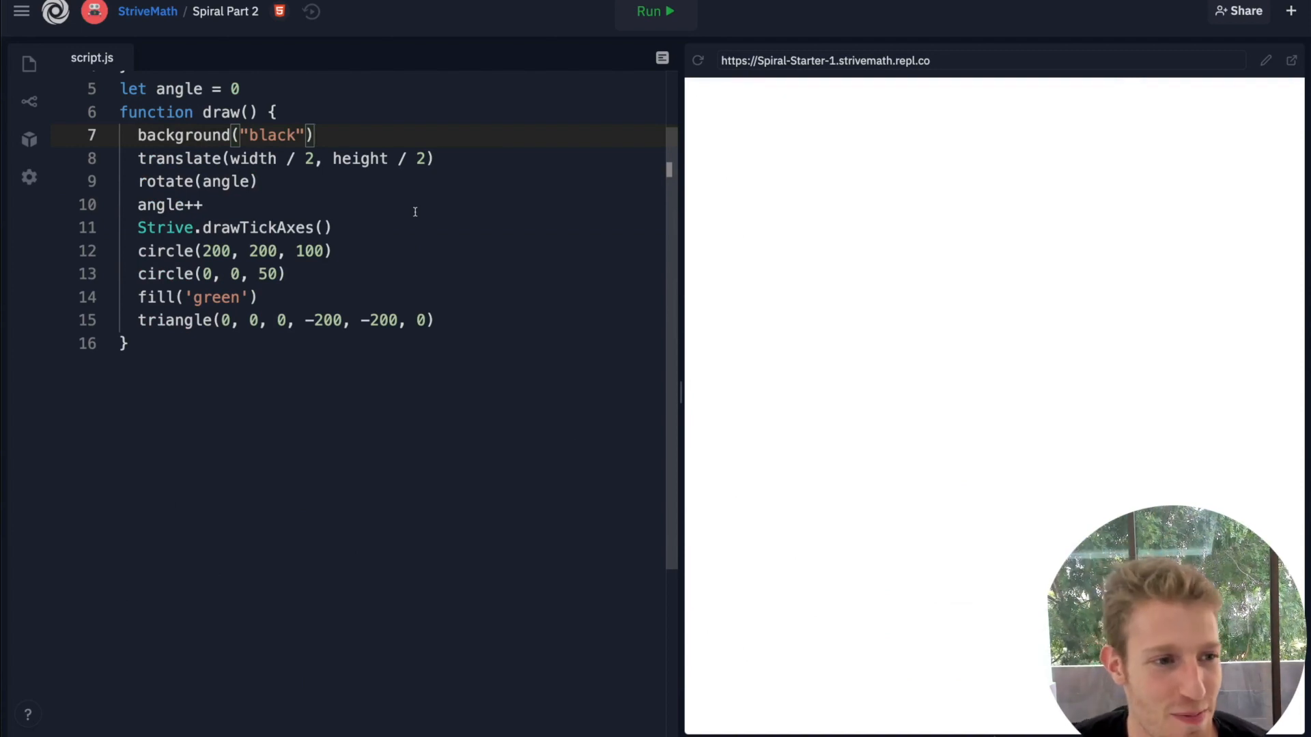
- Run the Spiral Part 2 sketch so the rotating shapes leave blue and green trails
scroll(up, 3)
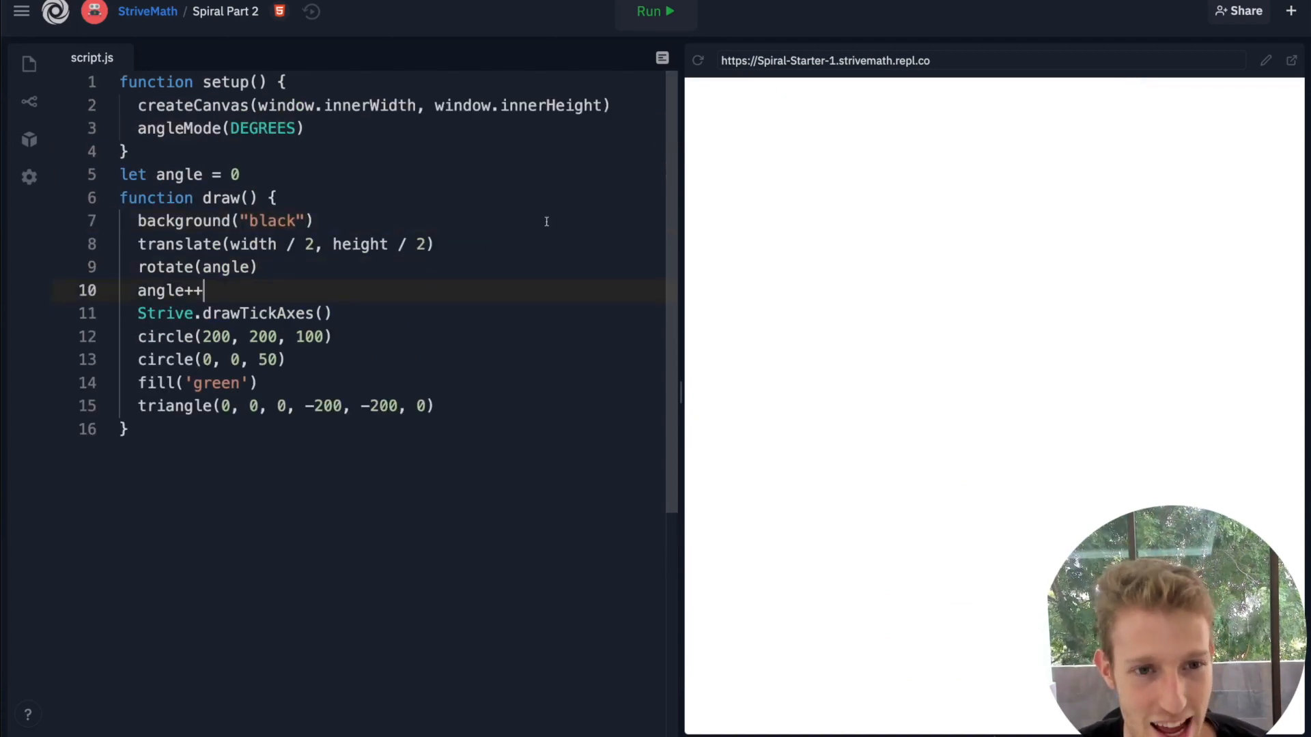
click(655, 10)
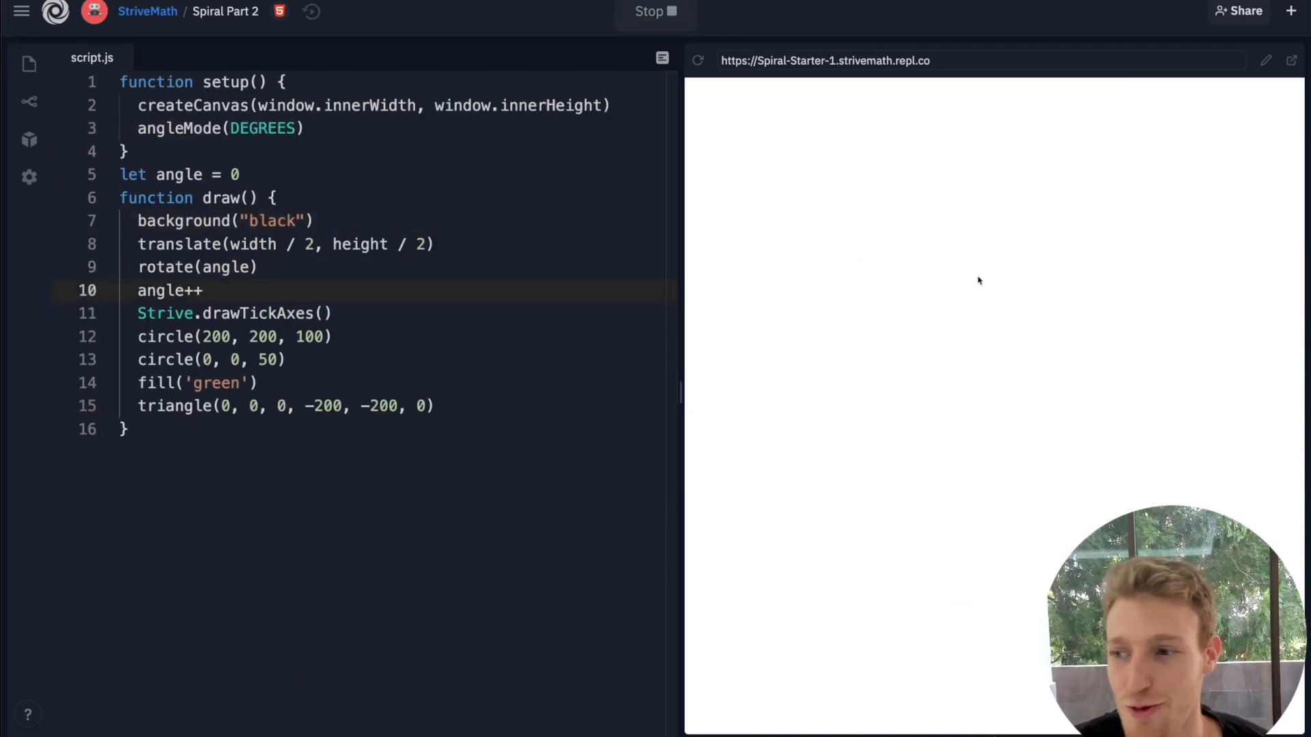
click(655, 11)
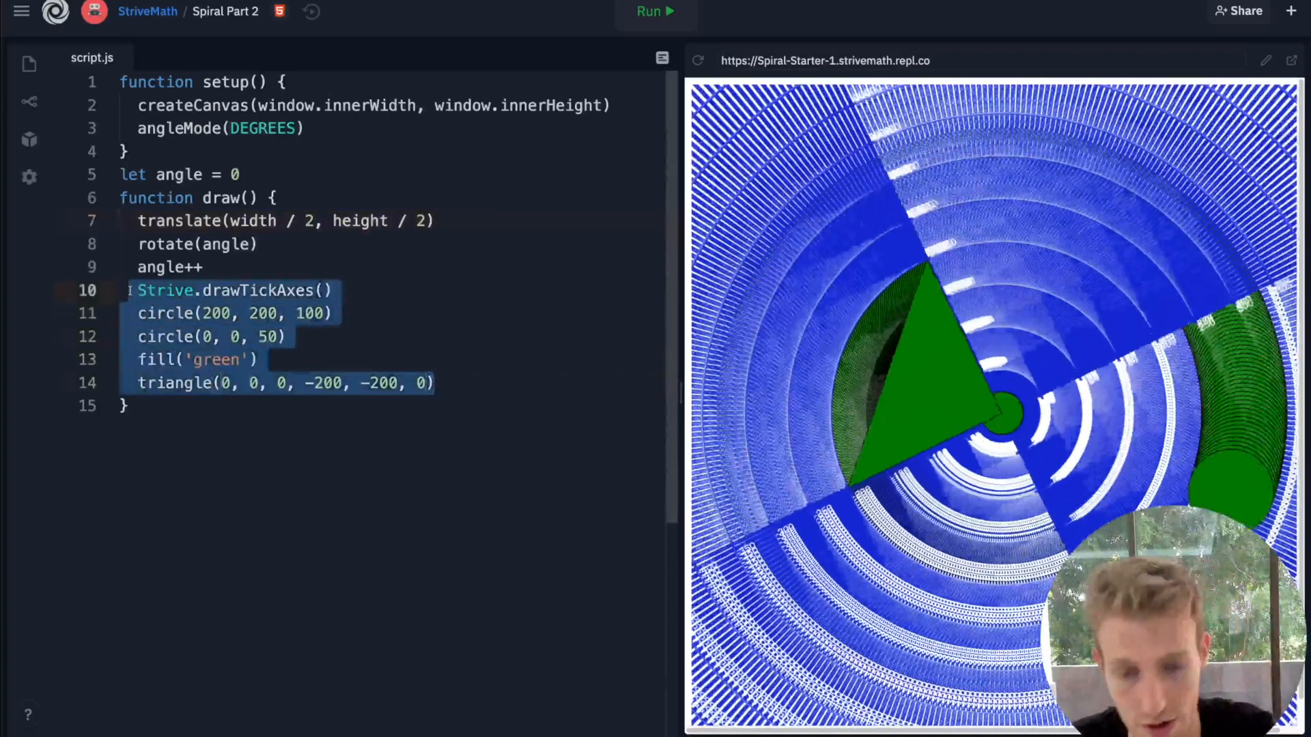
- Replace the axes, circle and triangle lines with point(30,0) and run the rotating point
key(Delete)
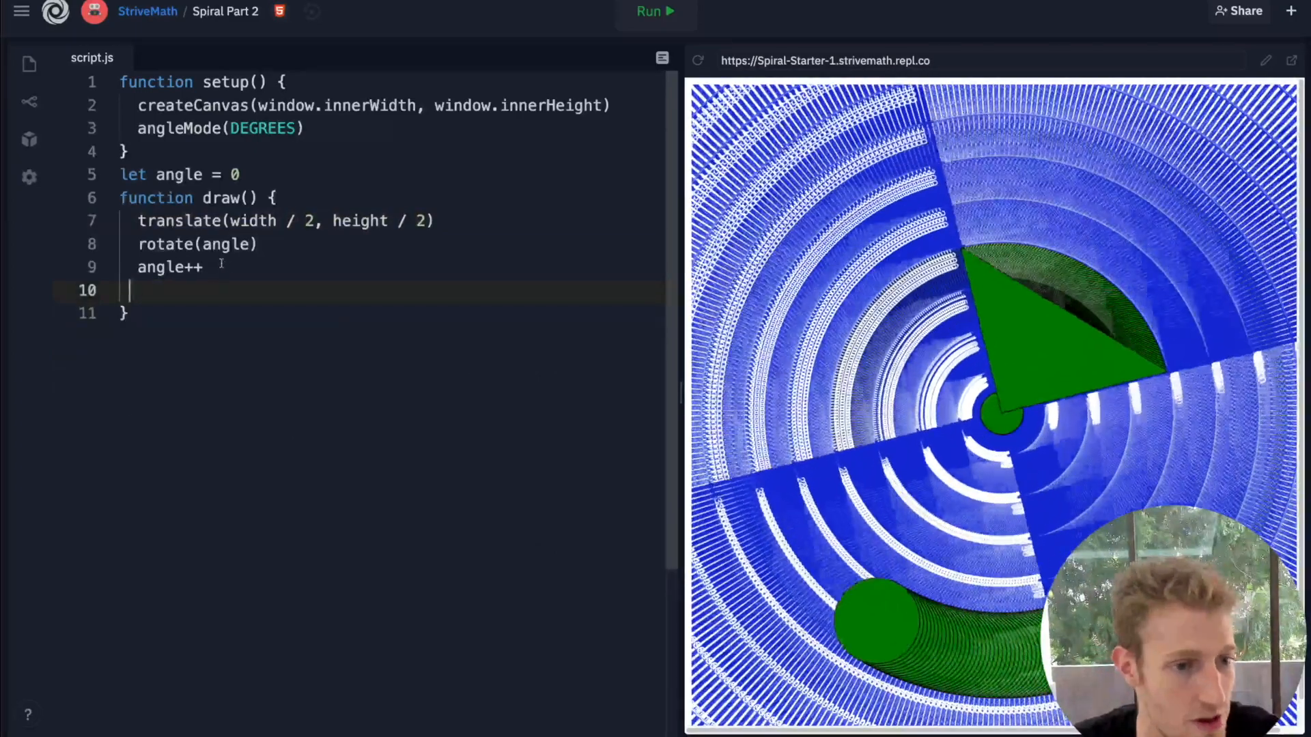
text(p)
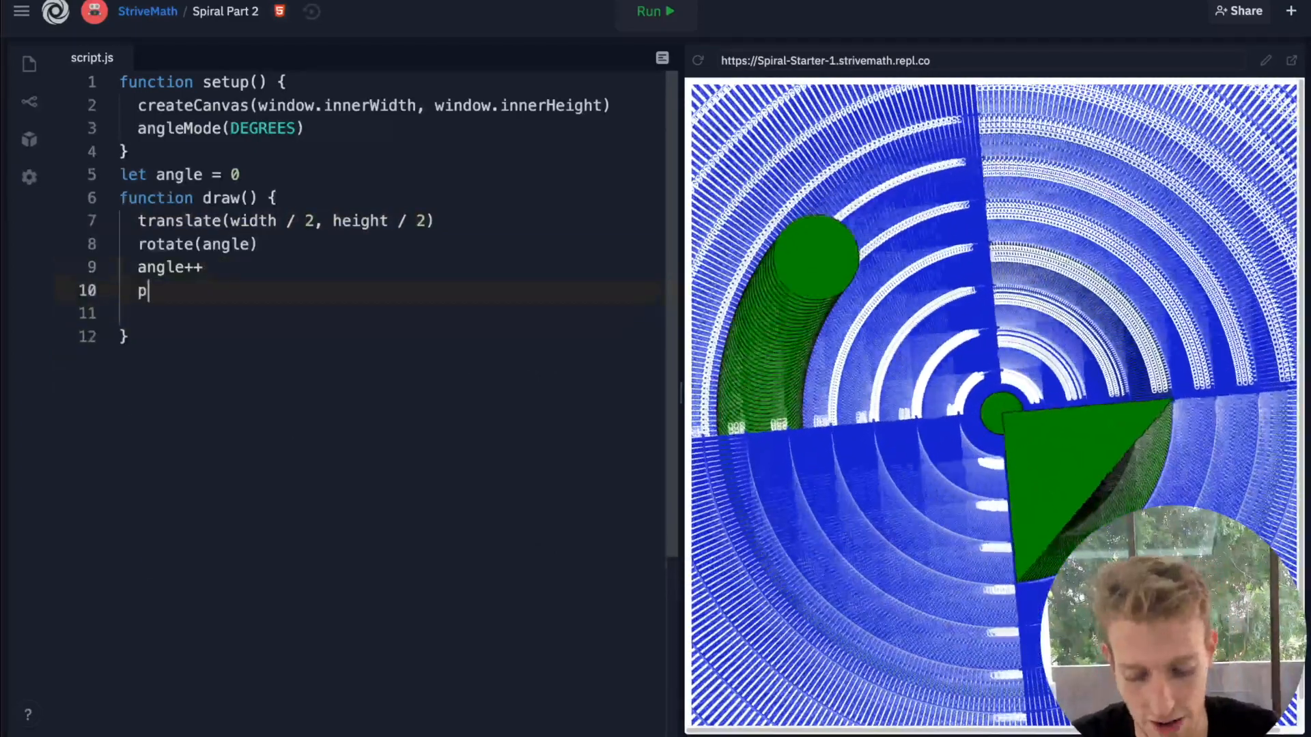
text(oint()
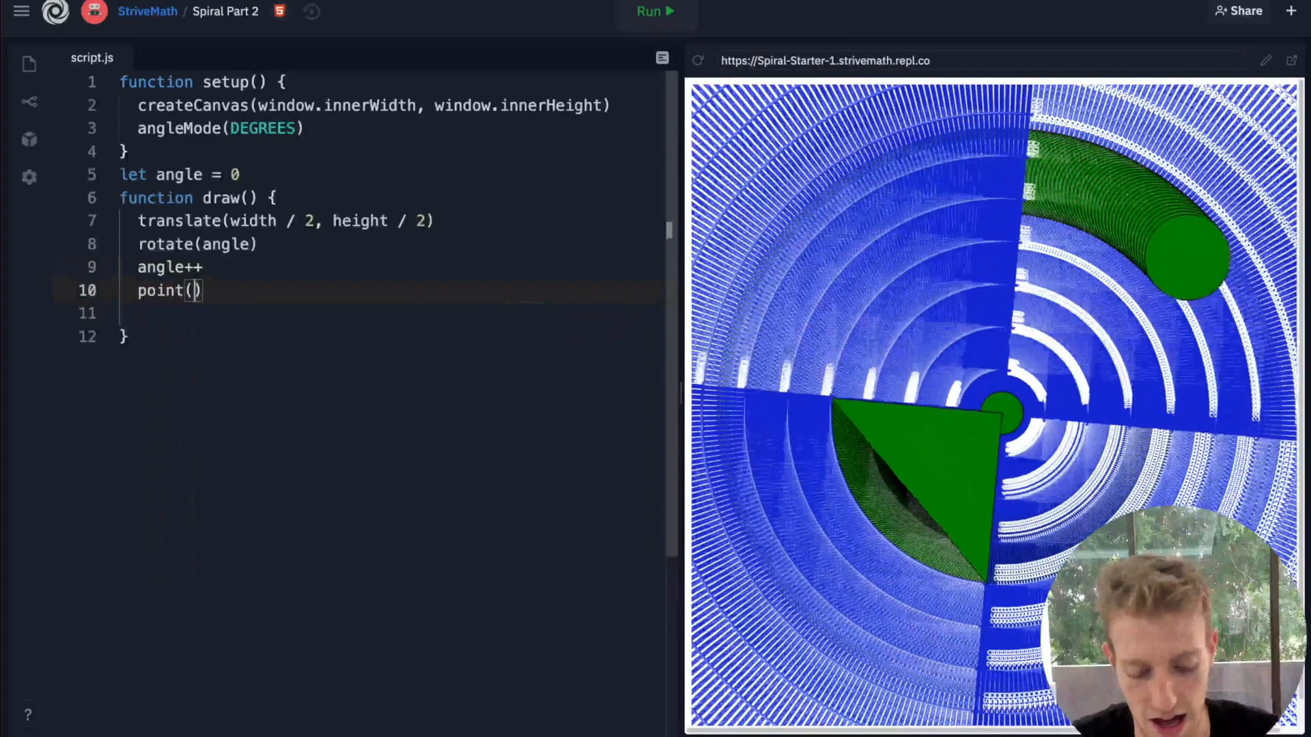
text(3)
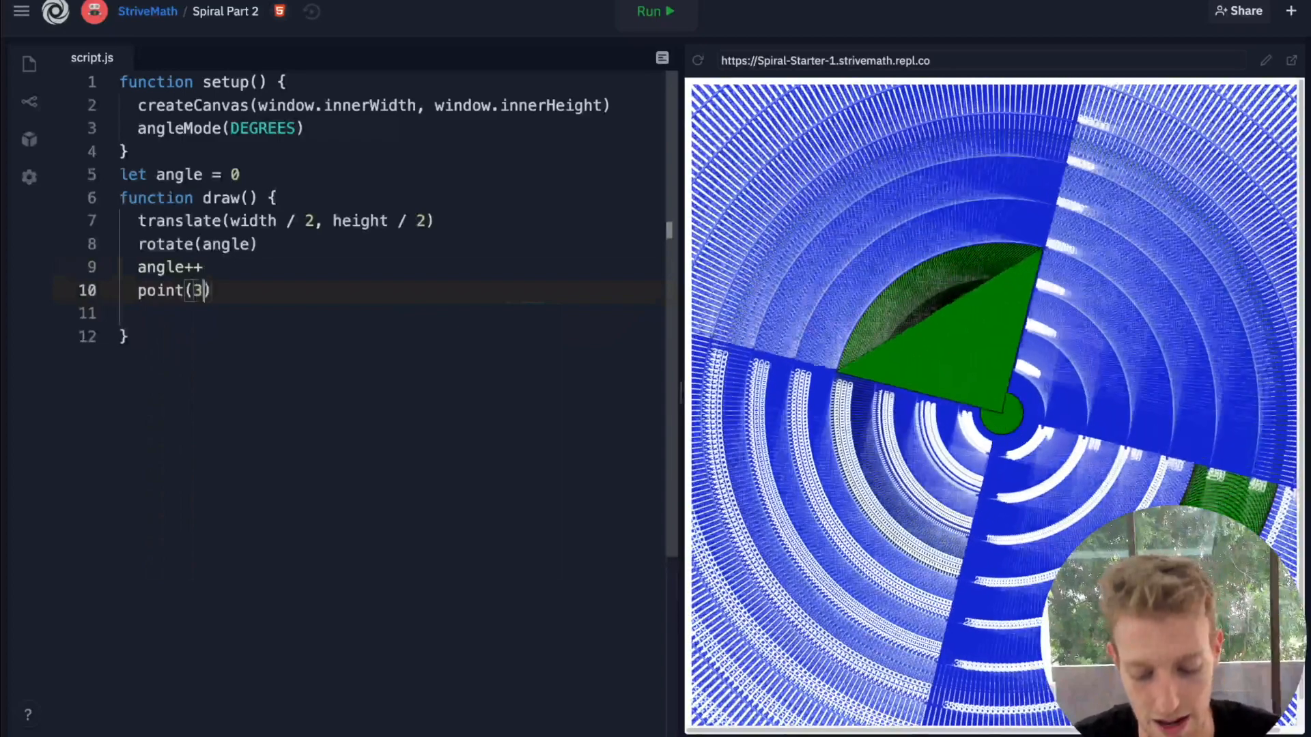
text(0,0)
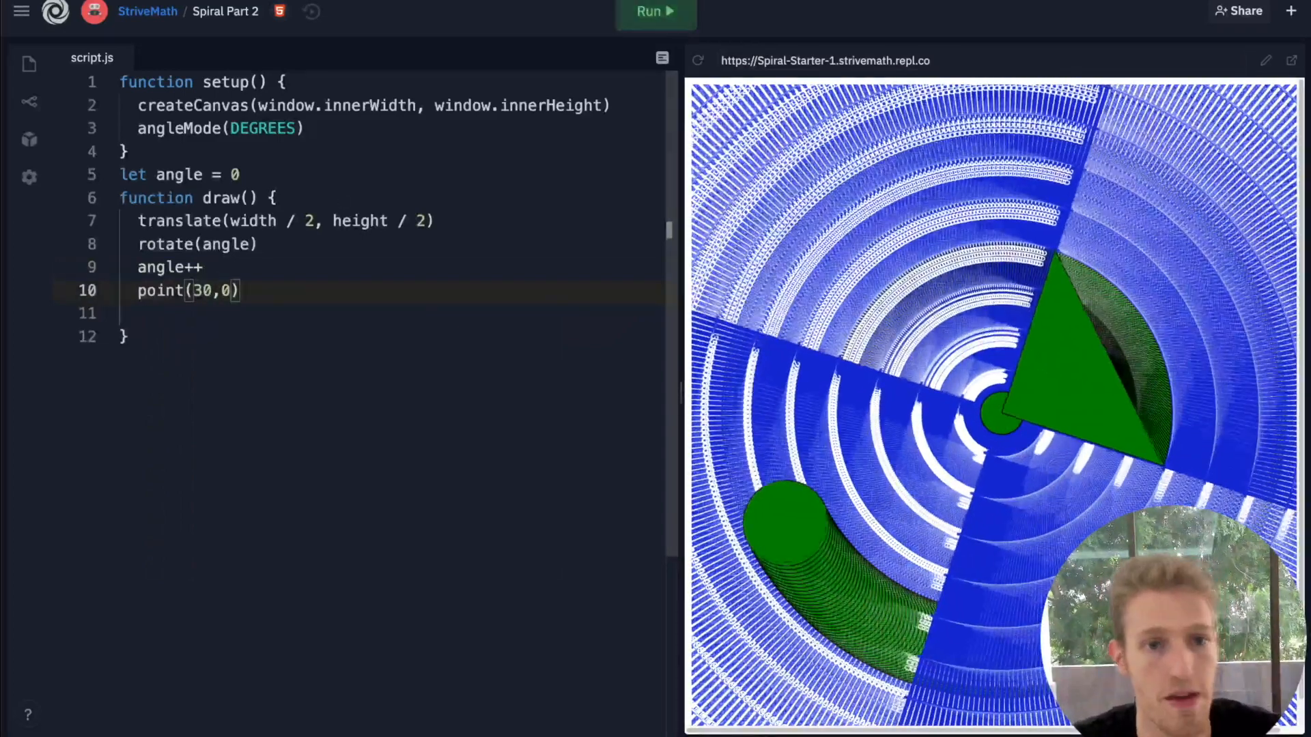
click(655, 11)
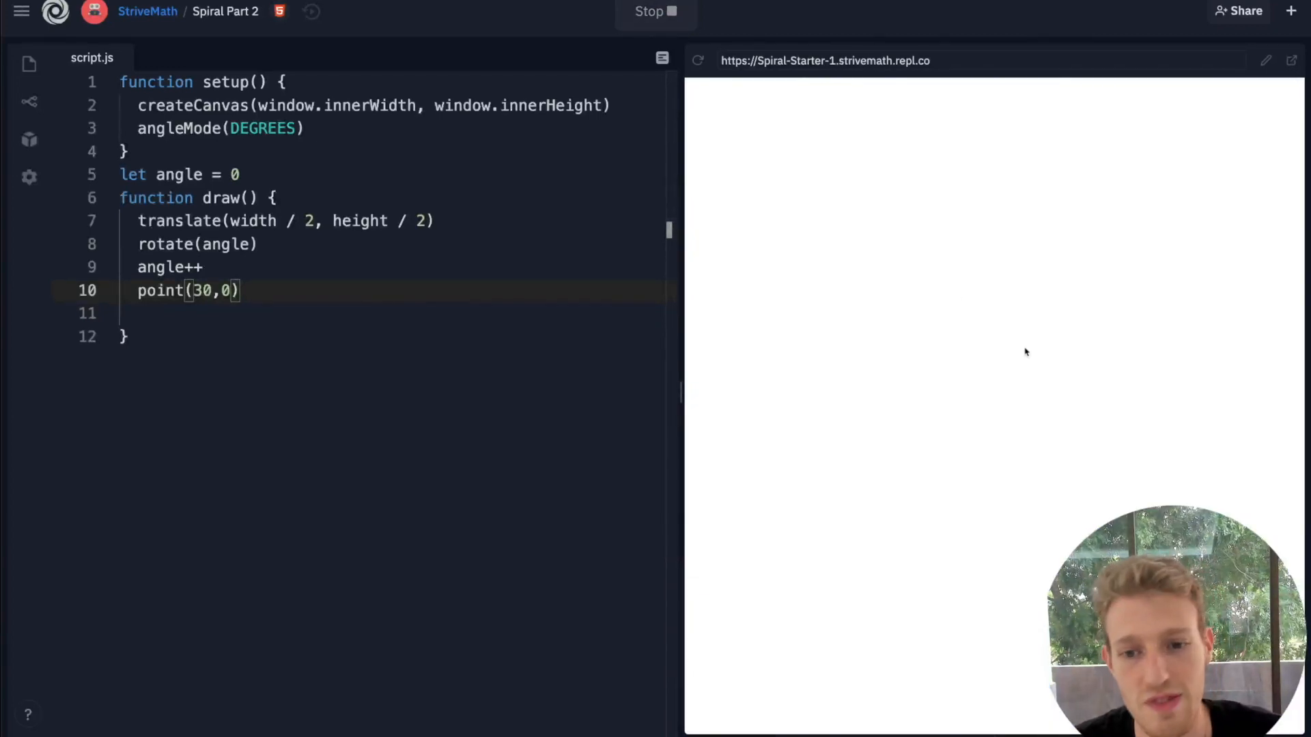
click(655, 11)
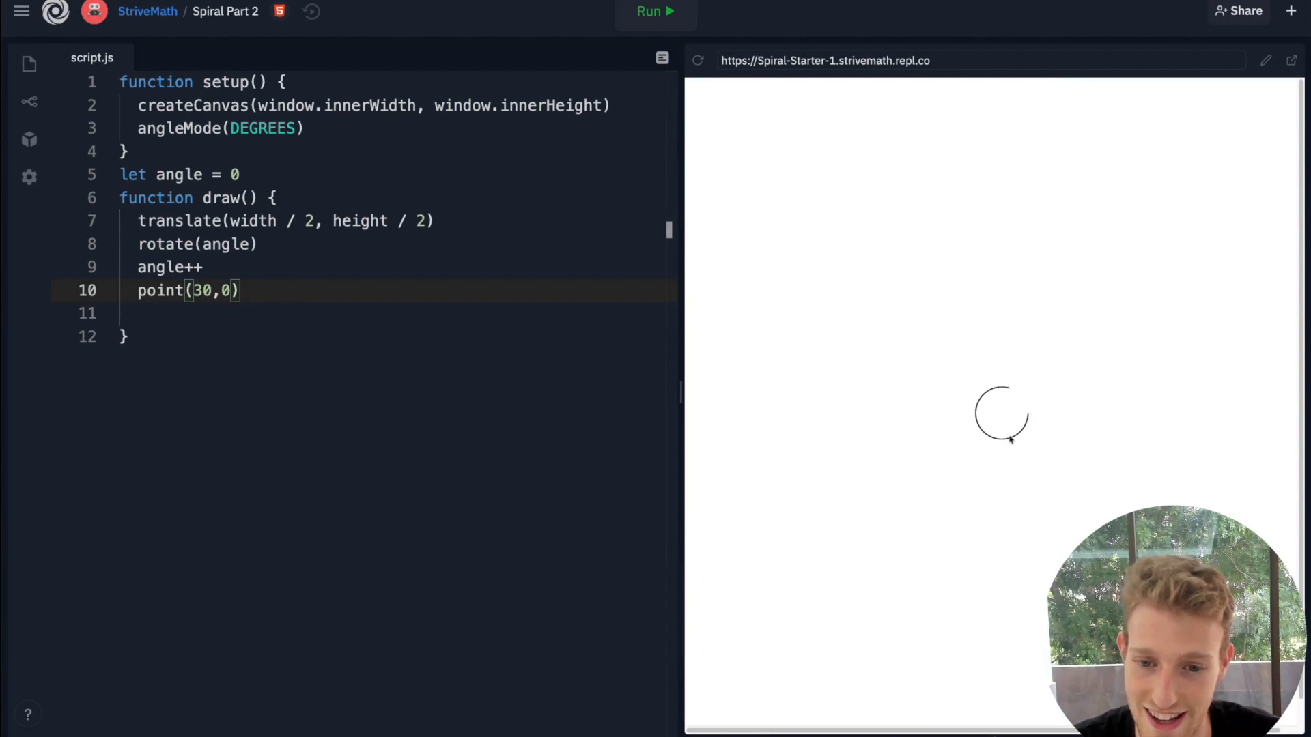
- Add strokeWeight(6) before the point and run to trace a thick circle
click(204, 266)
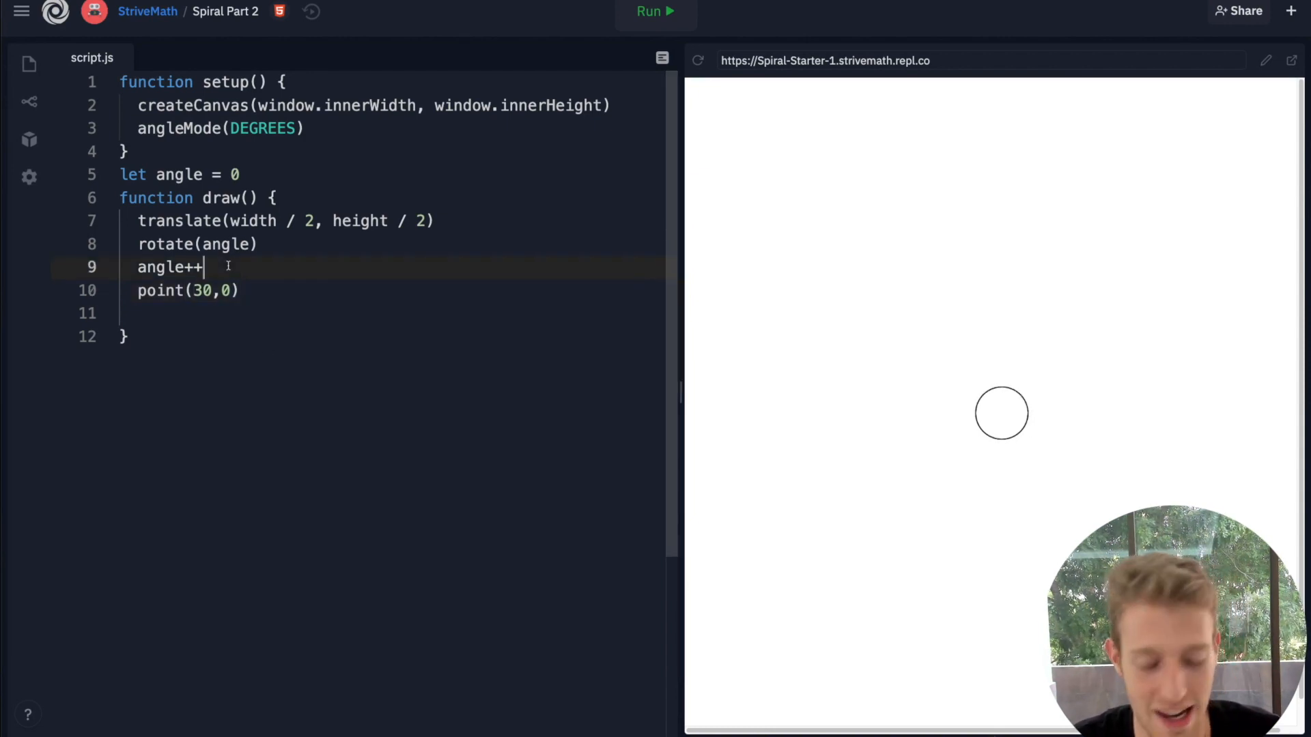
text(strokeW)
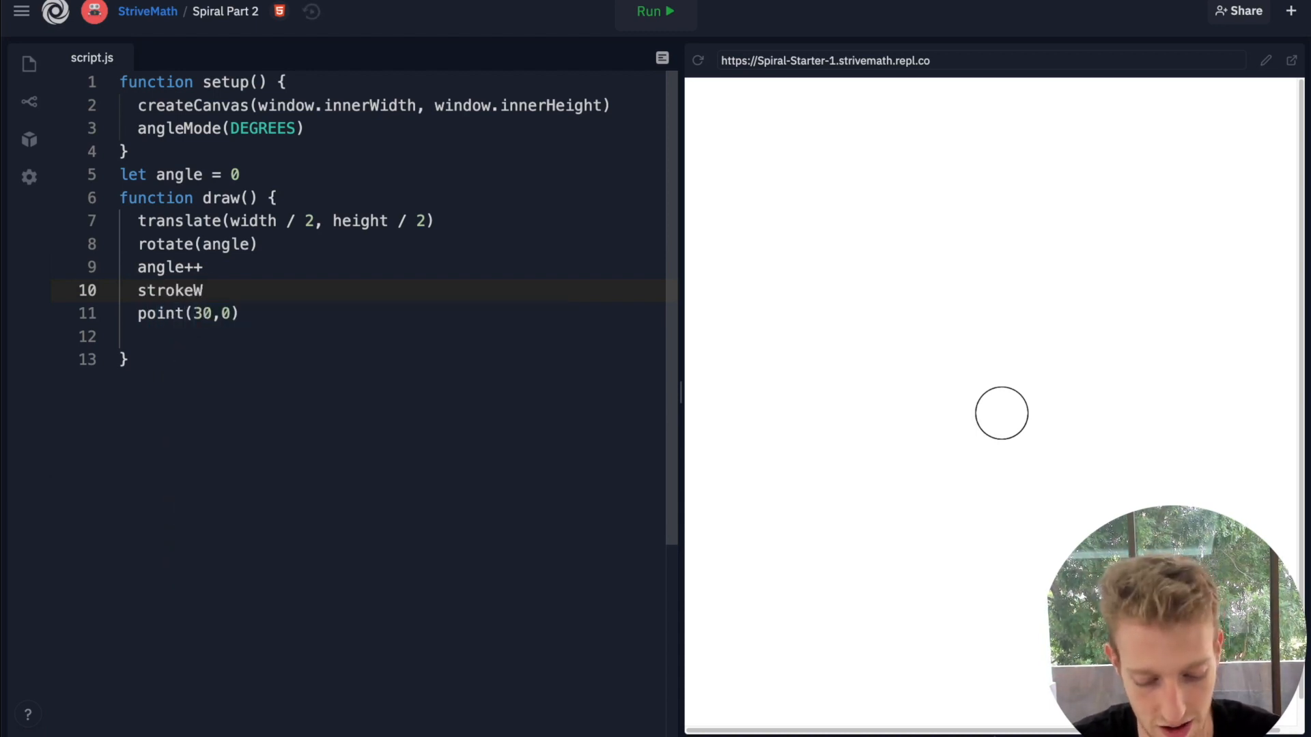
text(eight)
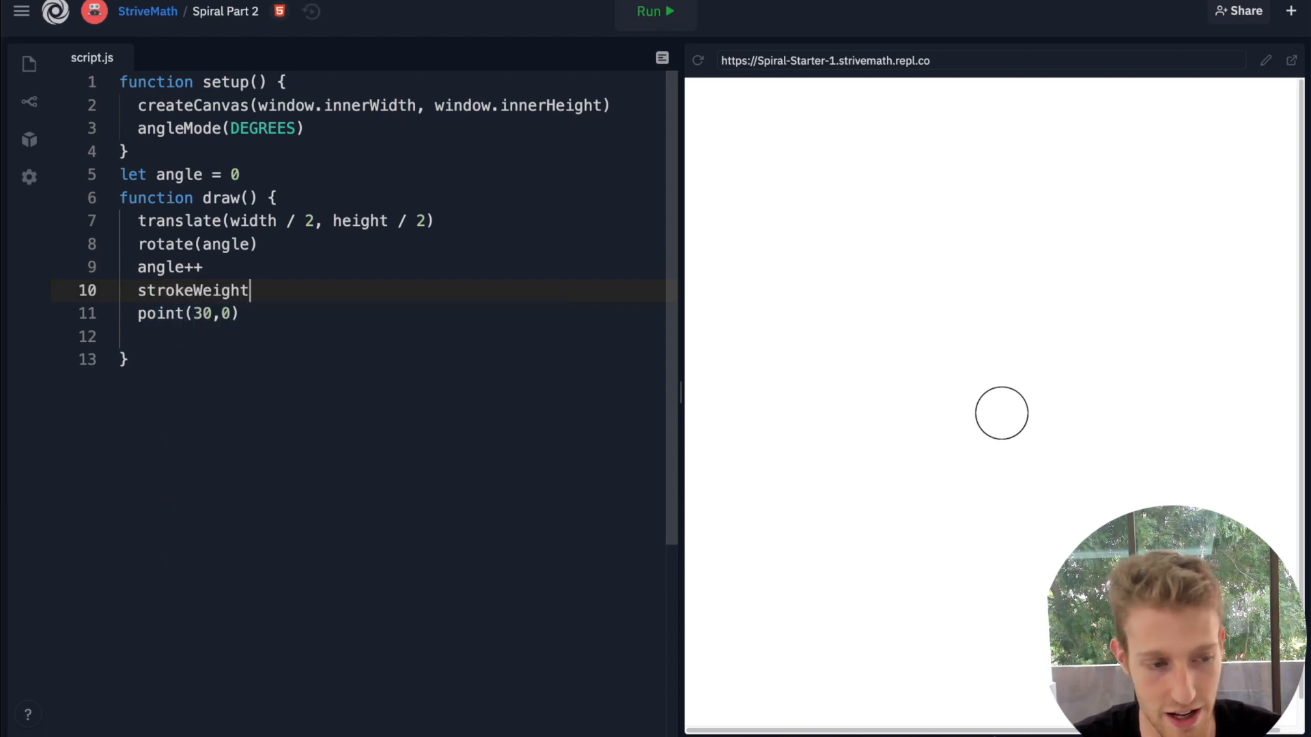
text(())
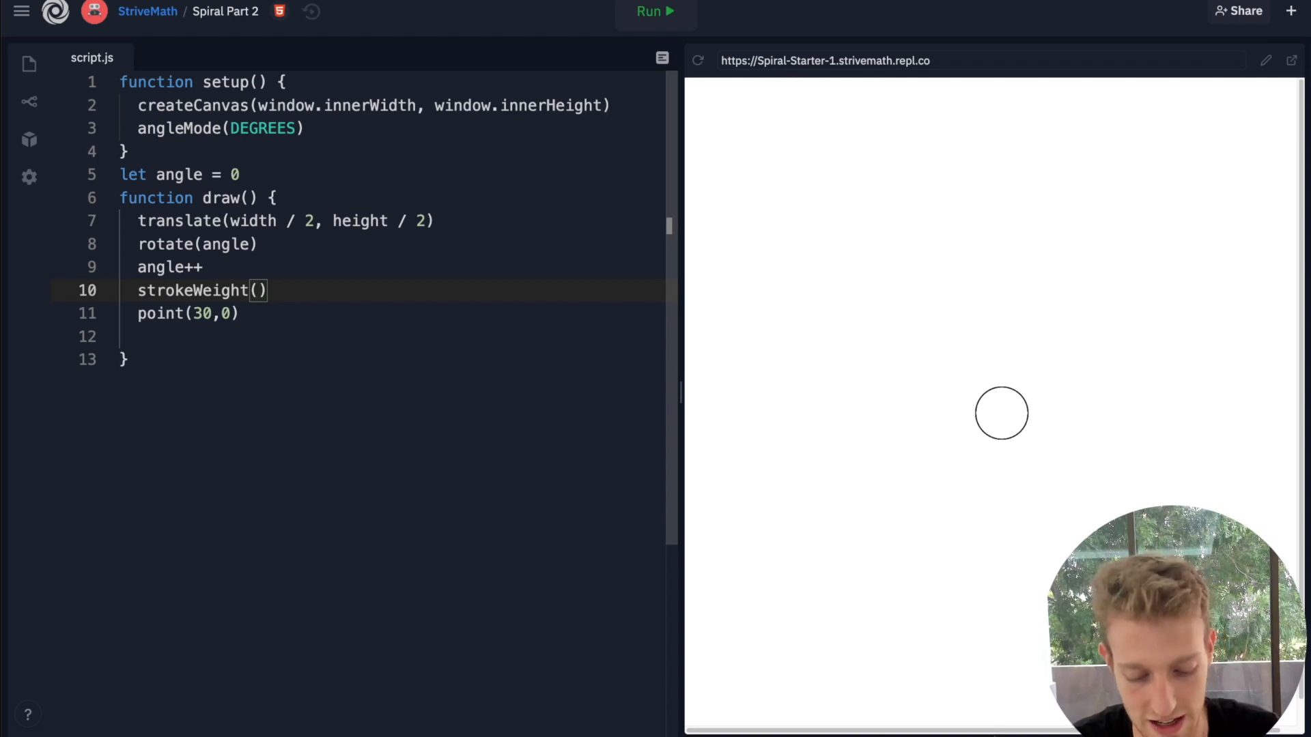
text(6)
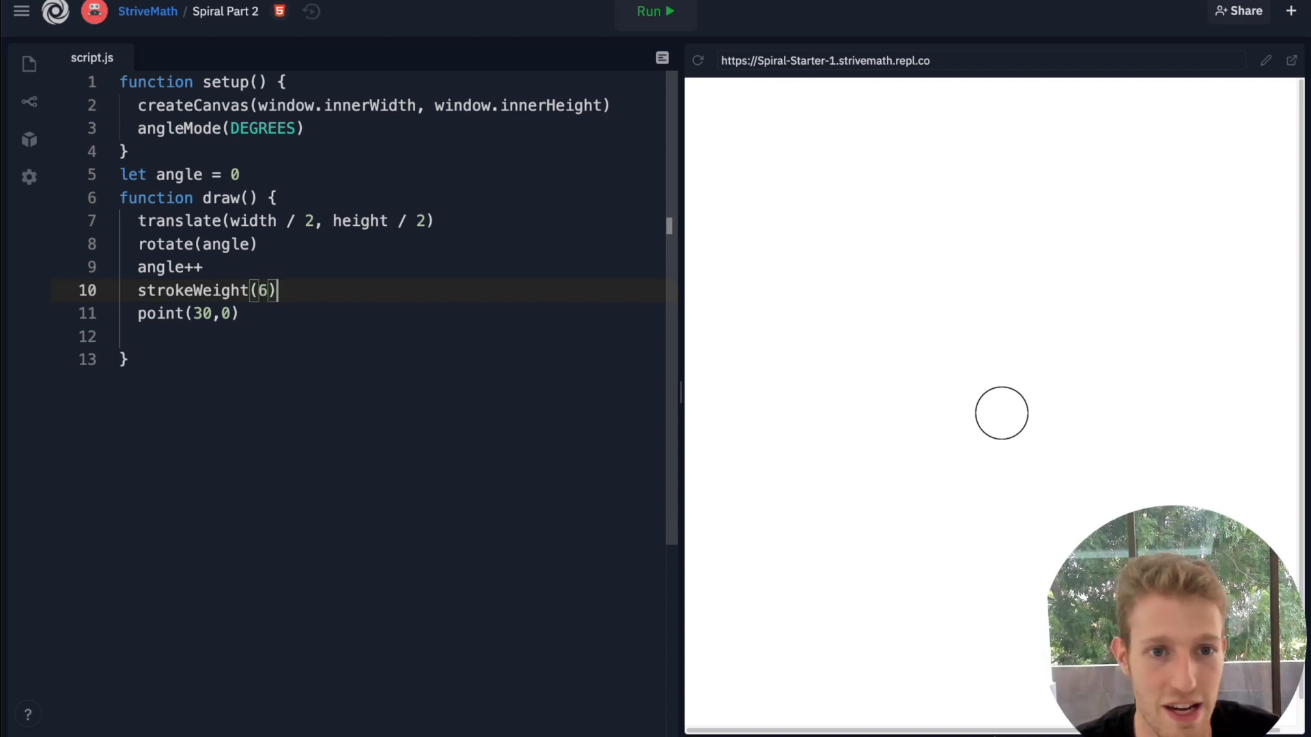
click(656, 12)
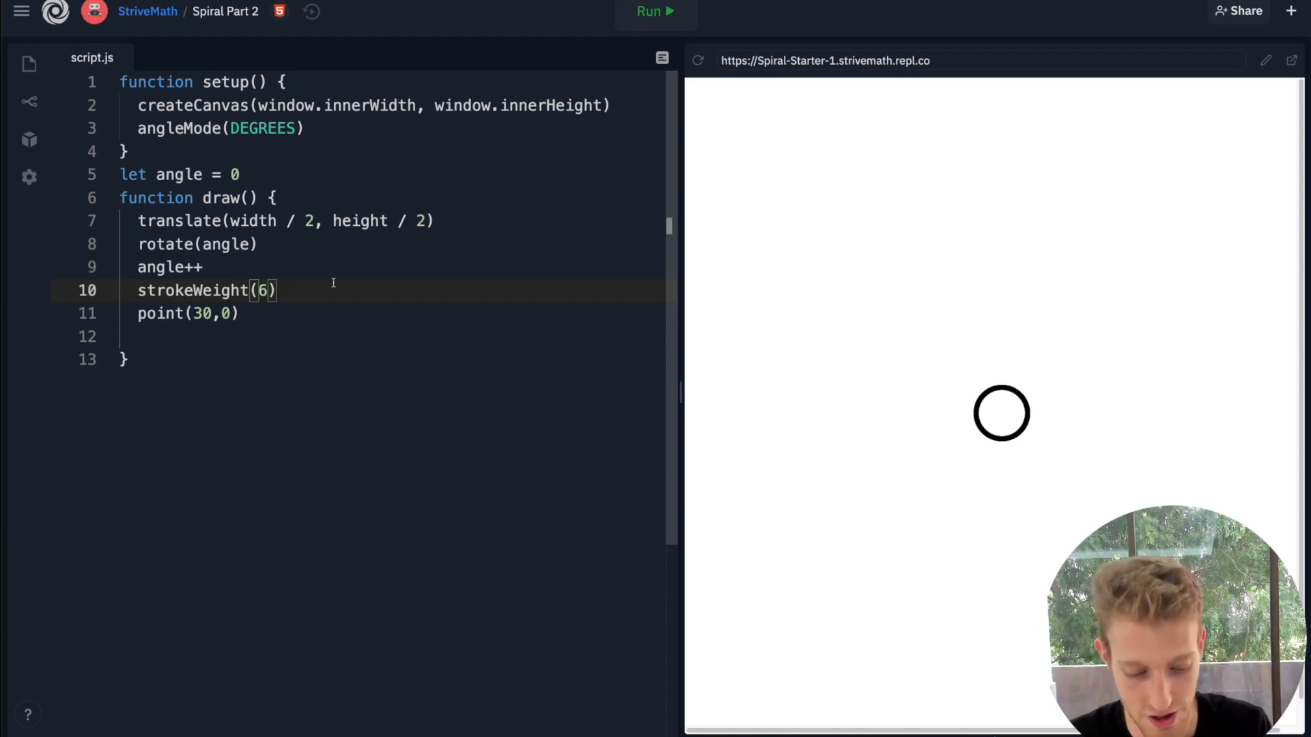
mouse_move(518, 350)
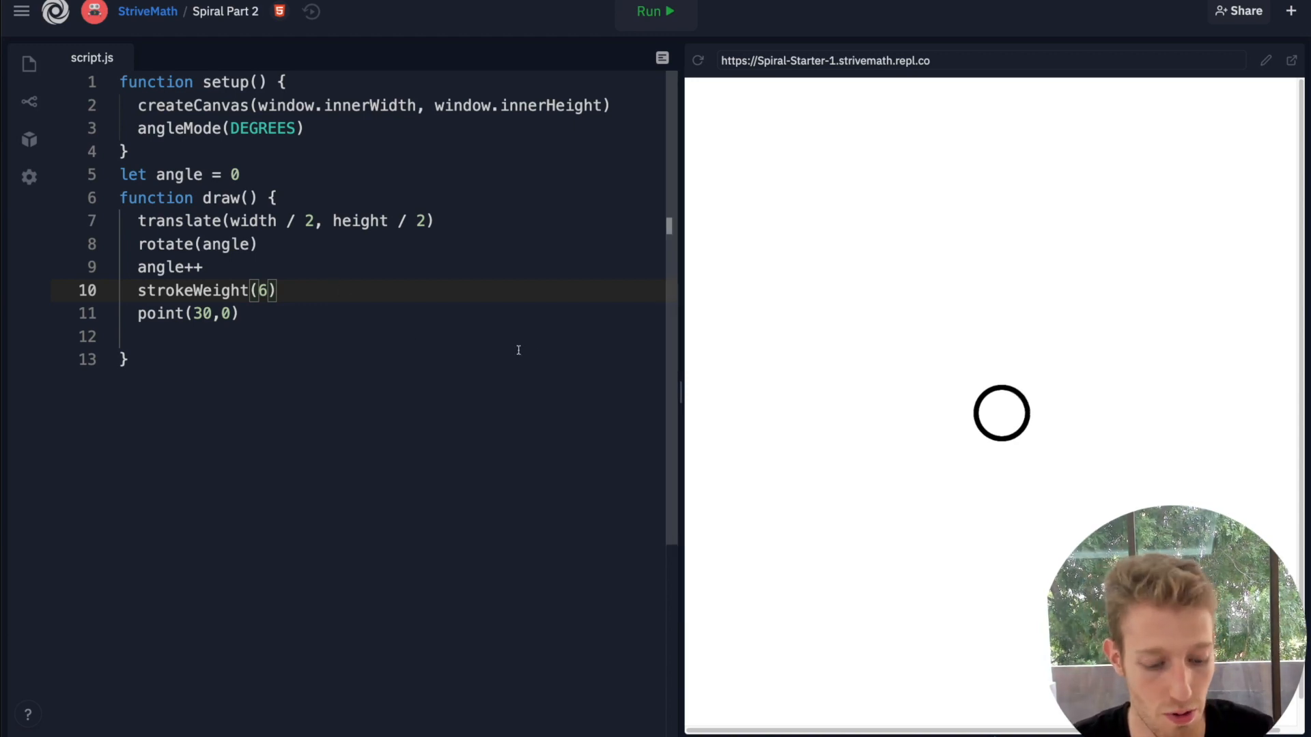
mouse_move(519, 355)
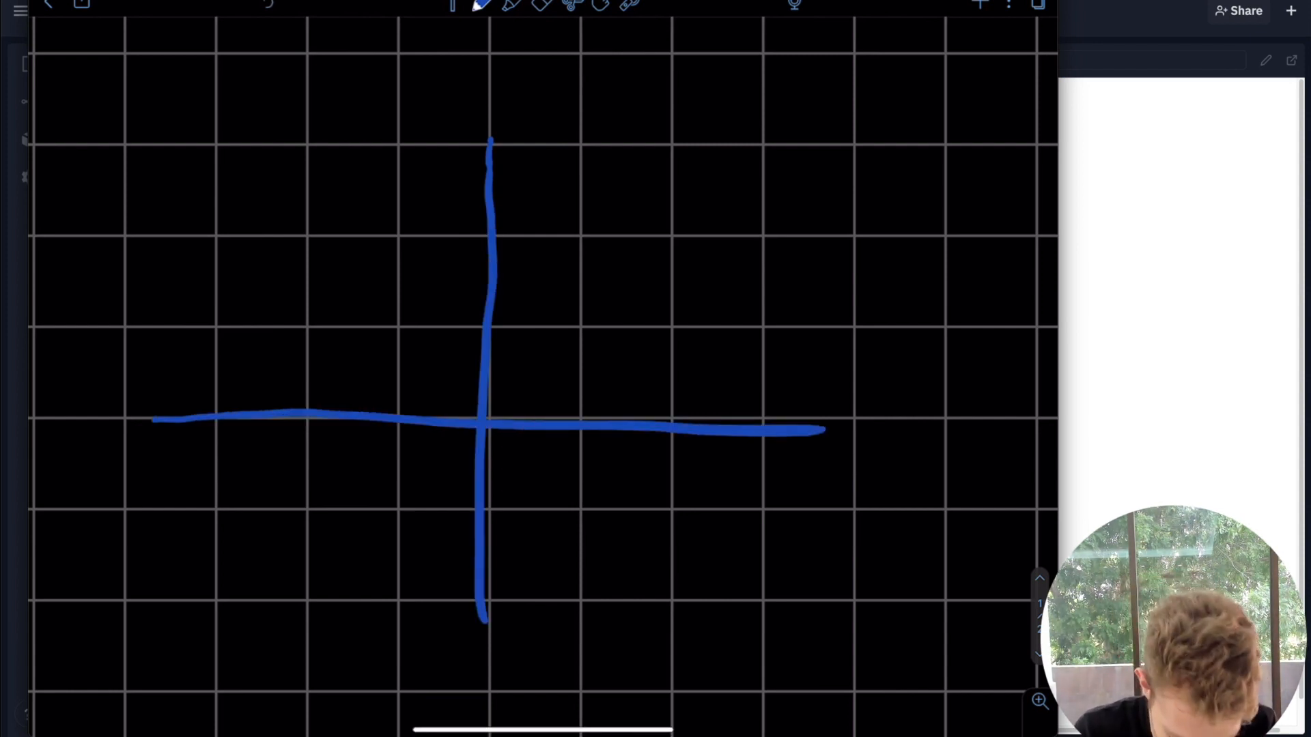
- Mark a green dot labelled 20 on the x-axis and write the rotate-angle note beside it
click(480, 7)
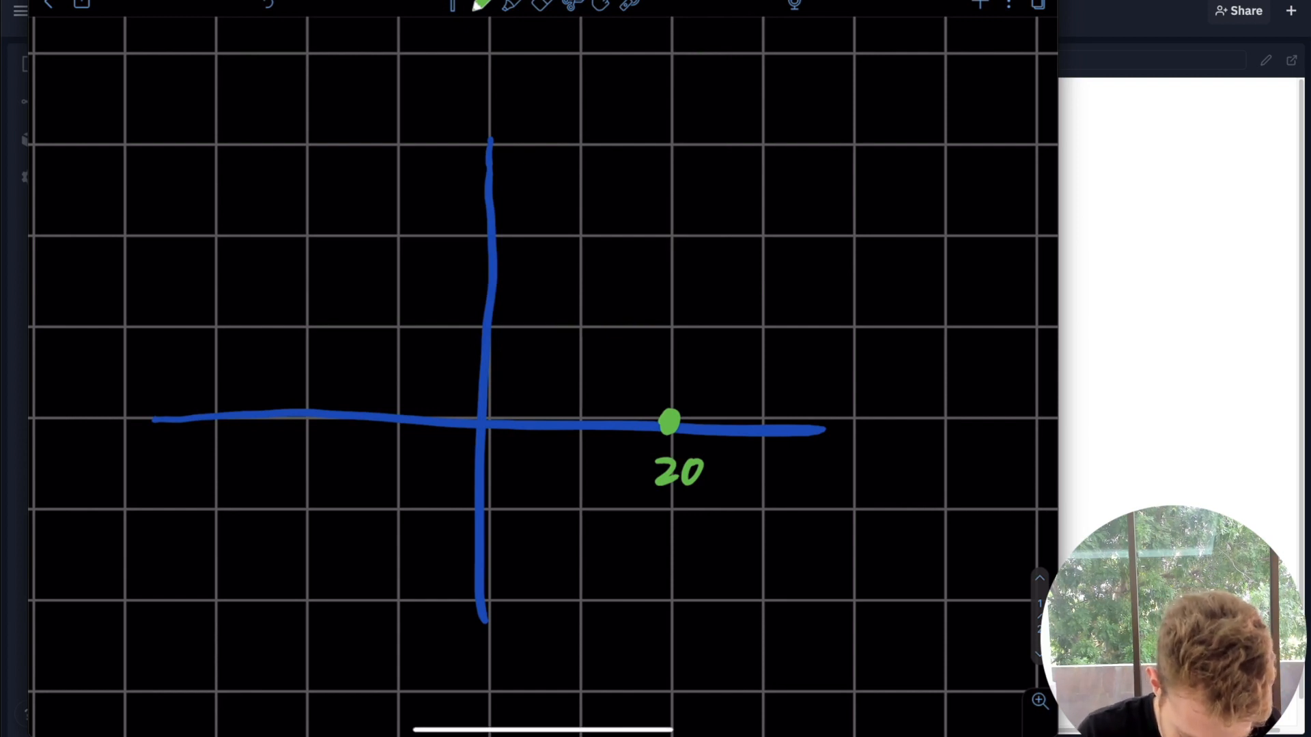
click(480, 7)
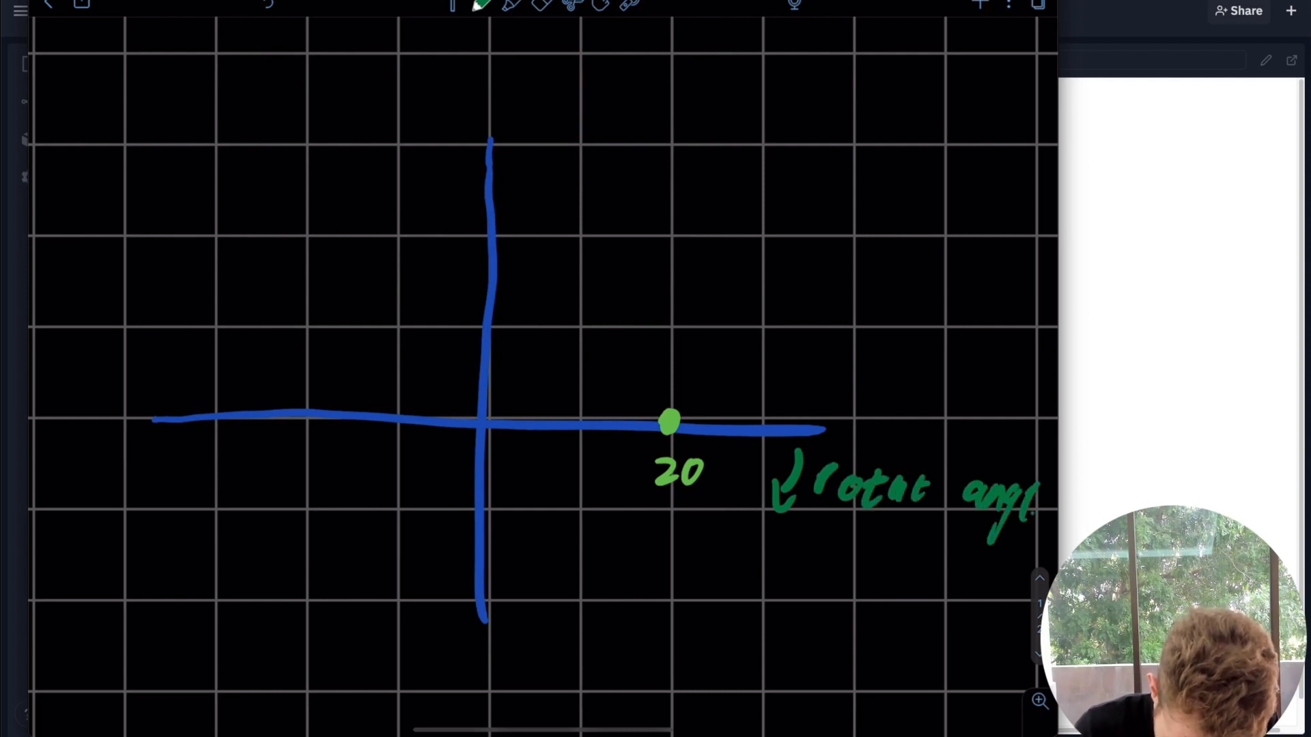
click(481, 5)
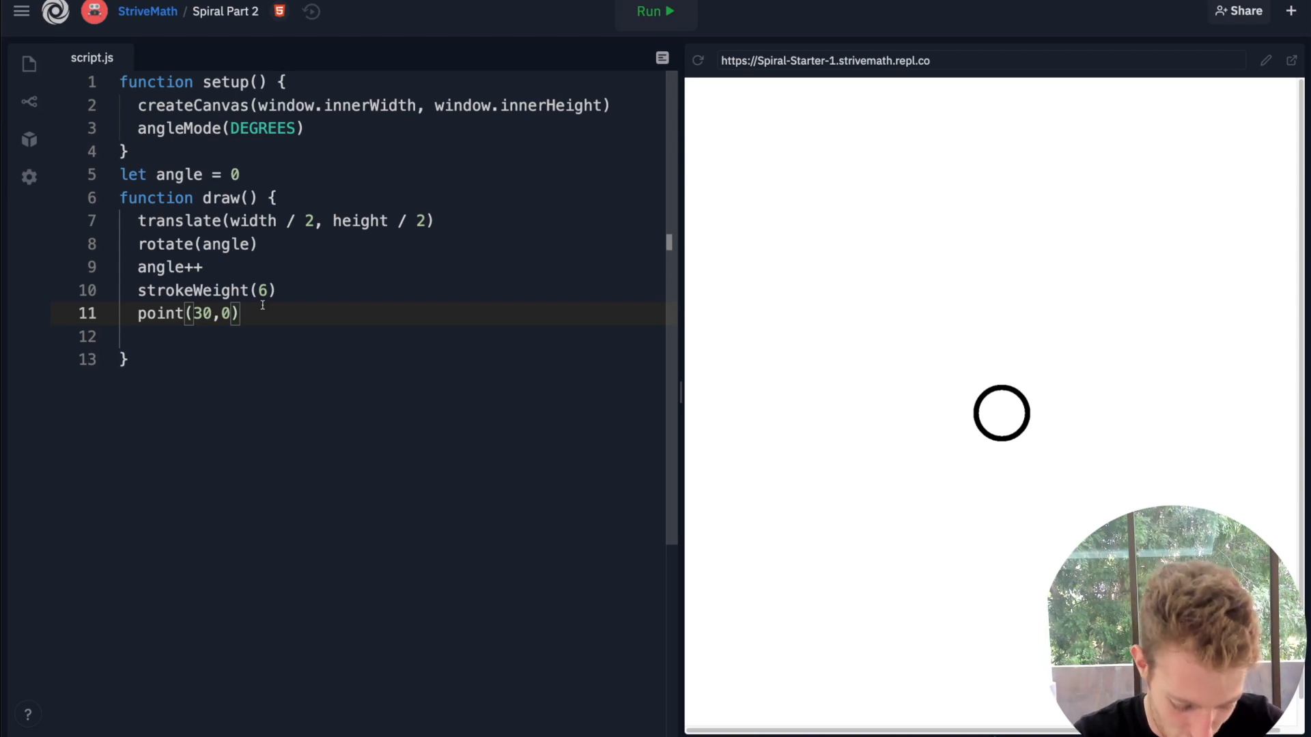
double_click(230, 314)
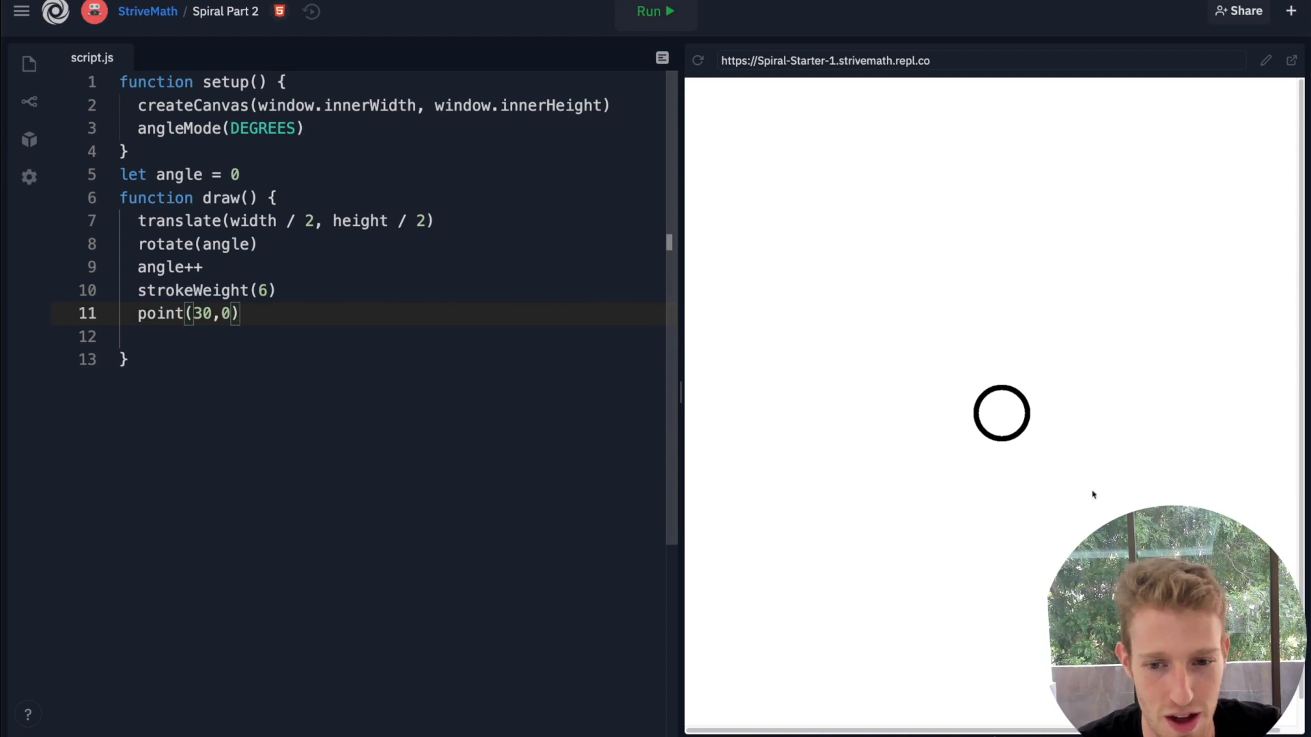
mouse_move(1001, 412)
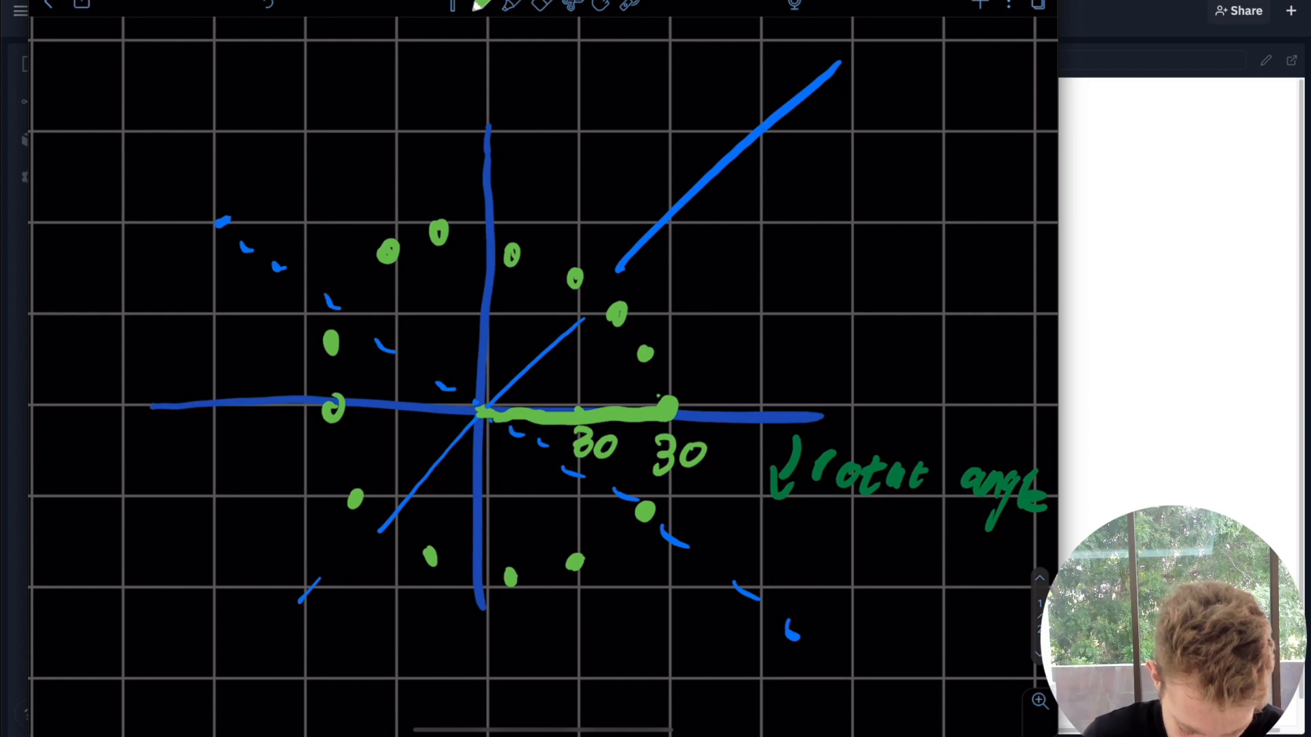
- Tap a green dot onto the dashed blue spiral beside the radius-30 ring
click(678, 540)
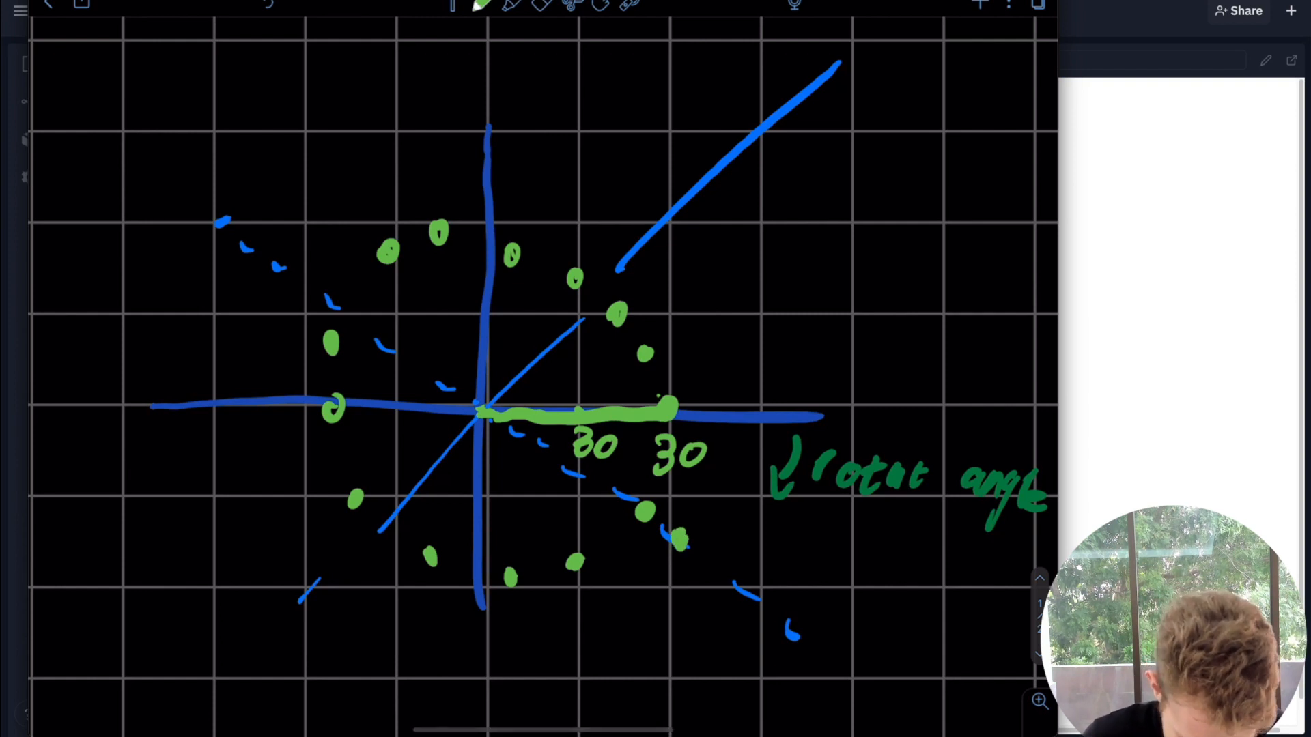
click(593, 665)
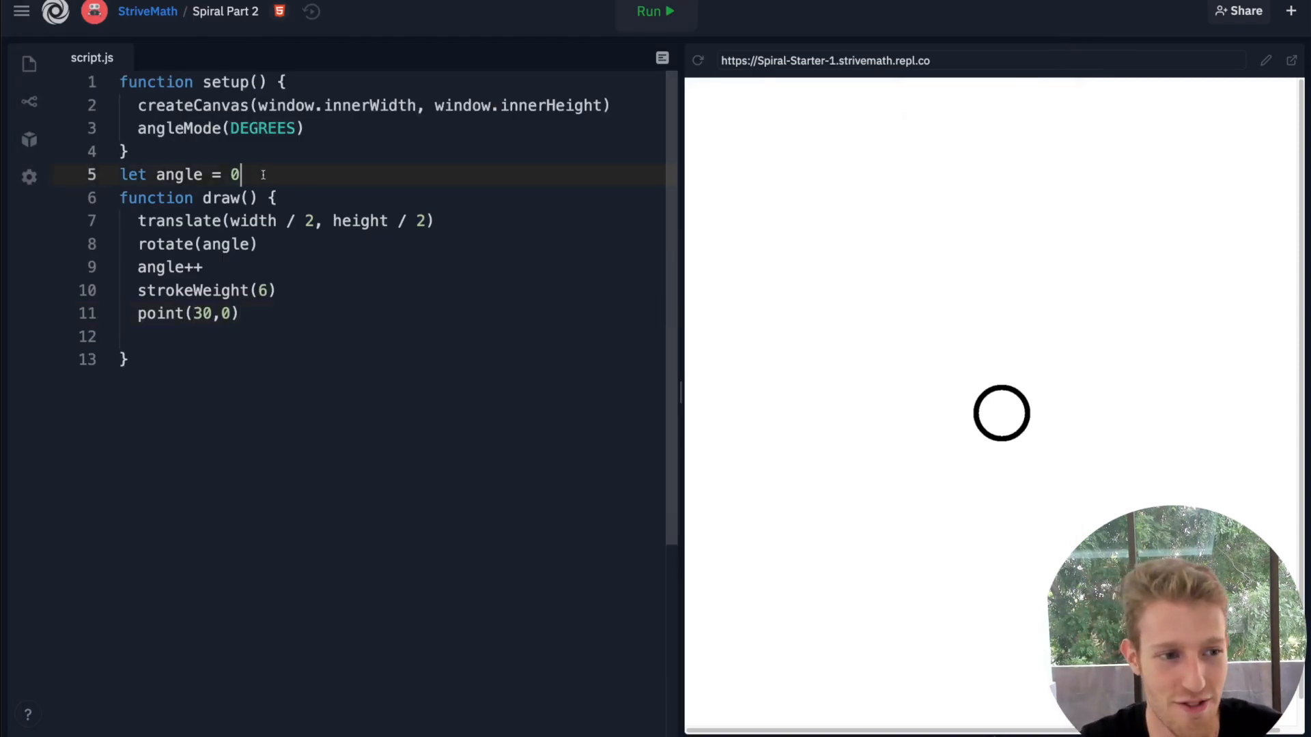
- Declare raidus = 0 and plot point(raidus,0) instead of 30
text(raidus)
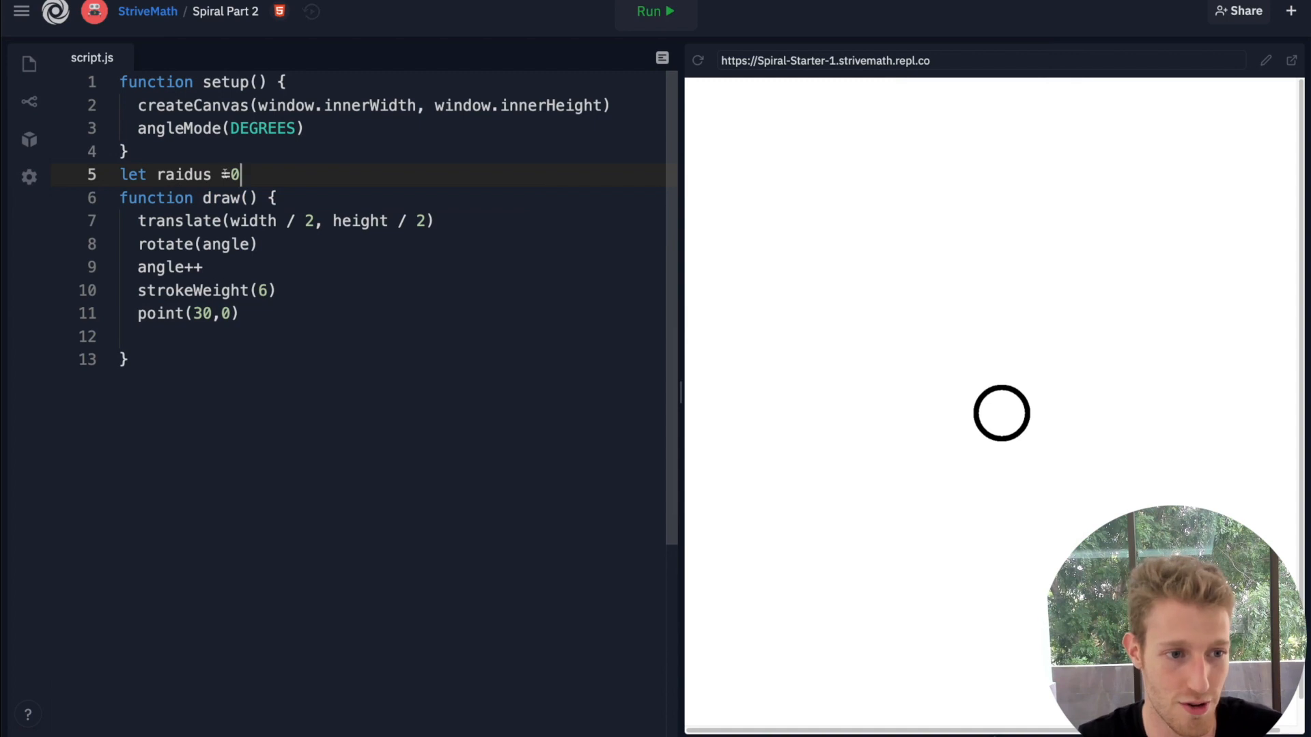
key(Backspace)
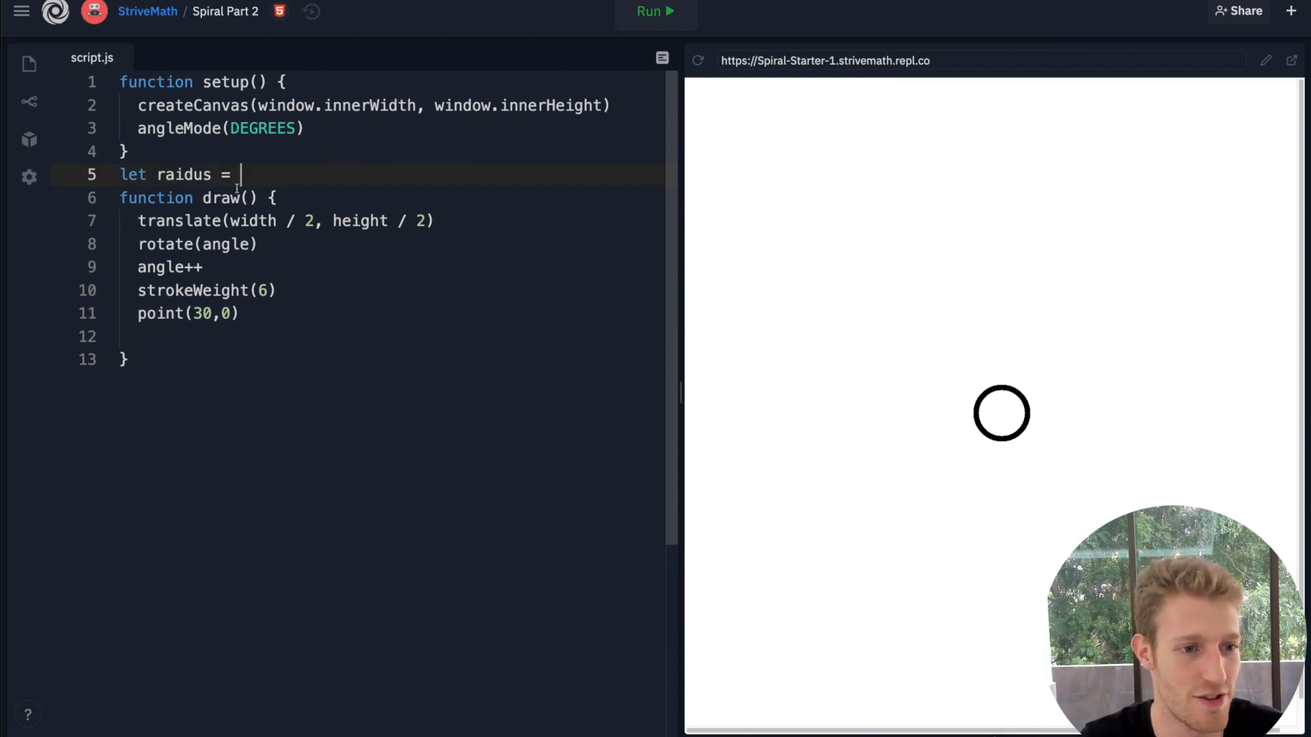
text(0)
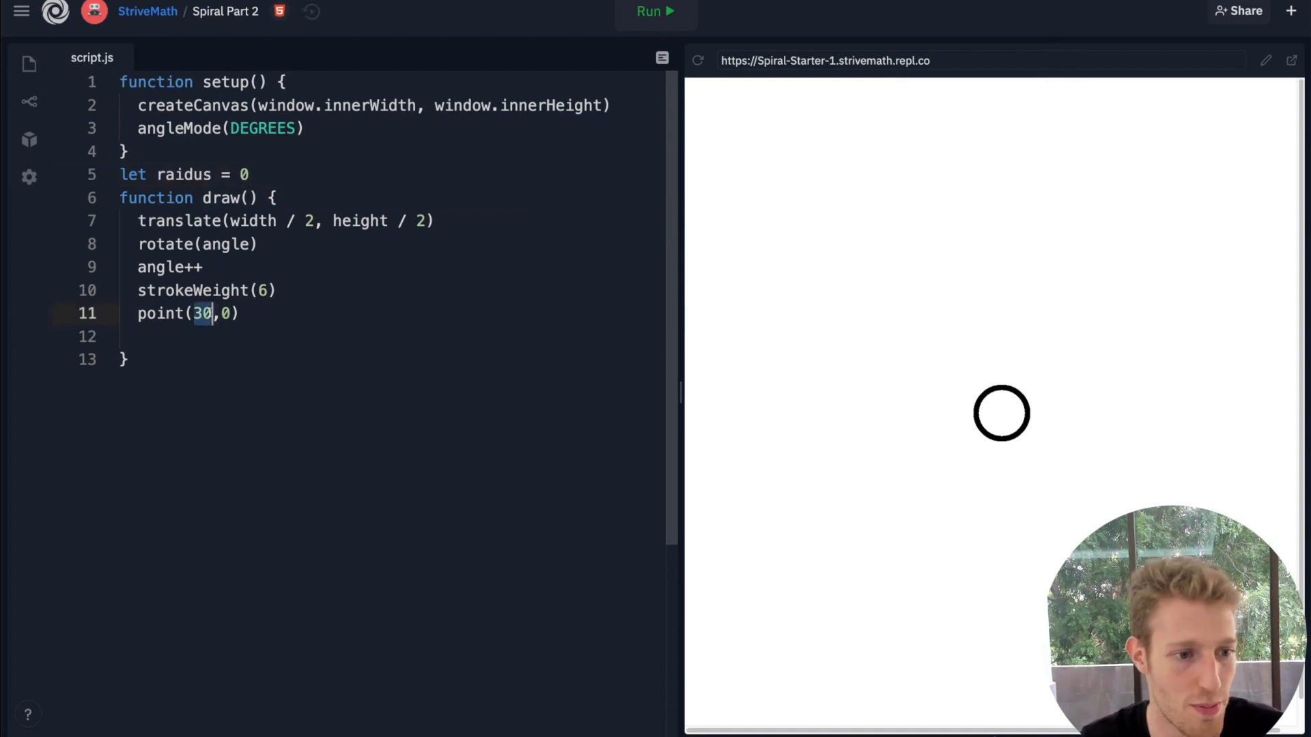
text(raidus)
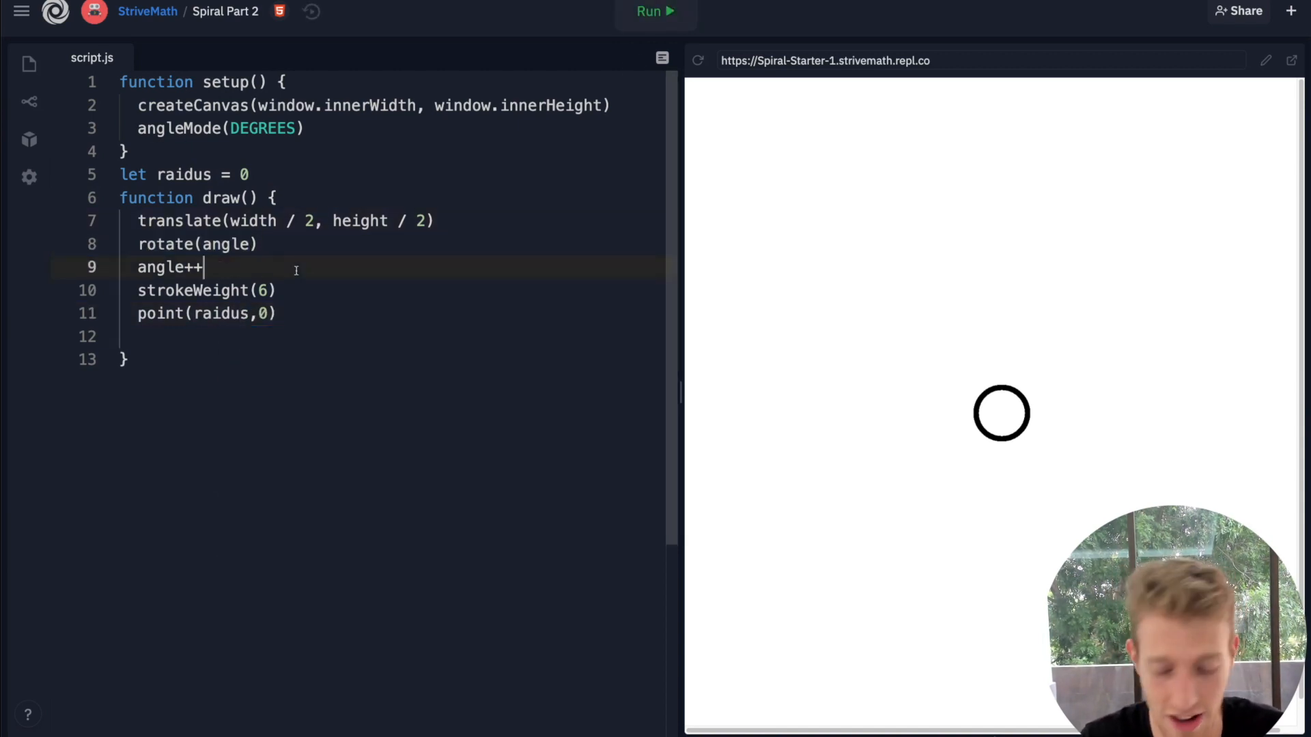
- Add radius++ after angle++ and run the sketch, leaving the canvas blank
text(radius+)
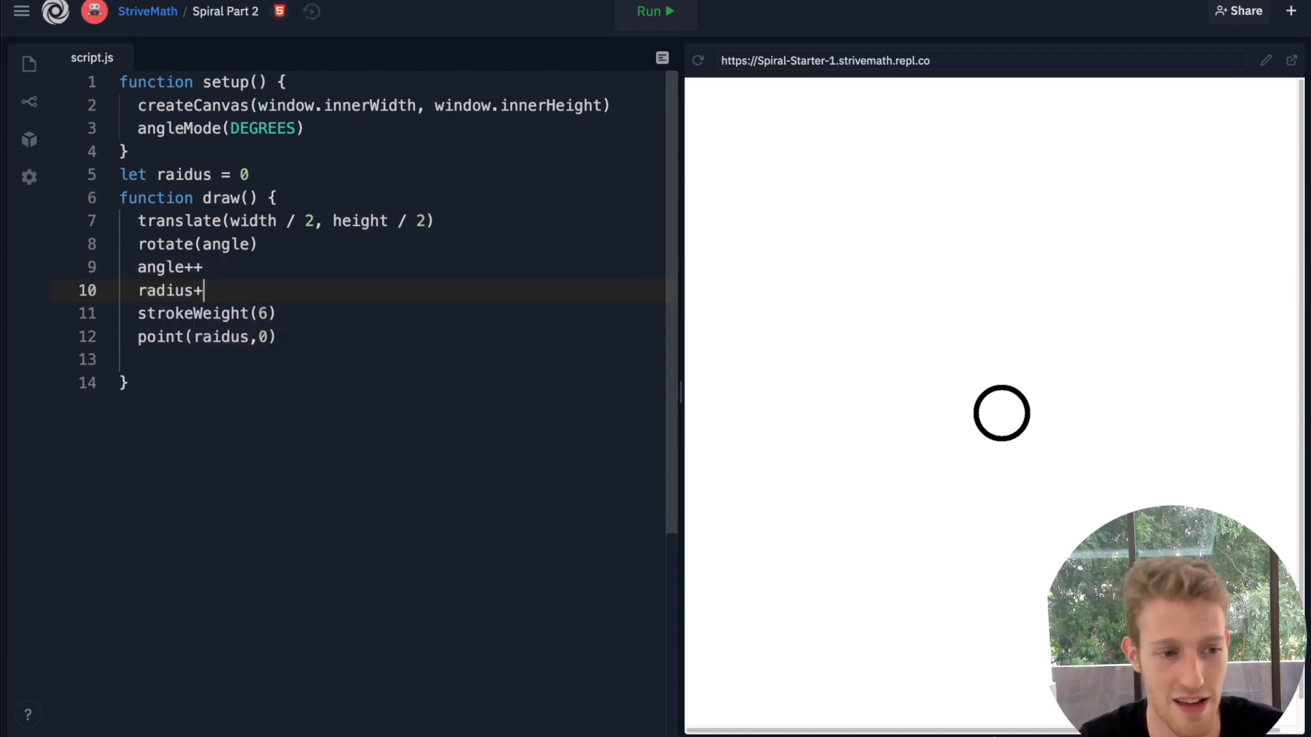
text(+)
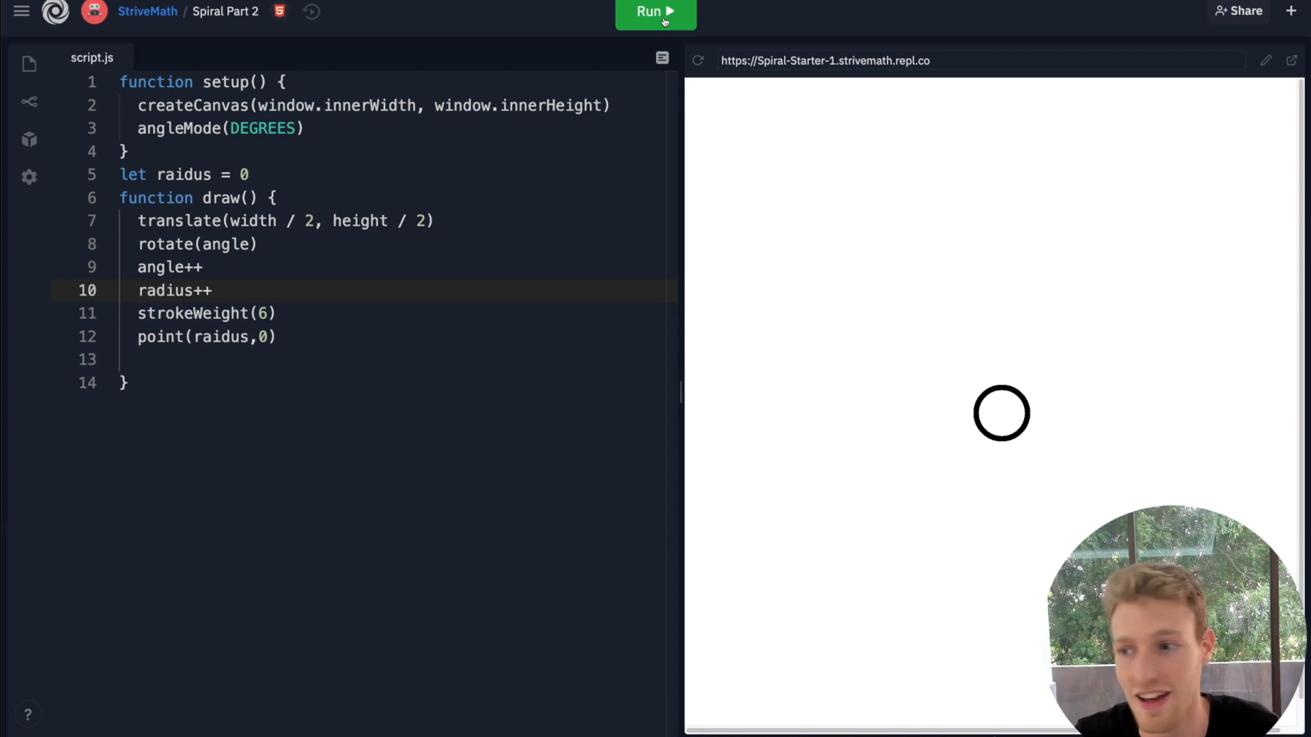
click(656, 11)
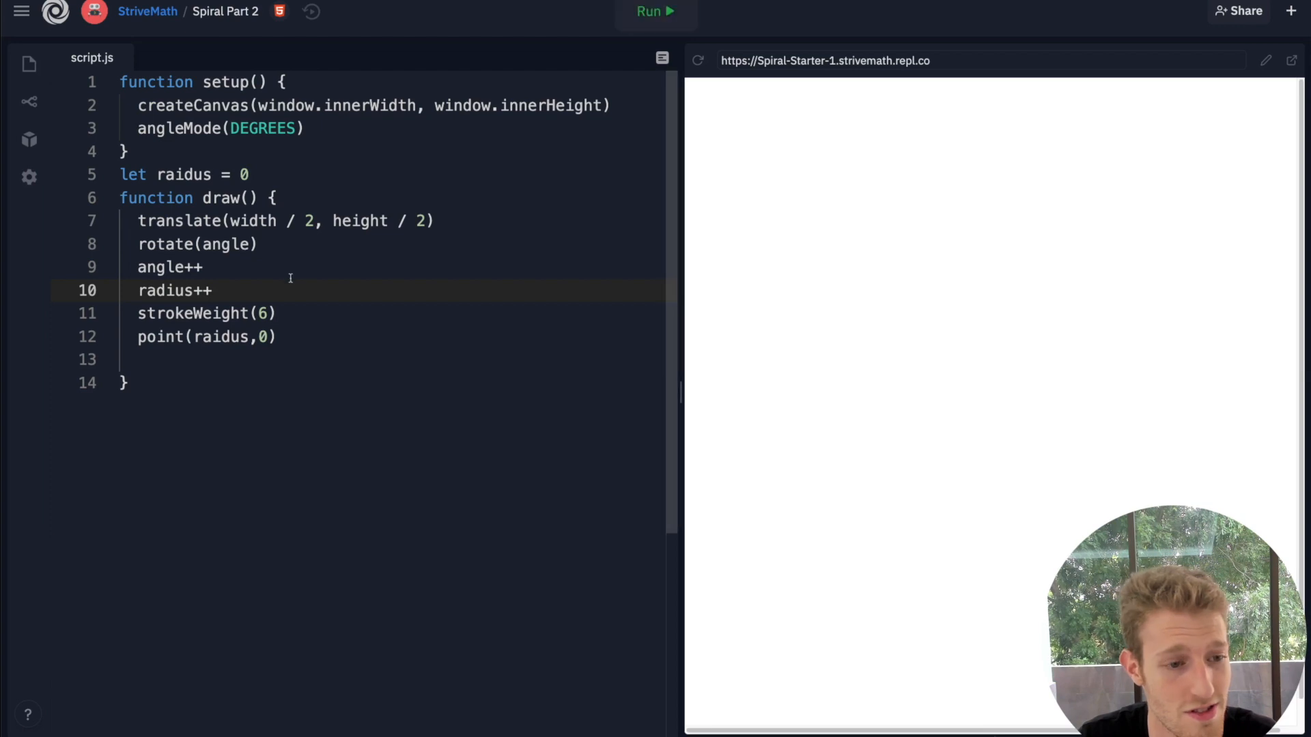
click(221, 337)
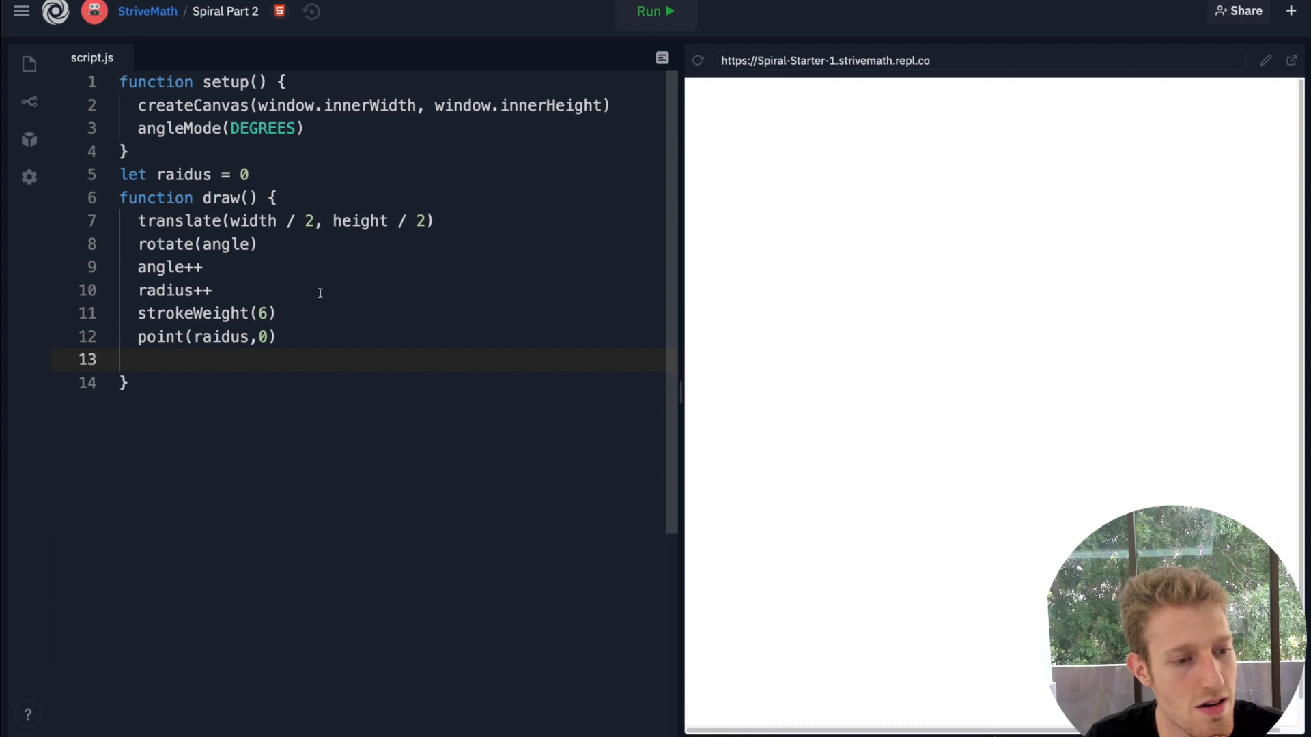
mouse_move(759, 125)
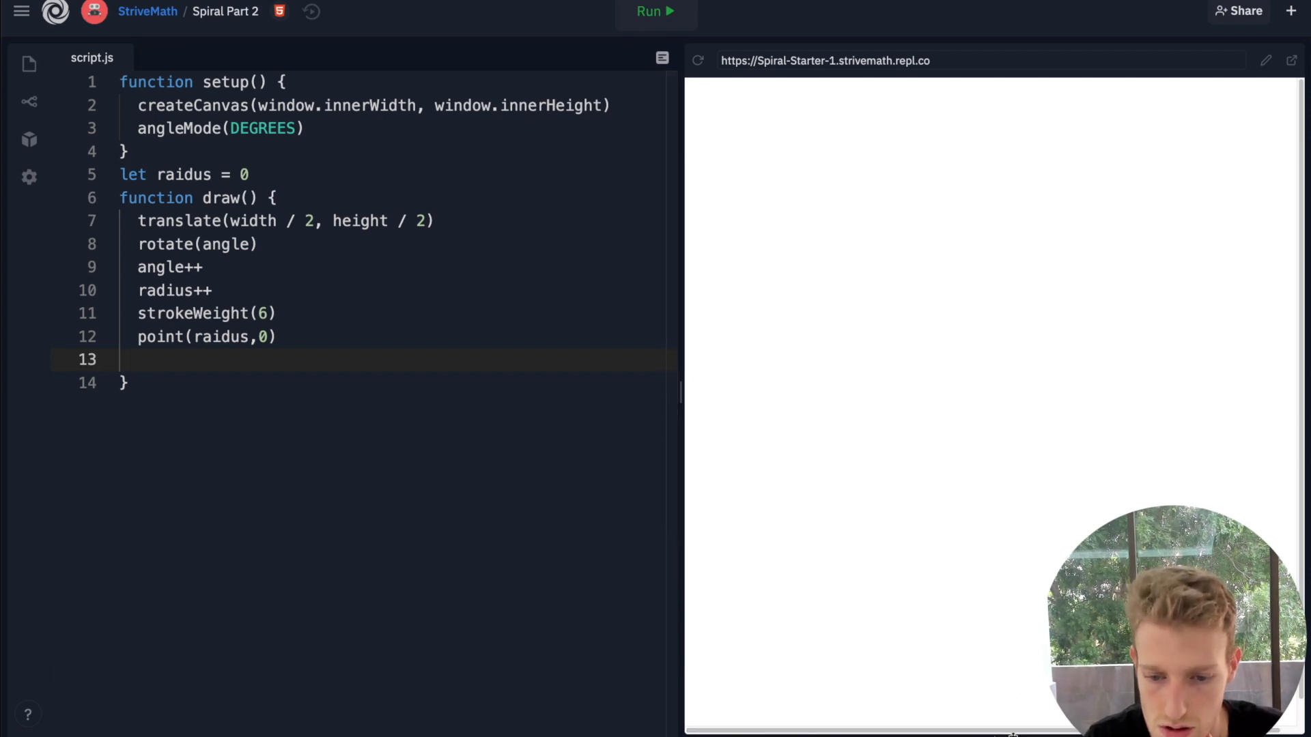
- Add 'let angle = 0' on a new line 6 and run the sketch again
click(654, 11)
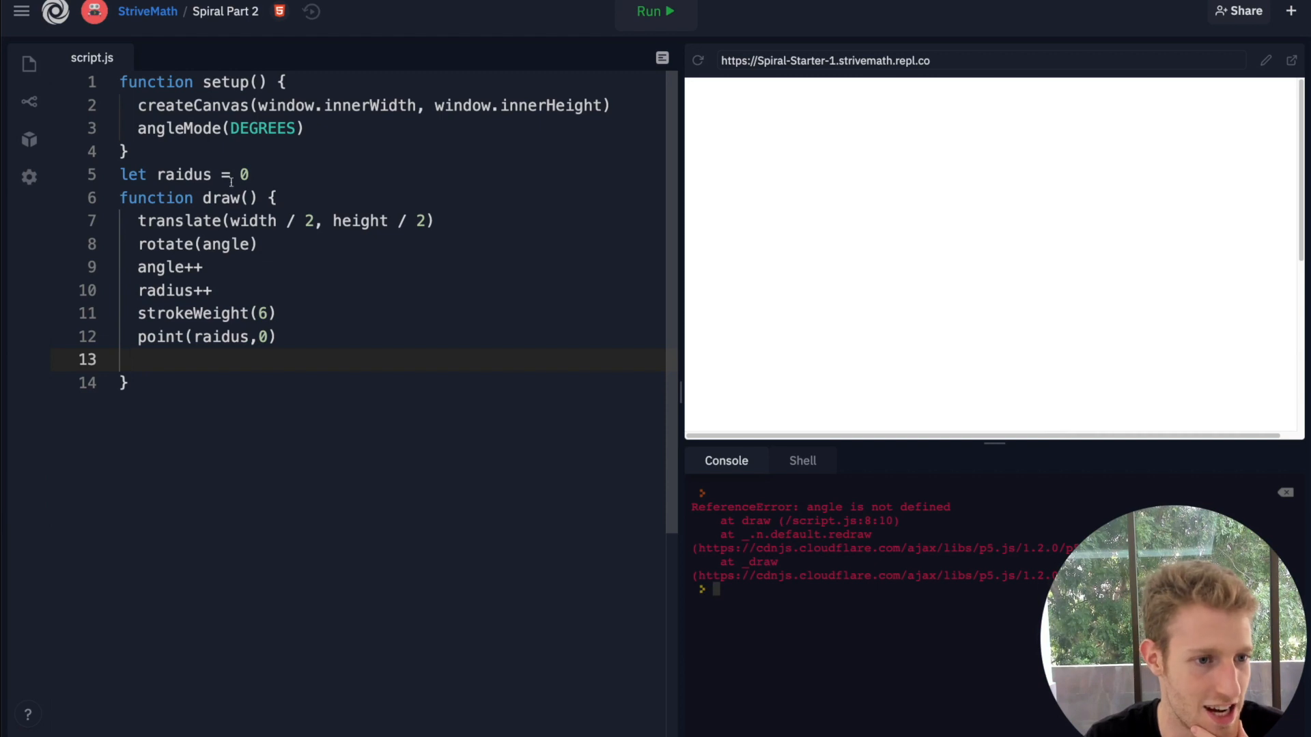
key(enter)
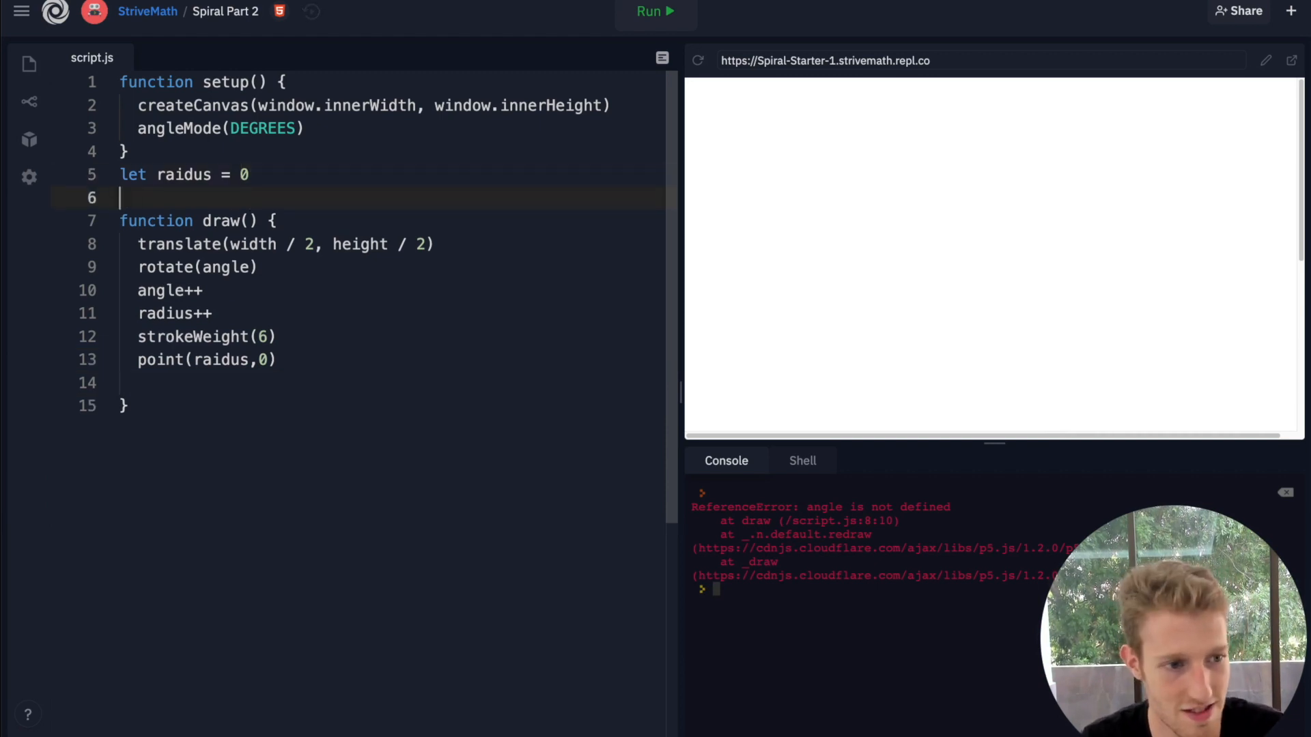
text(let angle)
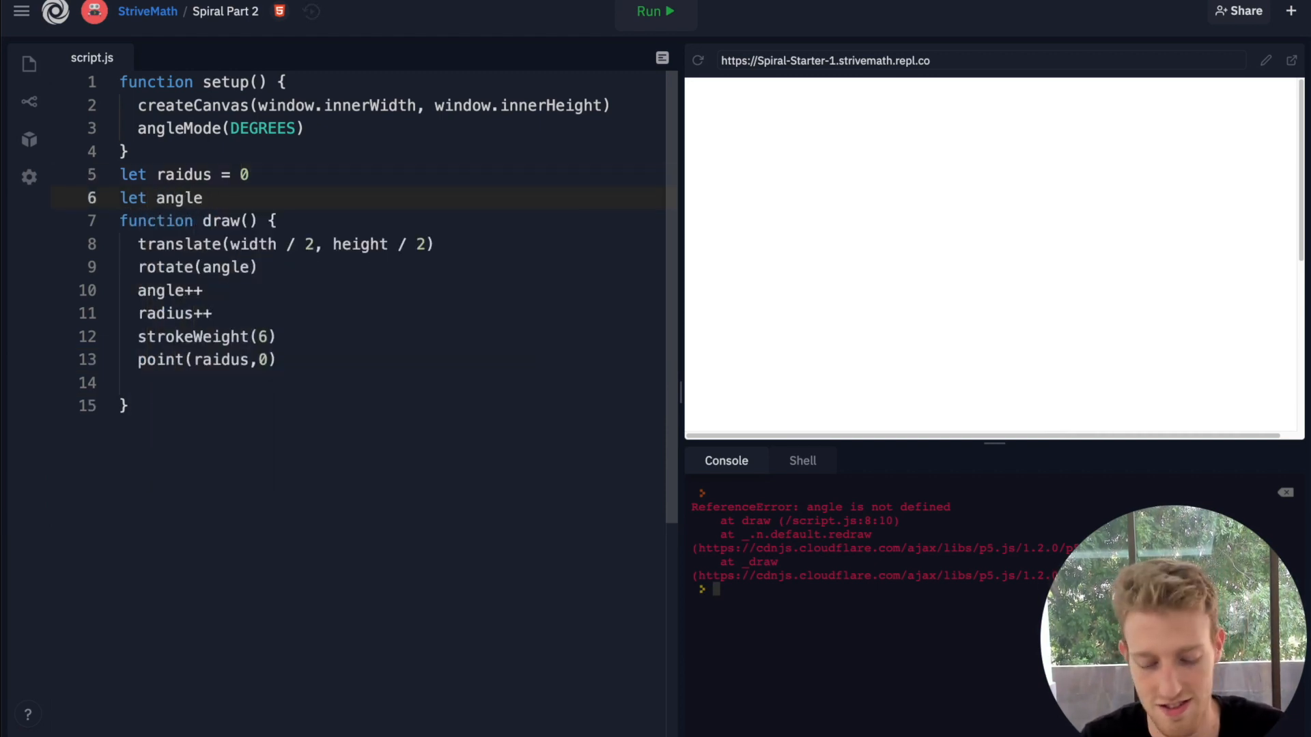
text(= 0)
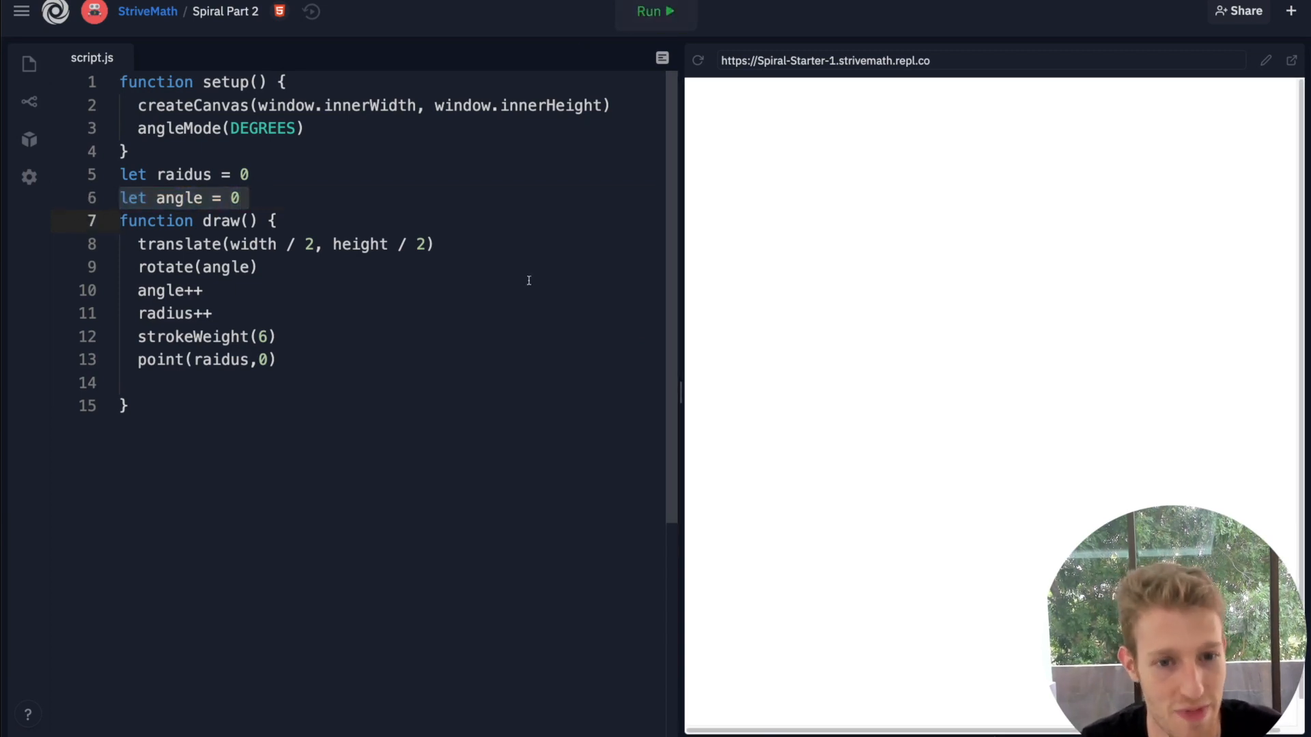
click(654, 11)
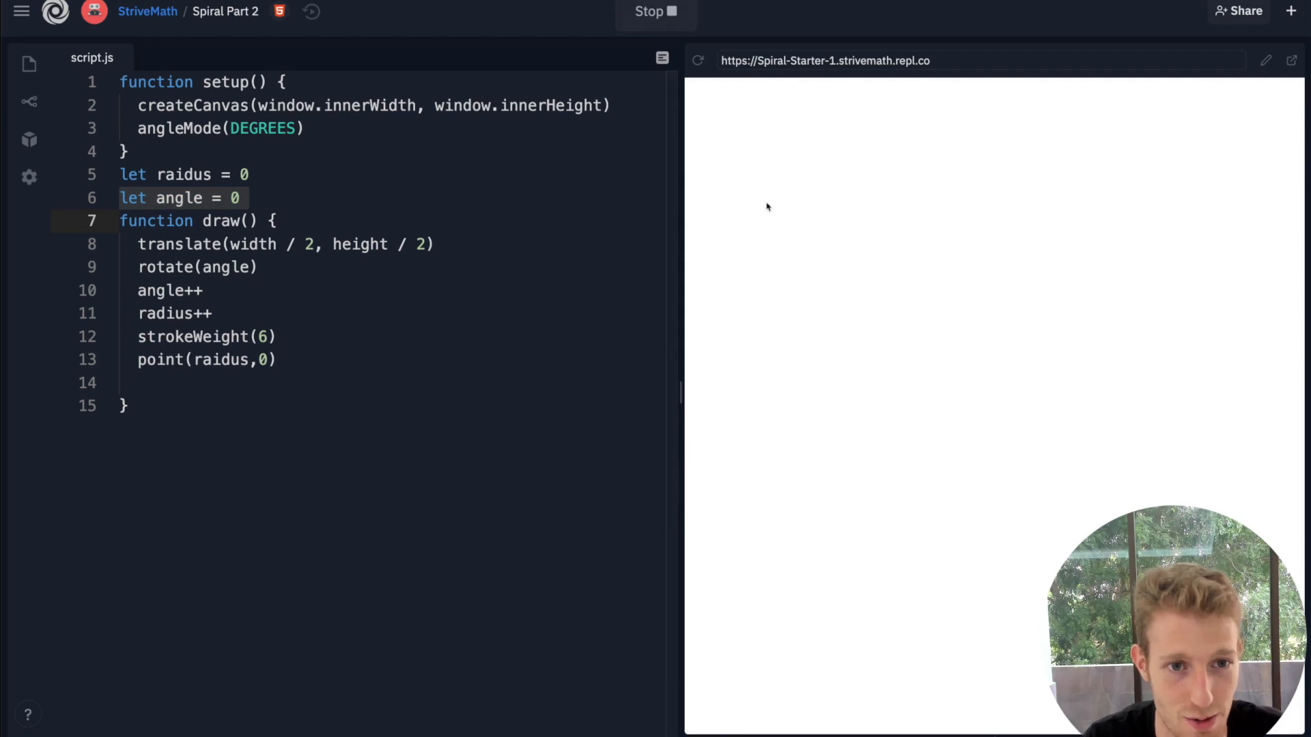
click(655, 11)
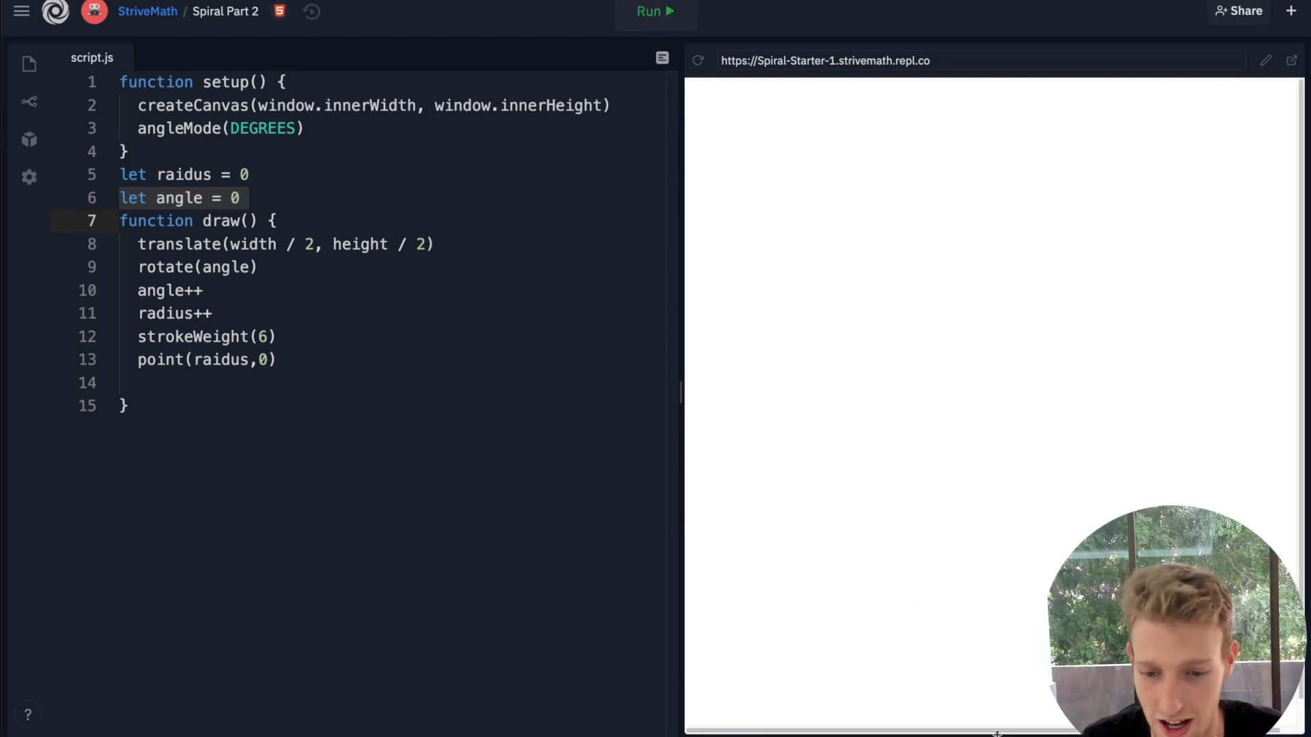
- Check the console's 'radius is not defined' error and select the misspelled variable to fix it
click(655, 11)
text(d)
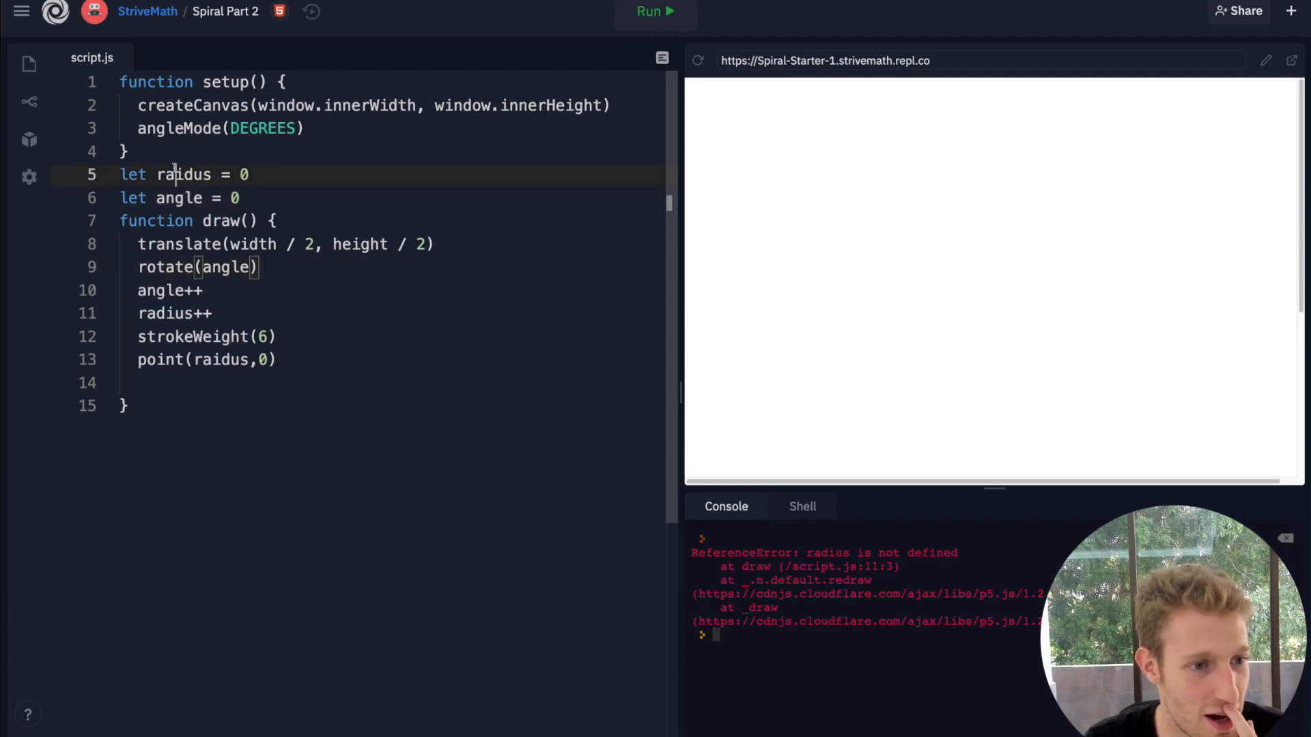
double_click(183, 174)
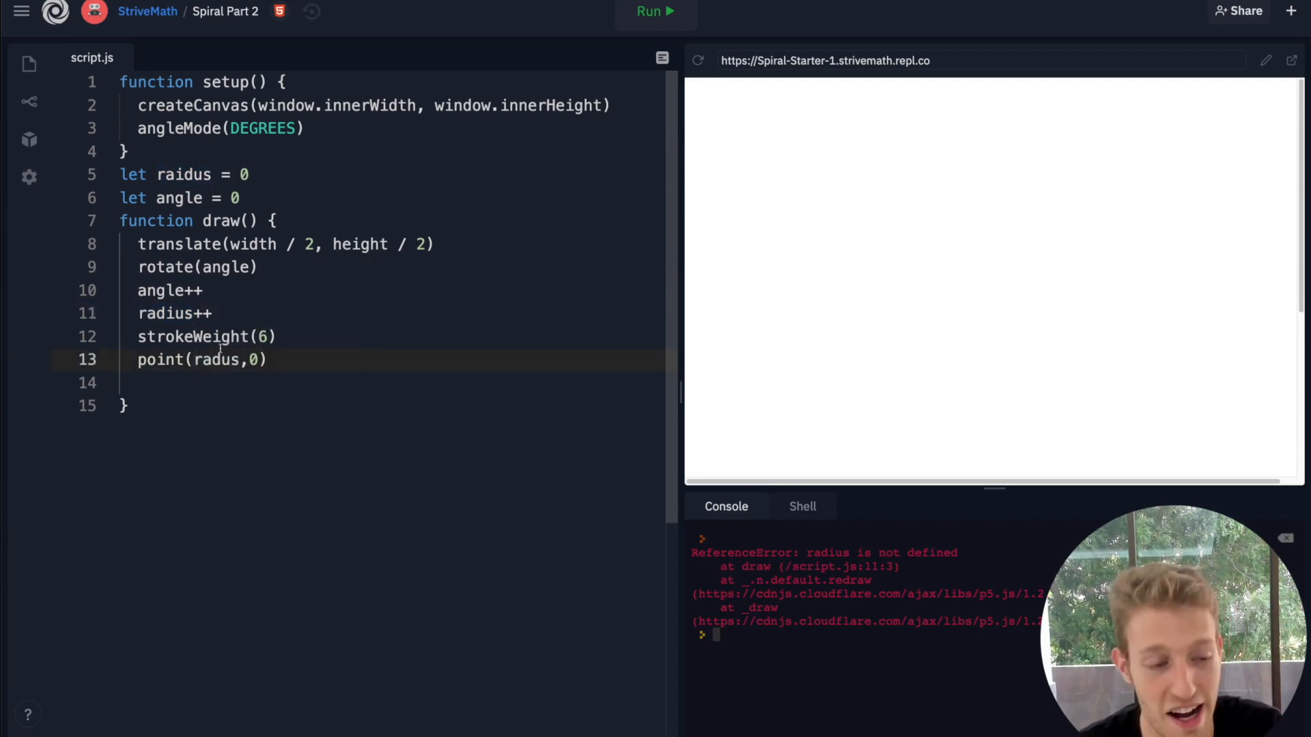
click(176, 174)
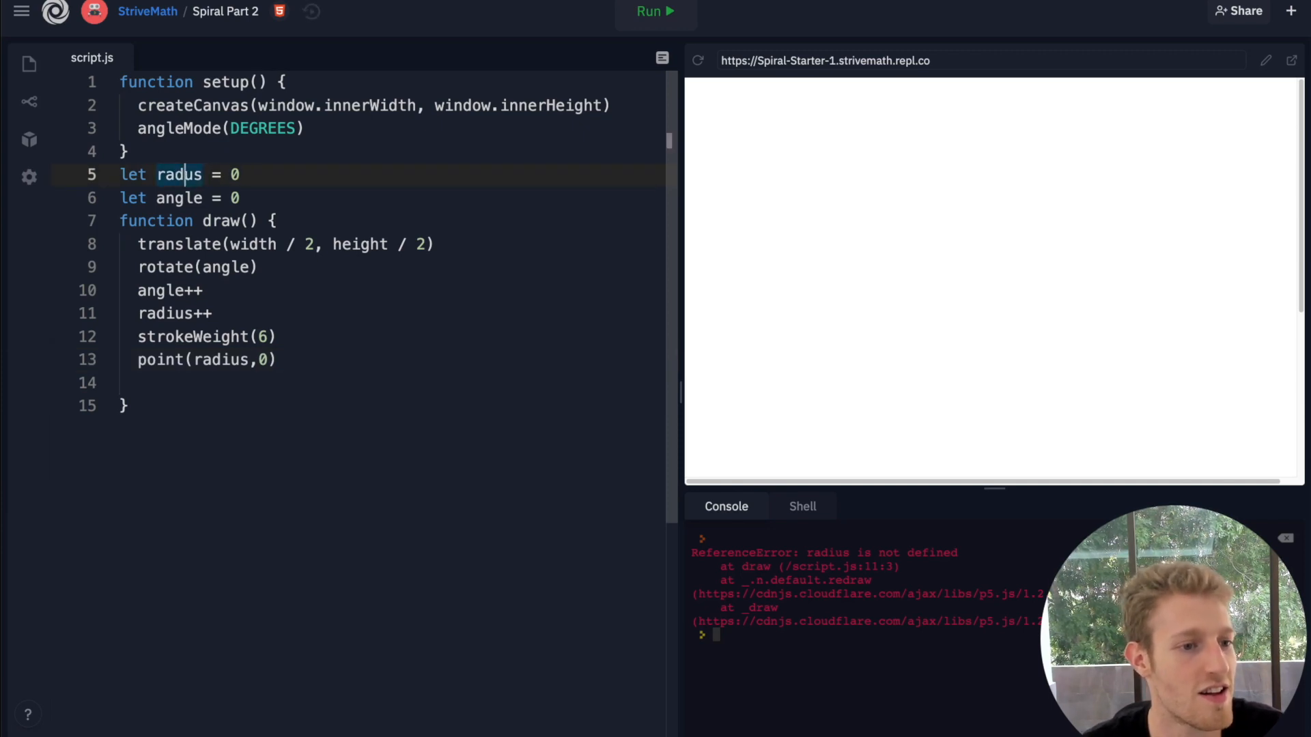
click(654, 11)
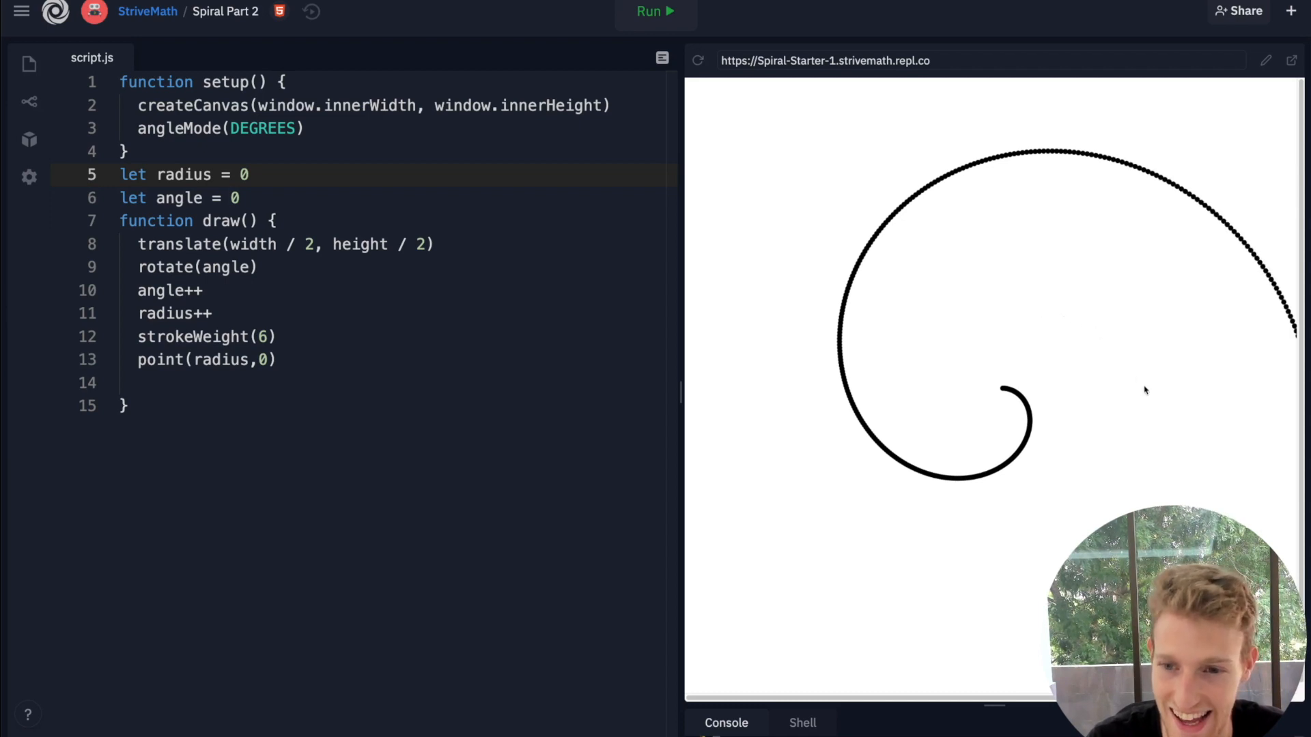
mouse_move(1055, 462)
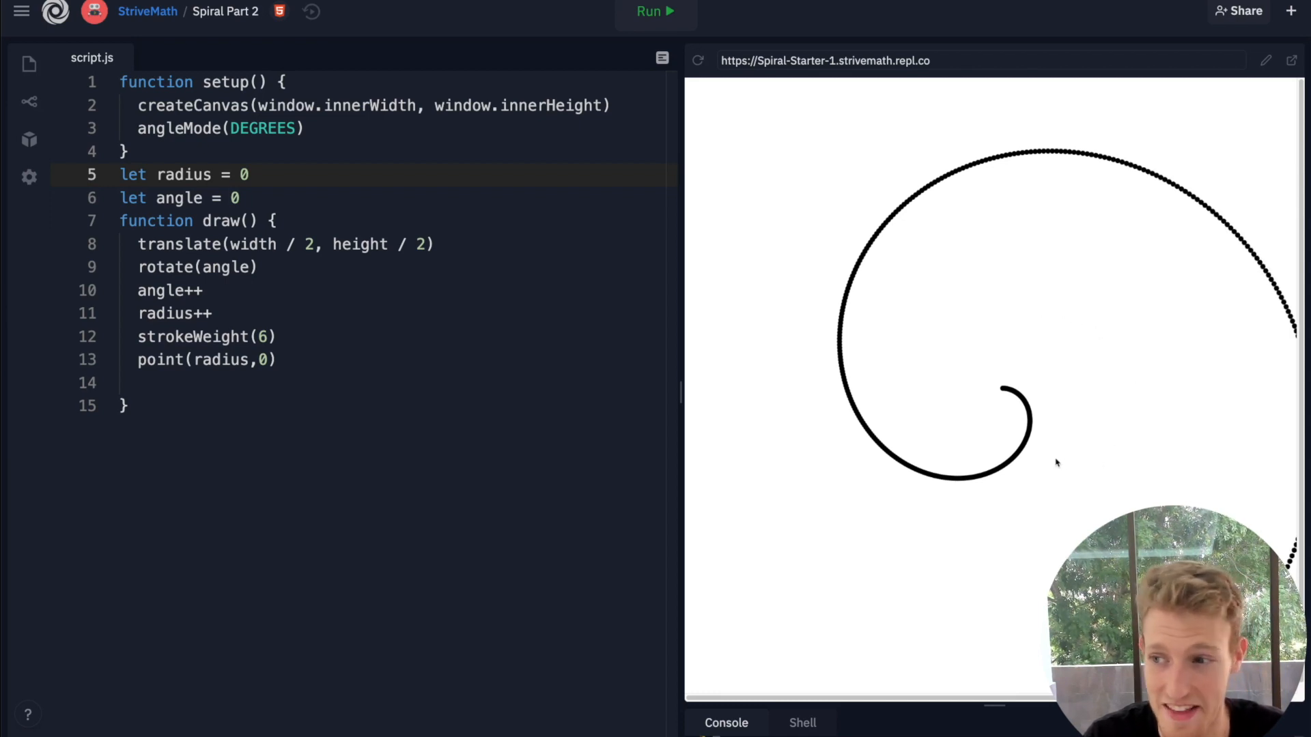
- With radius spelled correctly and the spiral drawing outward, start editing the angle++ line
click(251, 382)
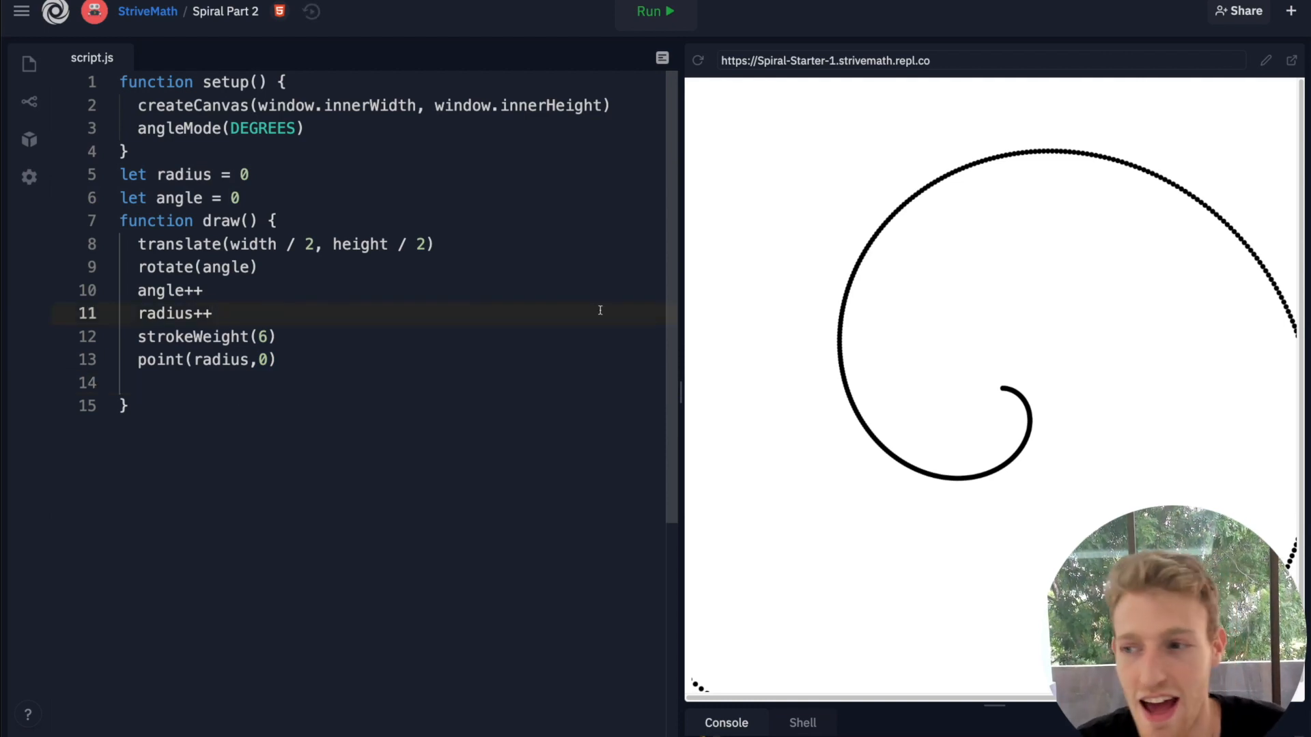
mouse_move(367, 283)
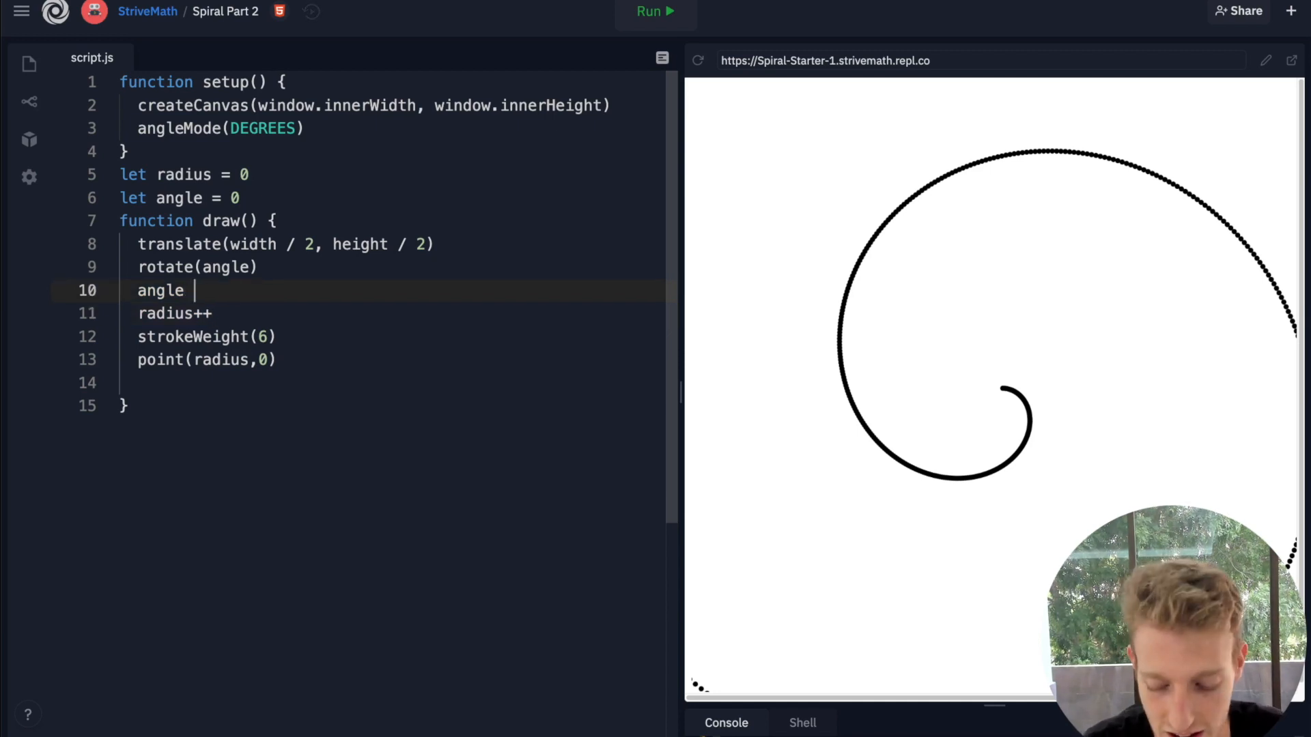
- Change the increment to angle += 0.1 and run, drawing a wide slow arc
text(+= 1)
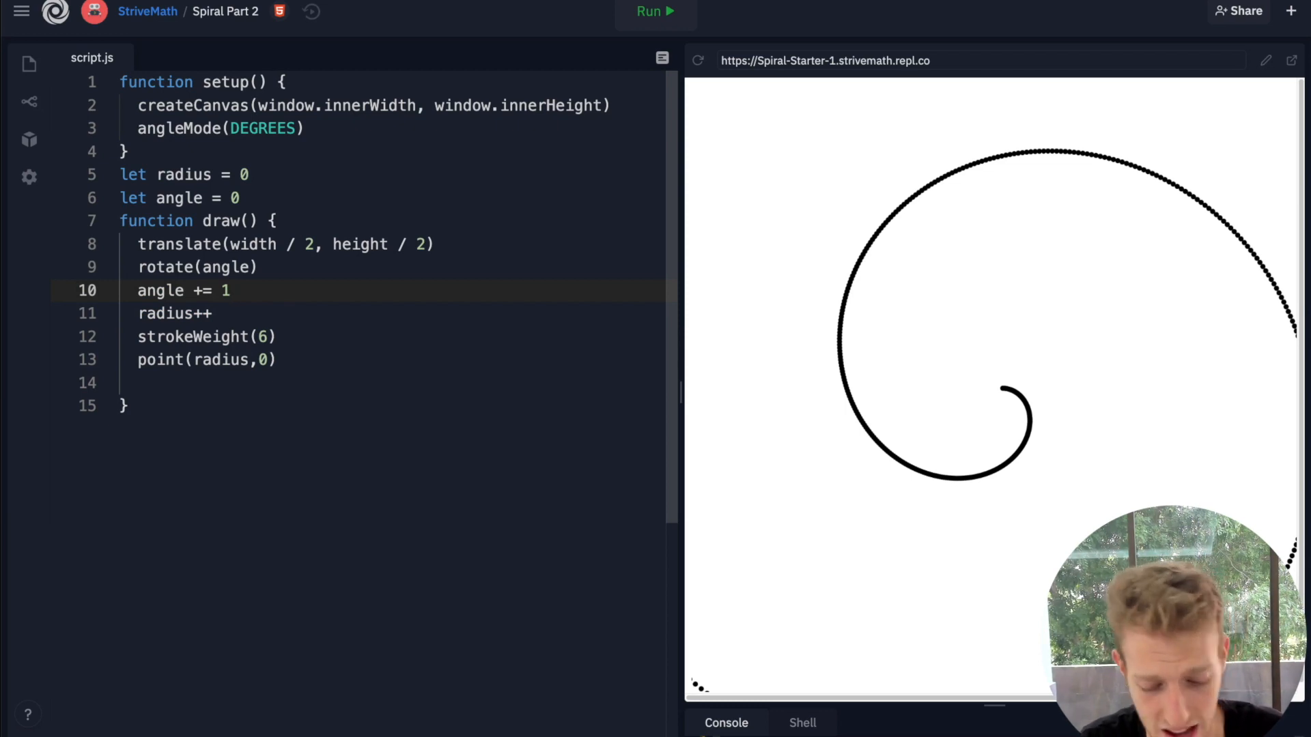
key(Backspace)
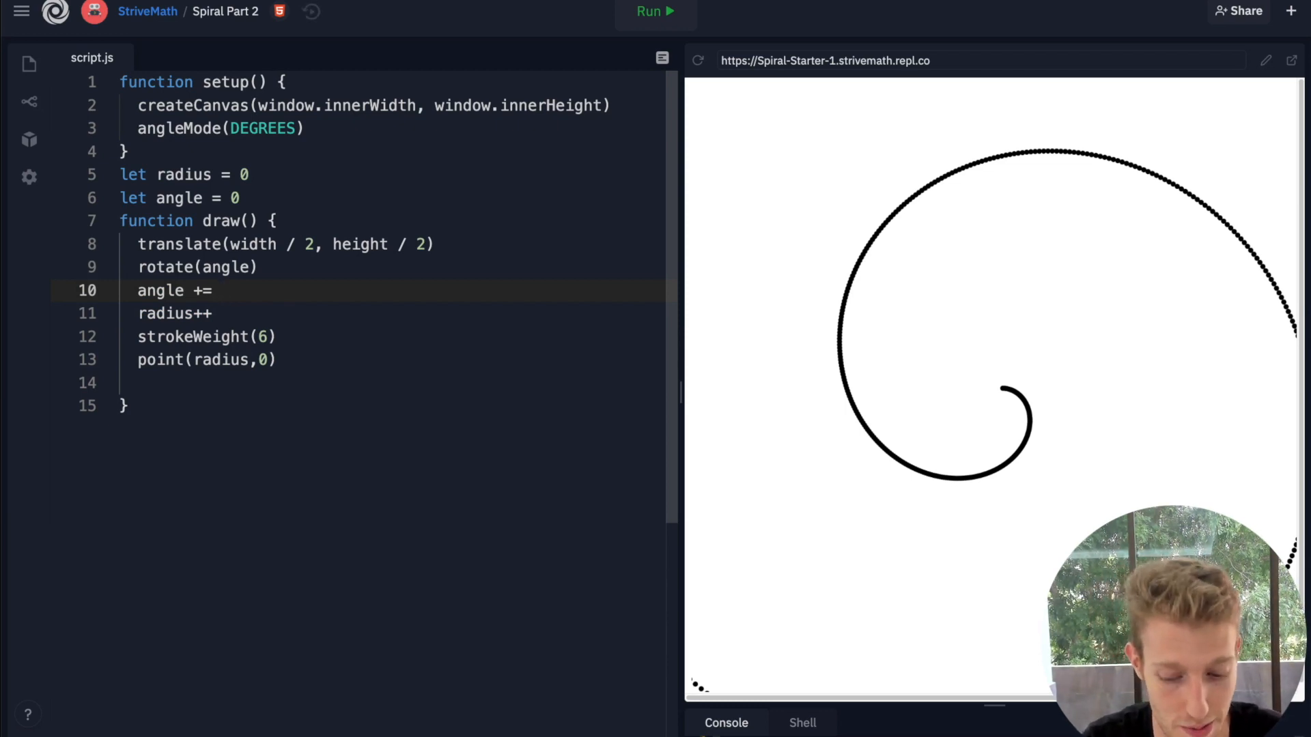
text(0.1)
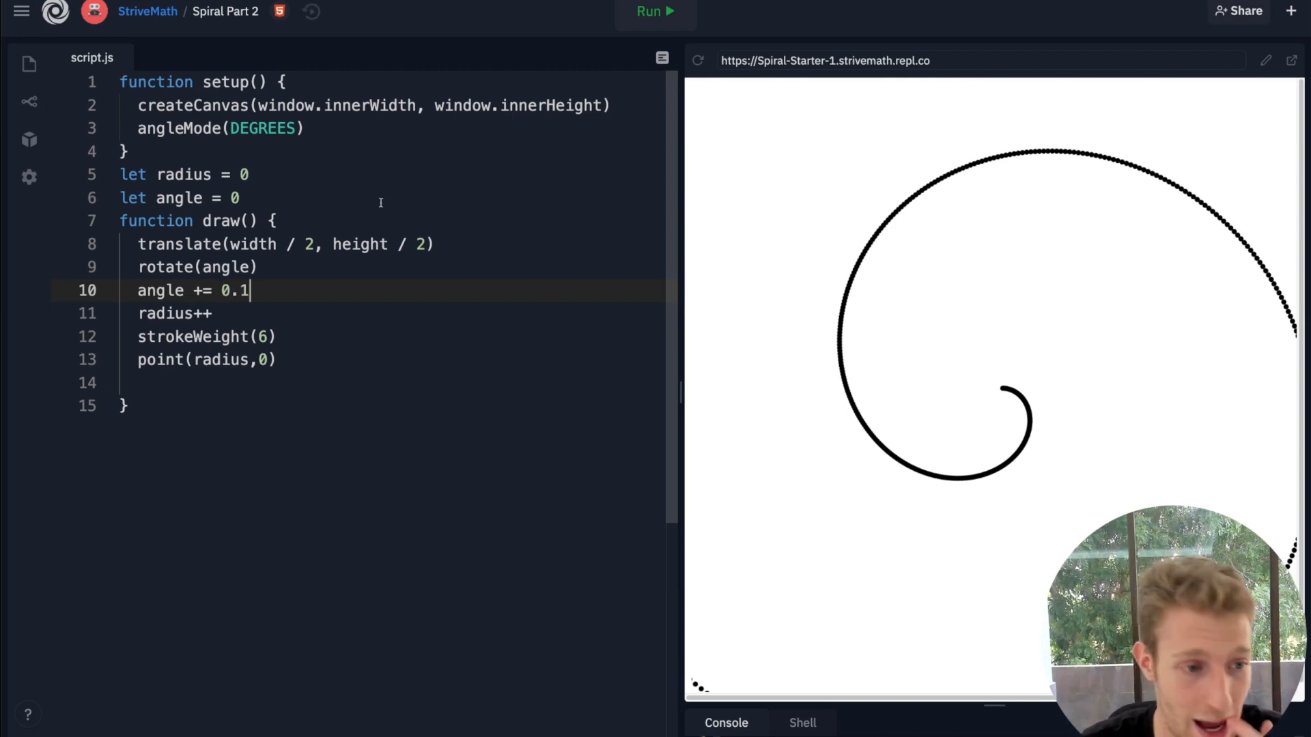
click(656, 11)
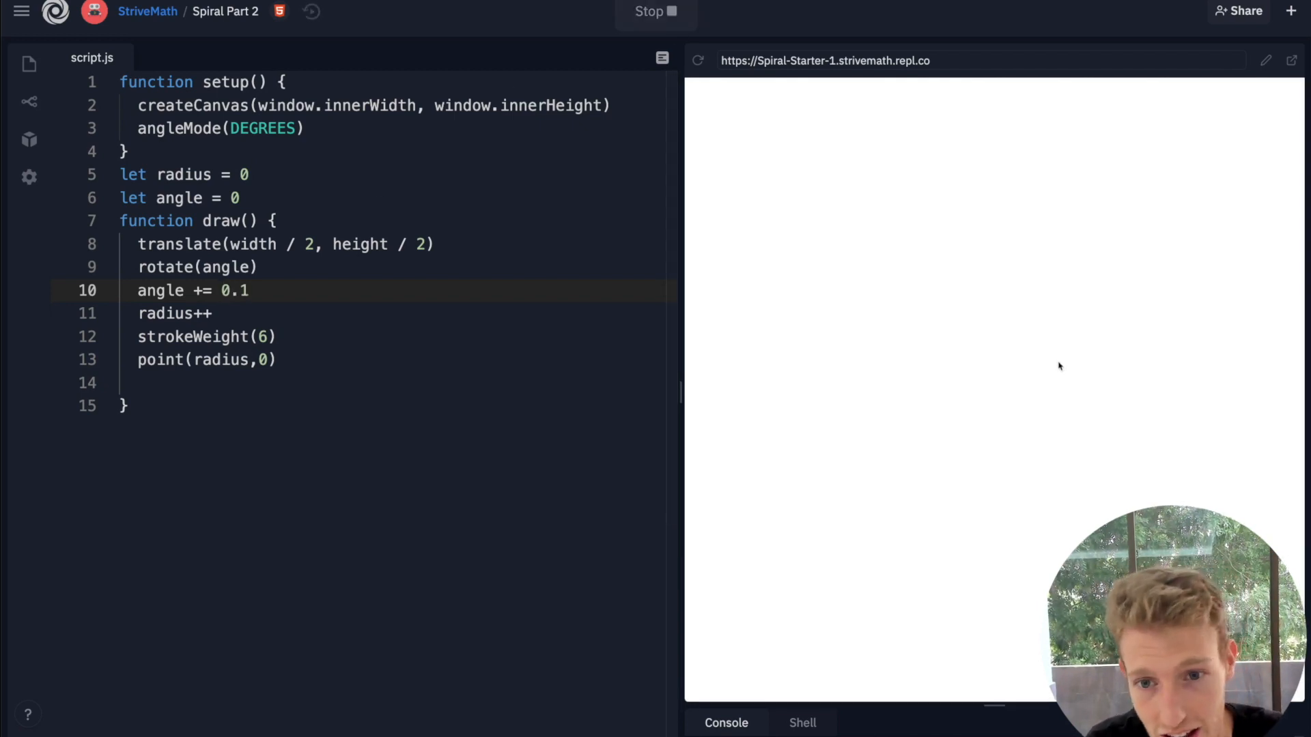
click(656, 11)
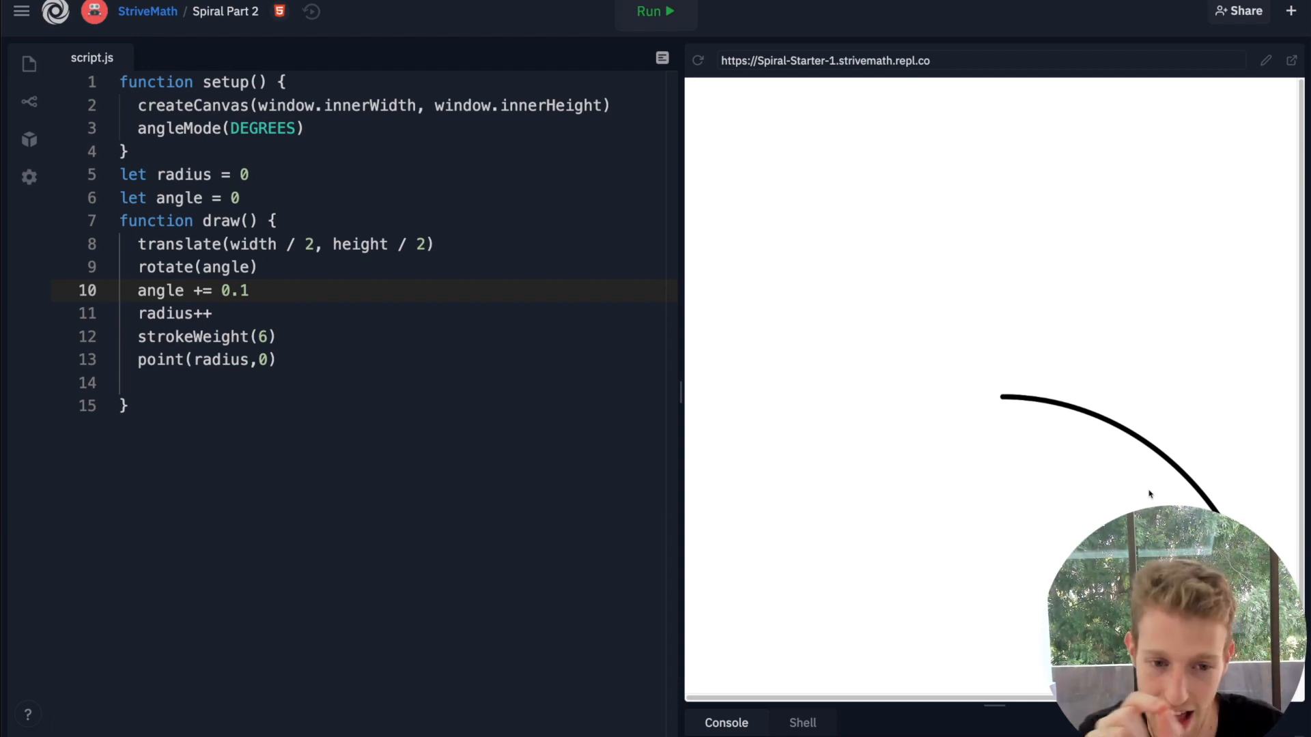
mouse_move(780, 415)
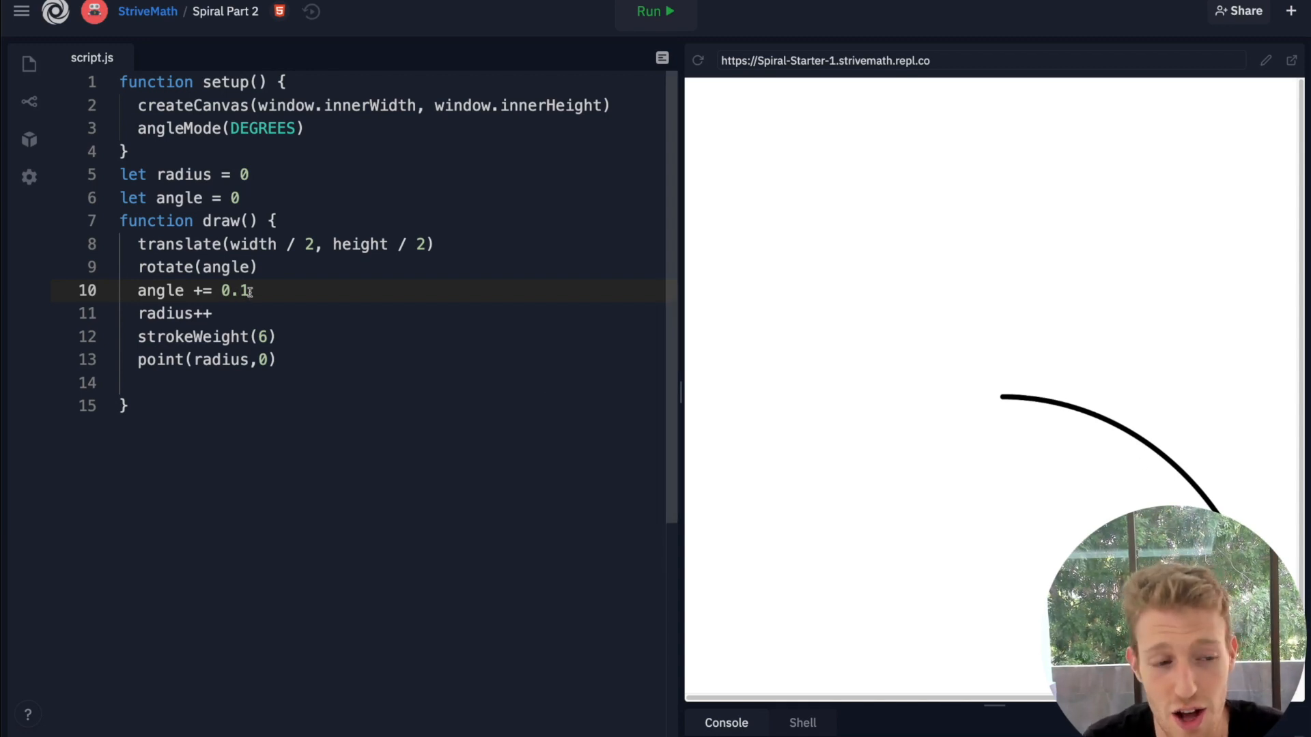
- Set the angle step to 30 and run the sketch
text(30)
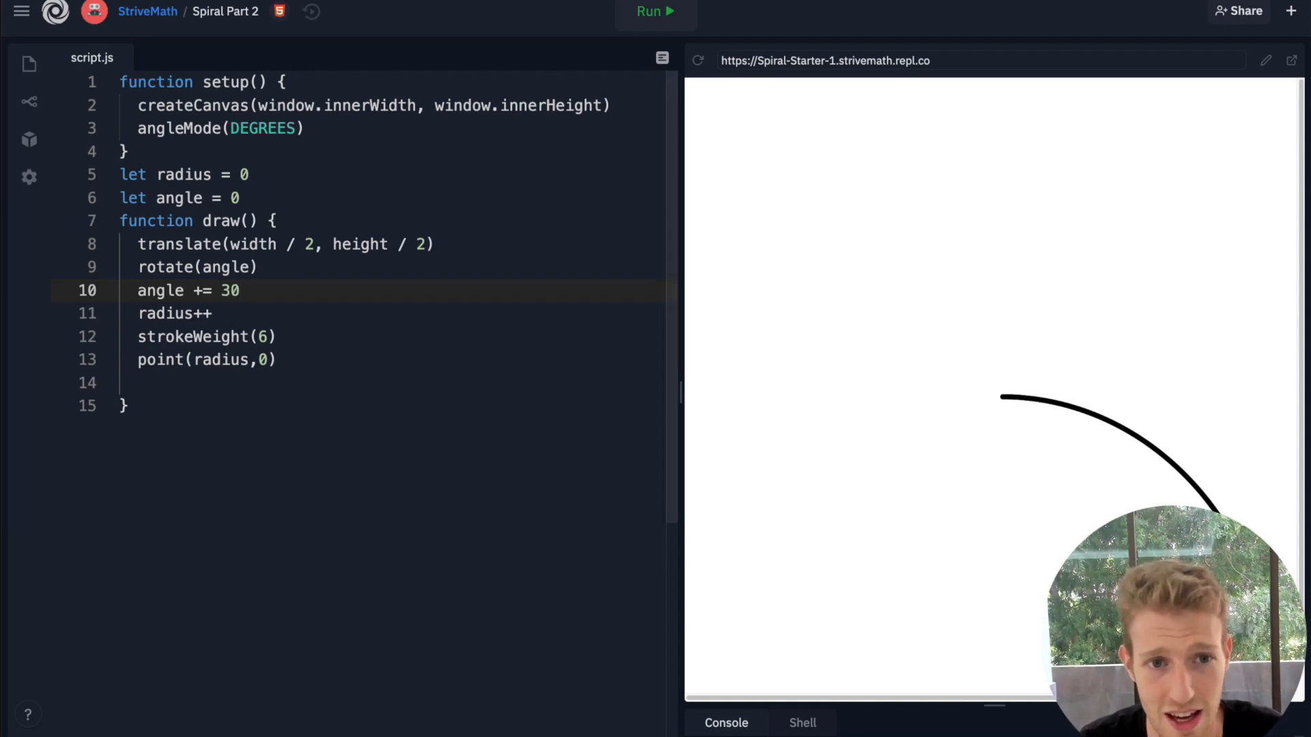
click(656, 12)
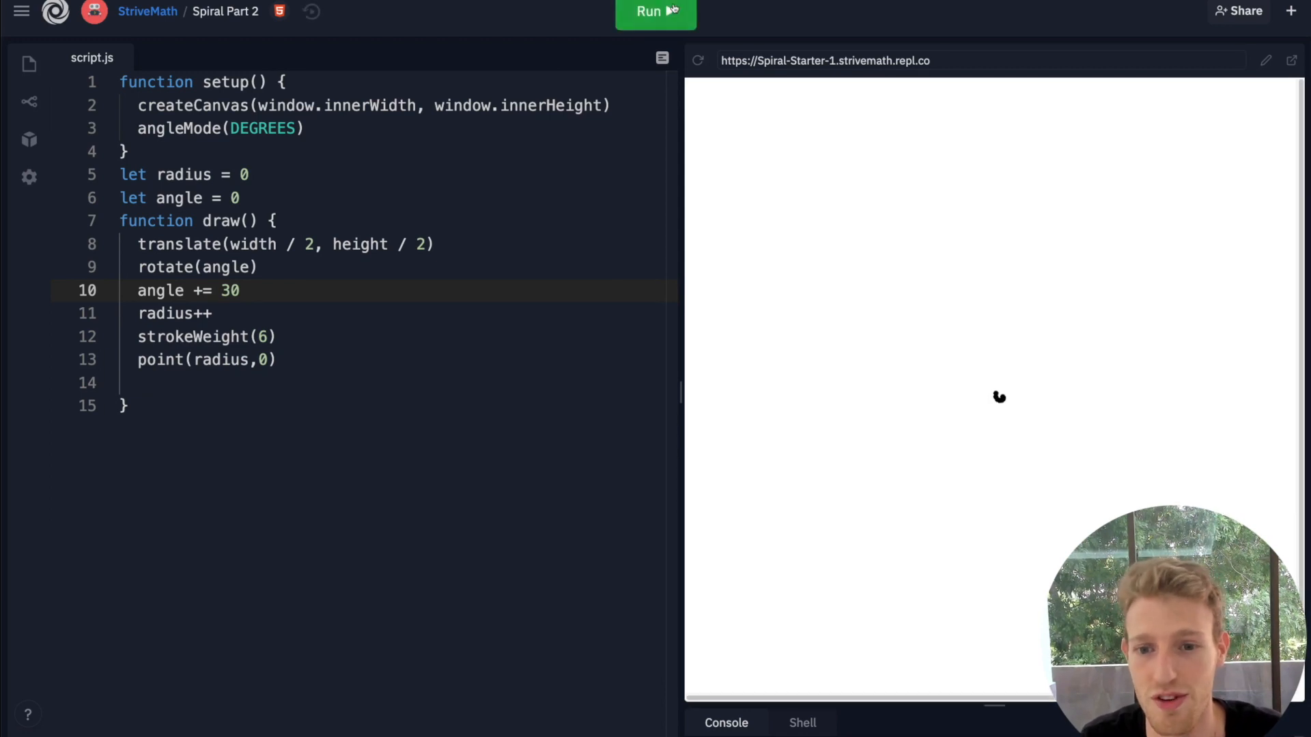
click(655, 13)
text(1)
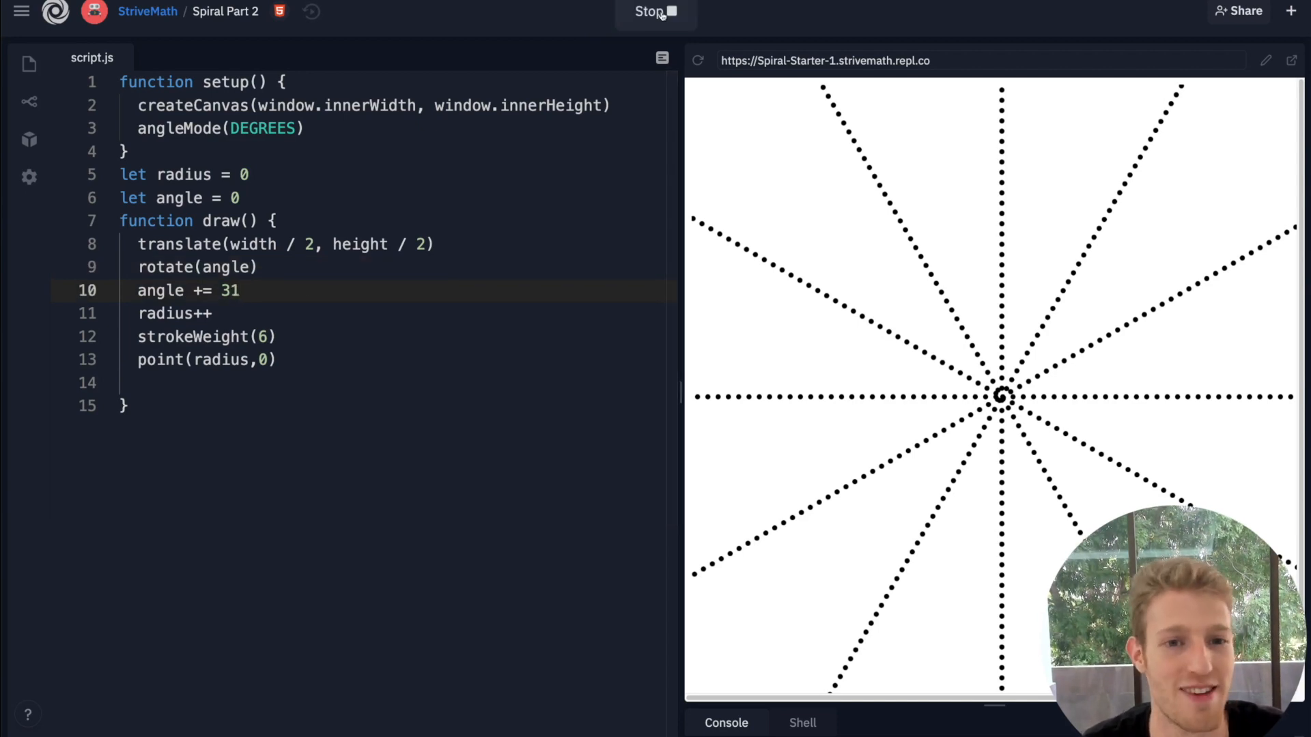
- Change the angle step to 31 and run to draw a dense radiating spiral
click(654, 11)
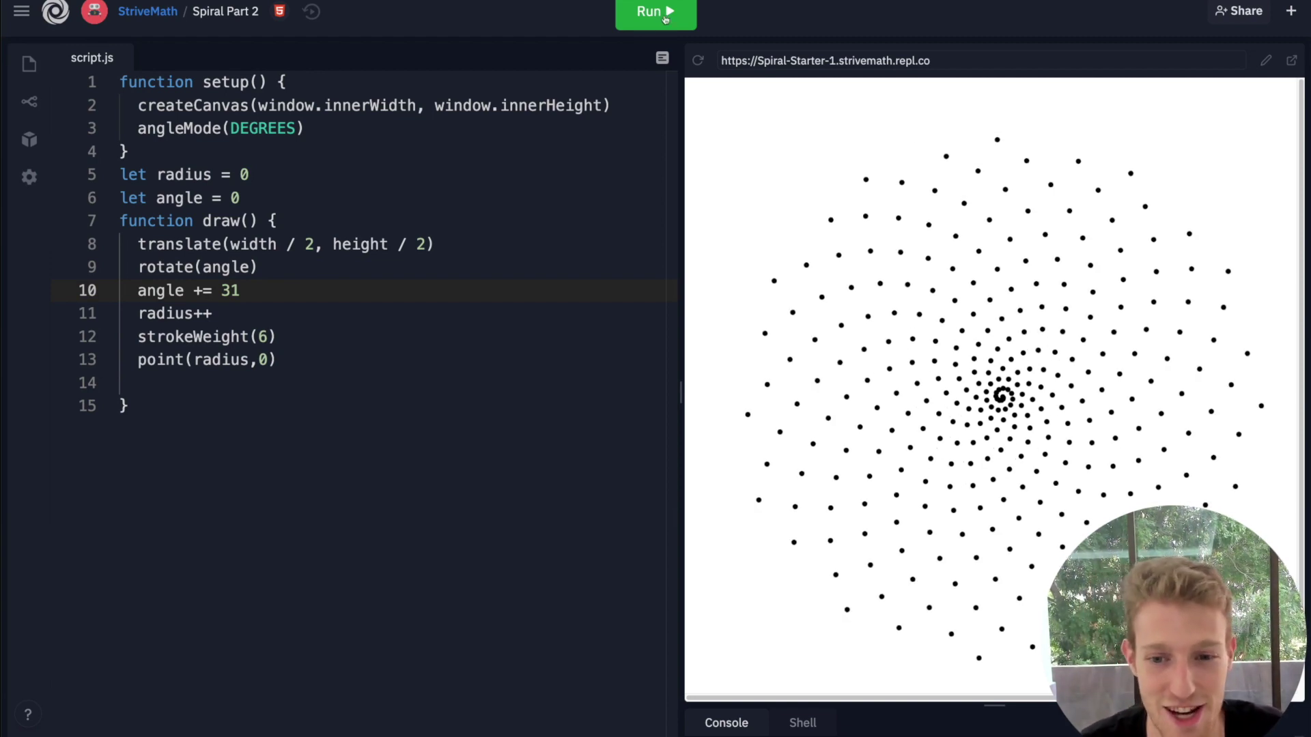
click(656, 14)
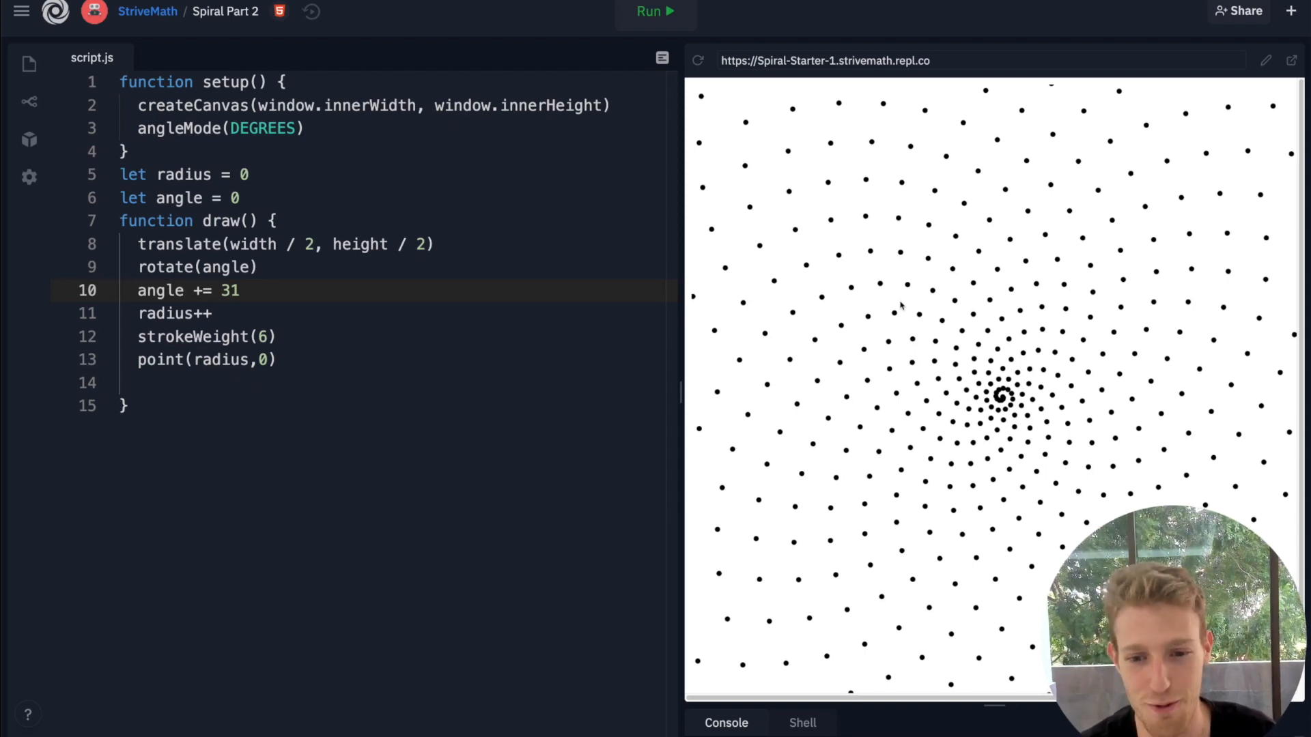
mouse_move(672, 370)
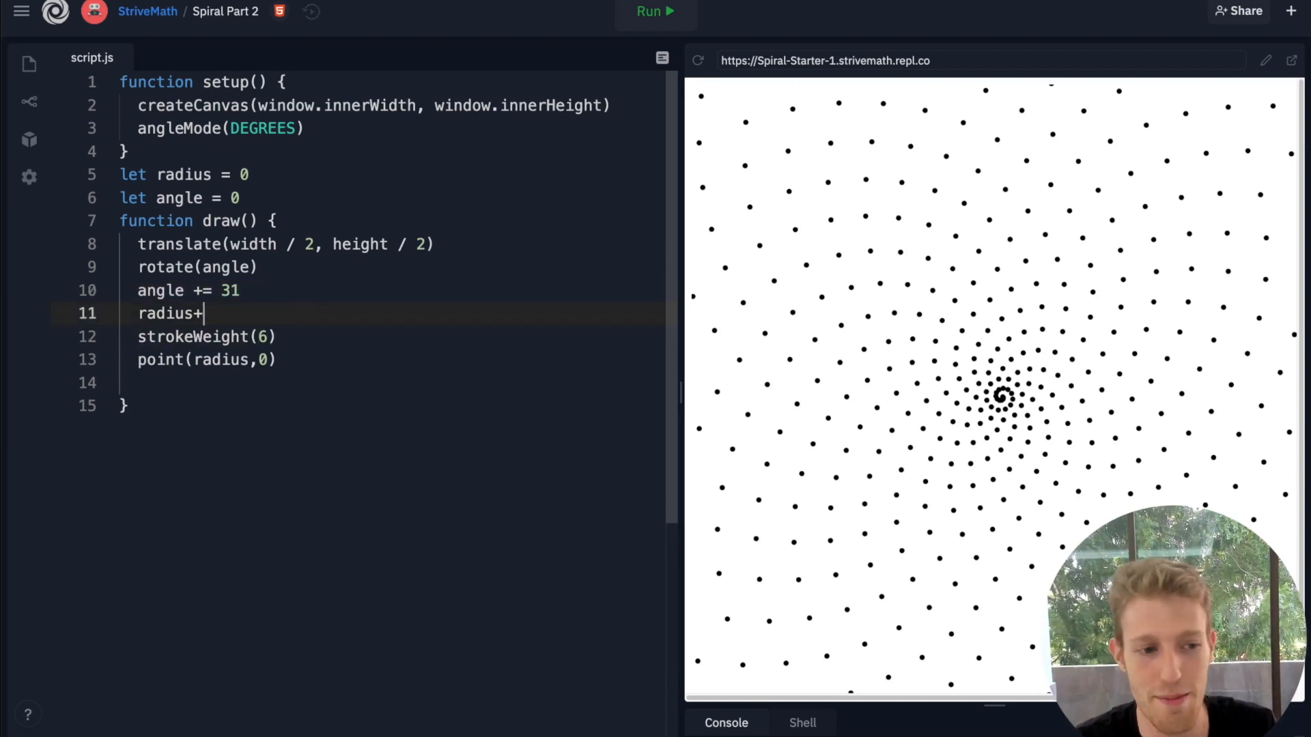
- Change the radius line to radius += 10 and run to see widely spaced dots
key(Backspace)
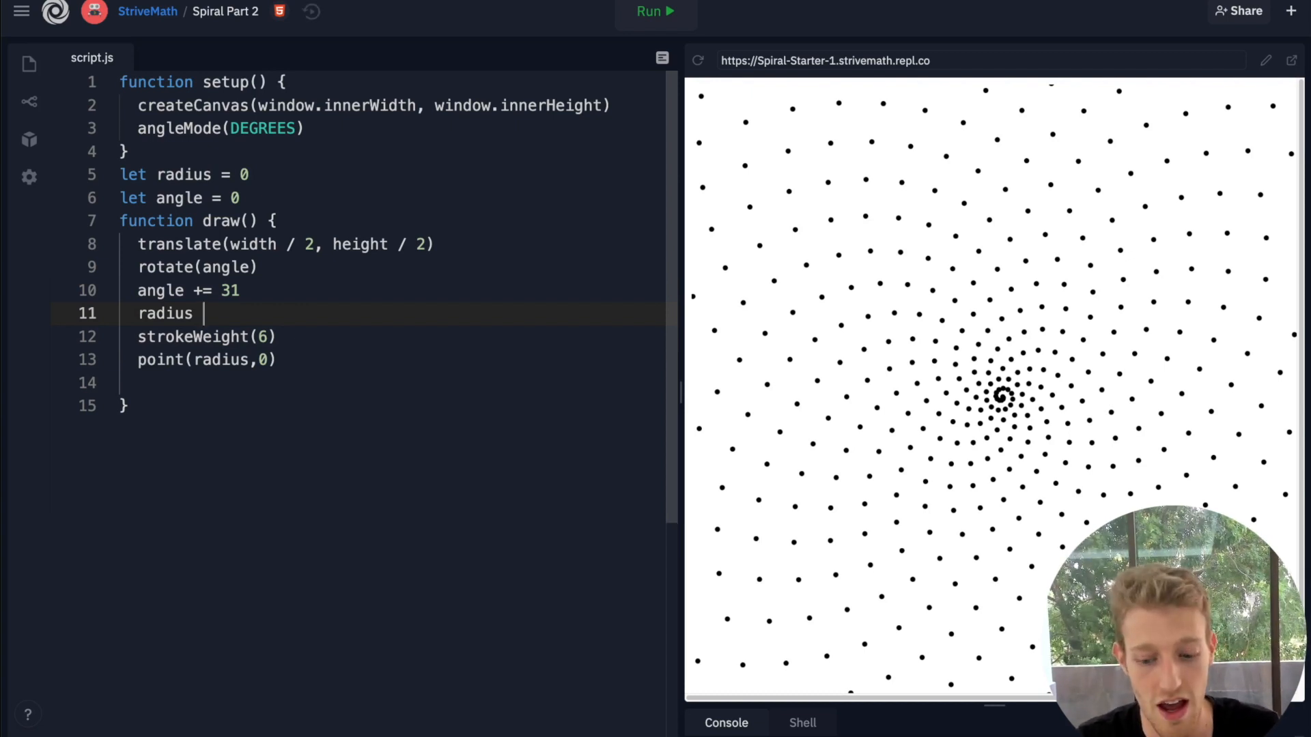
text(+=)
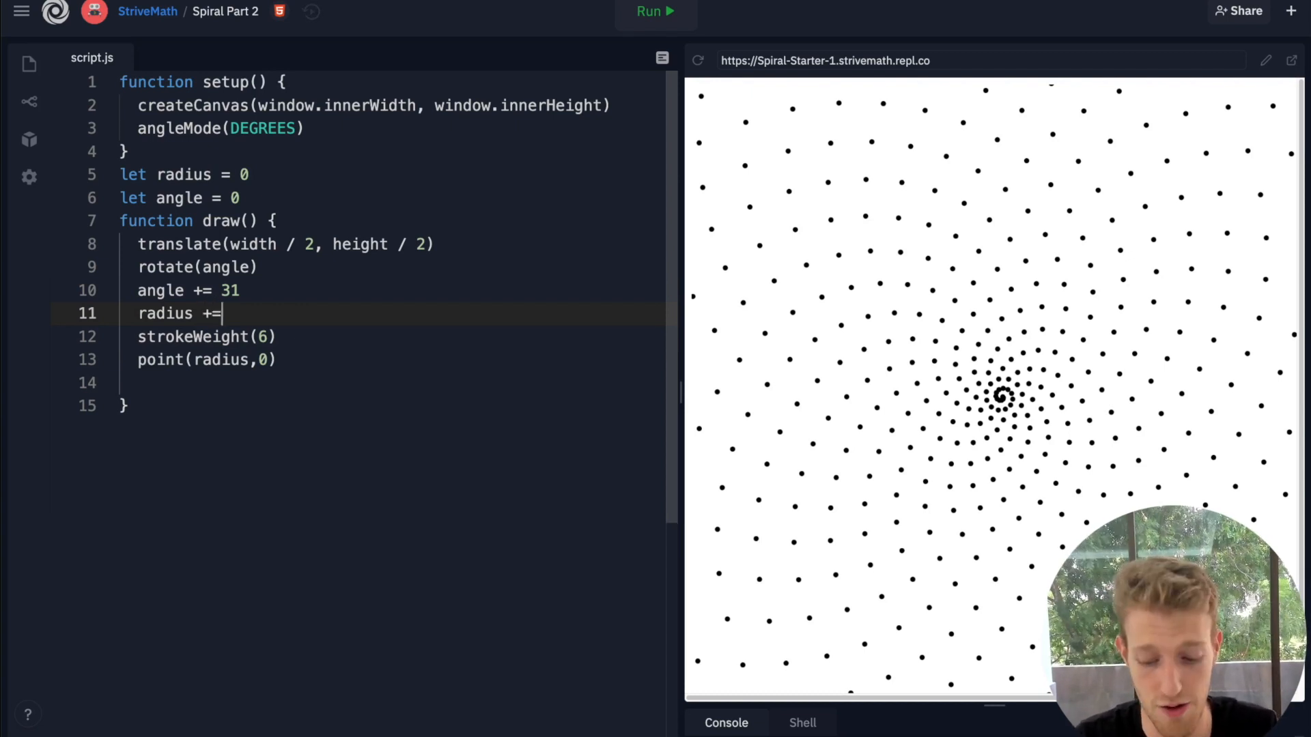
text(10)
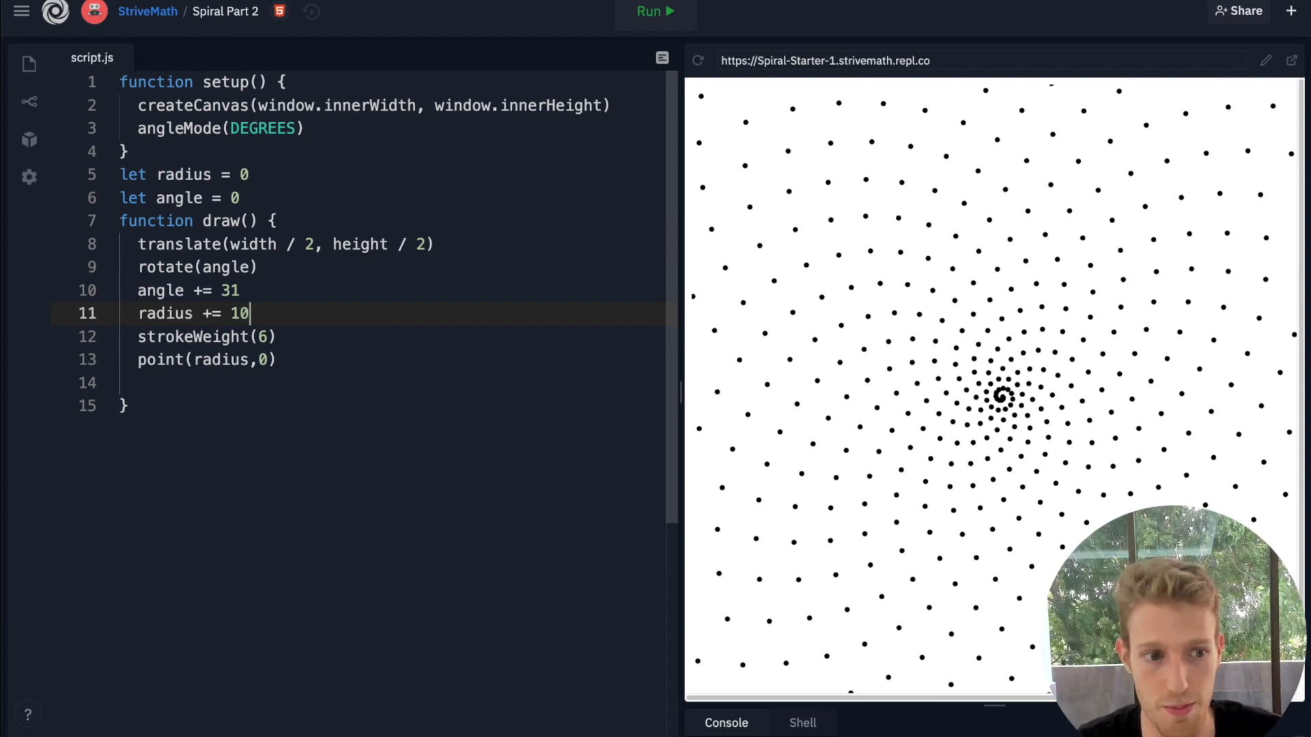
click(654, 10)
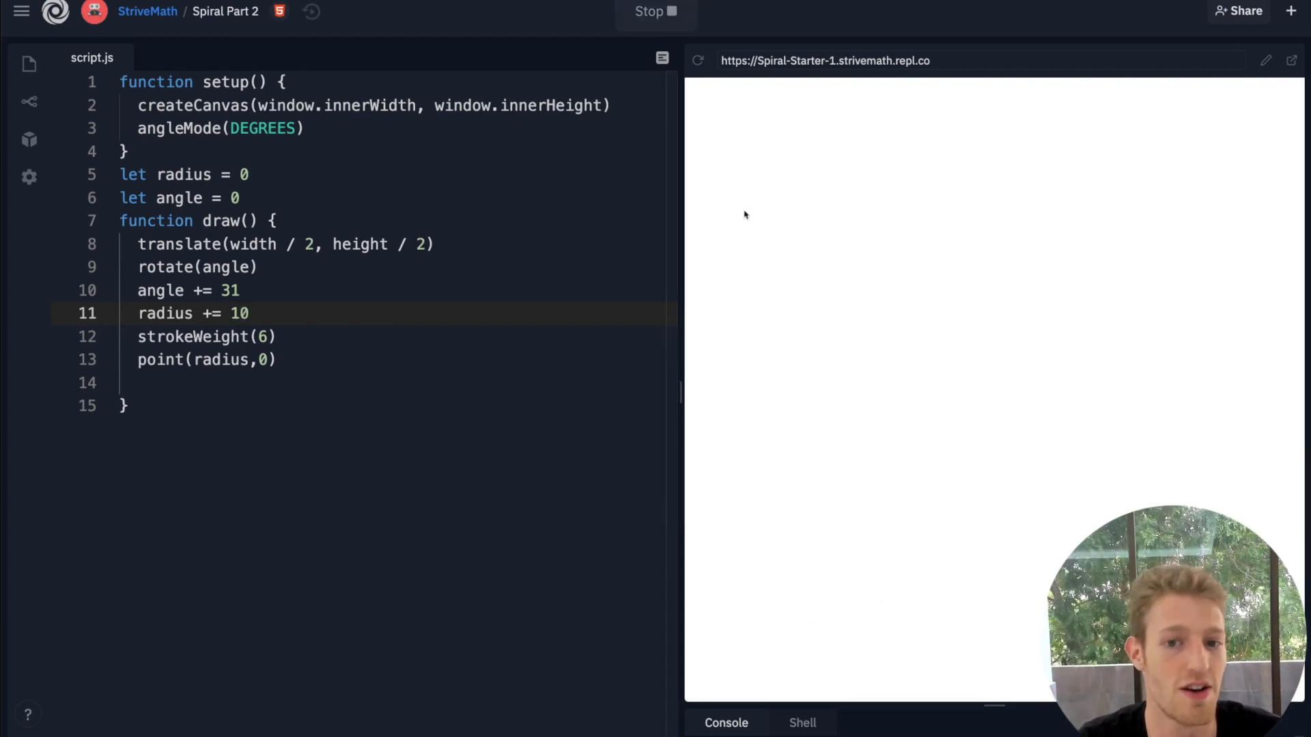
click(655, 11)
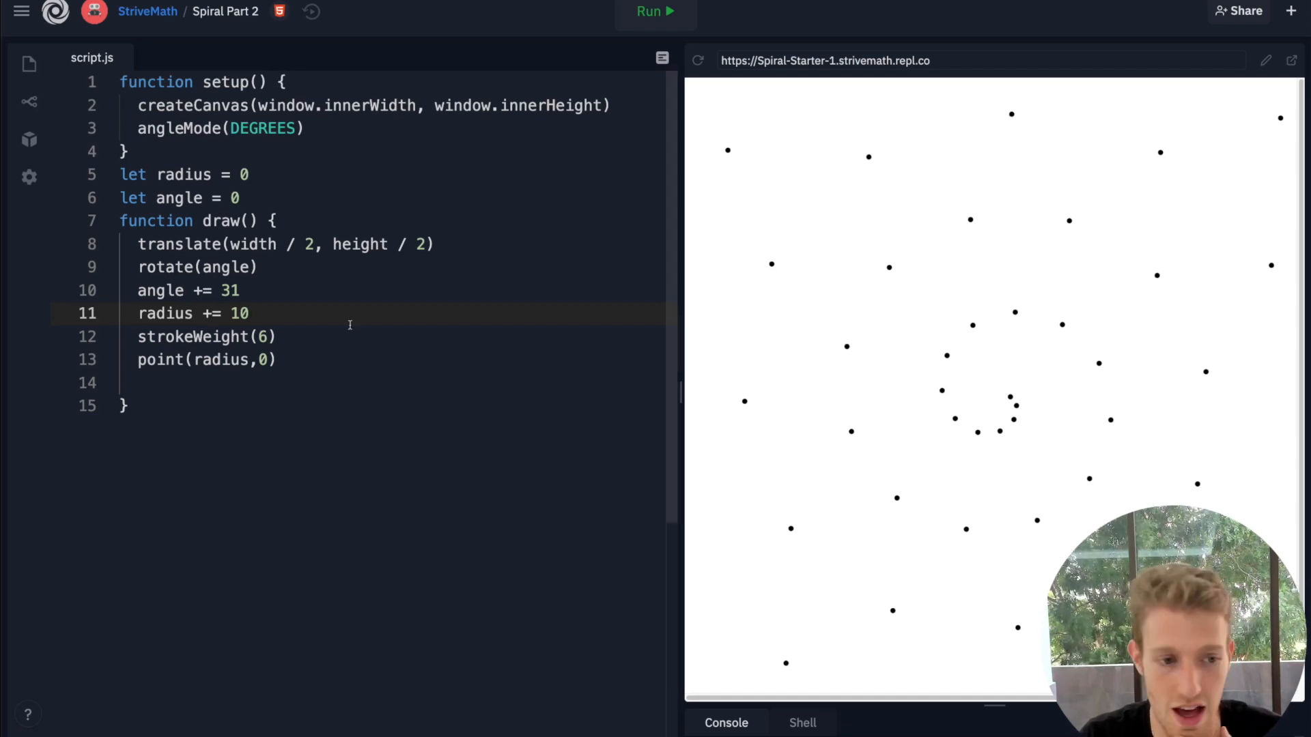
mouse_move(983, 397)
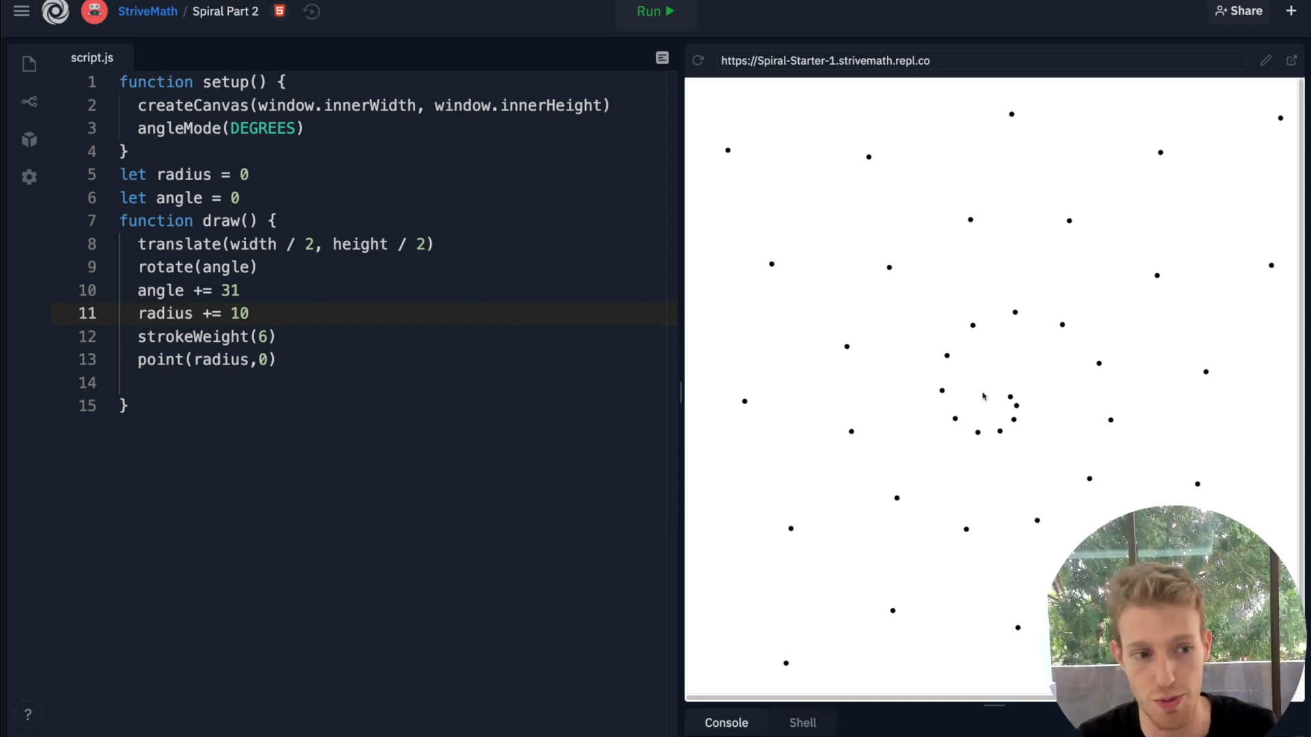
- Try radius steps of 0.1 and then 0.6, running the sketch after each
key(Backspace)
text(0.)
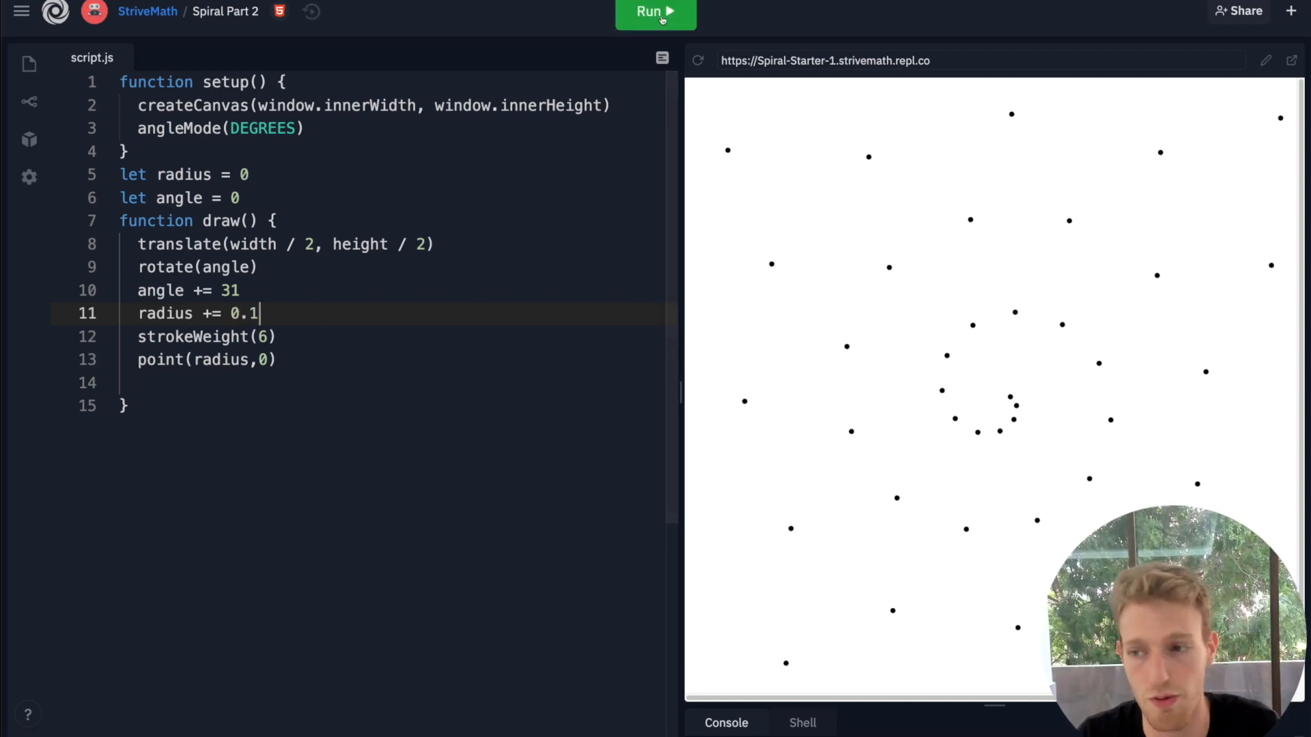
click(656, 14)
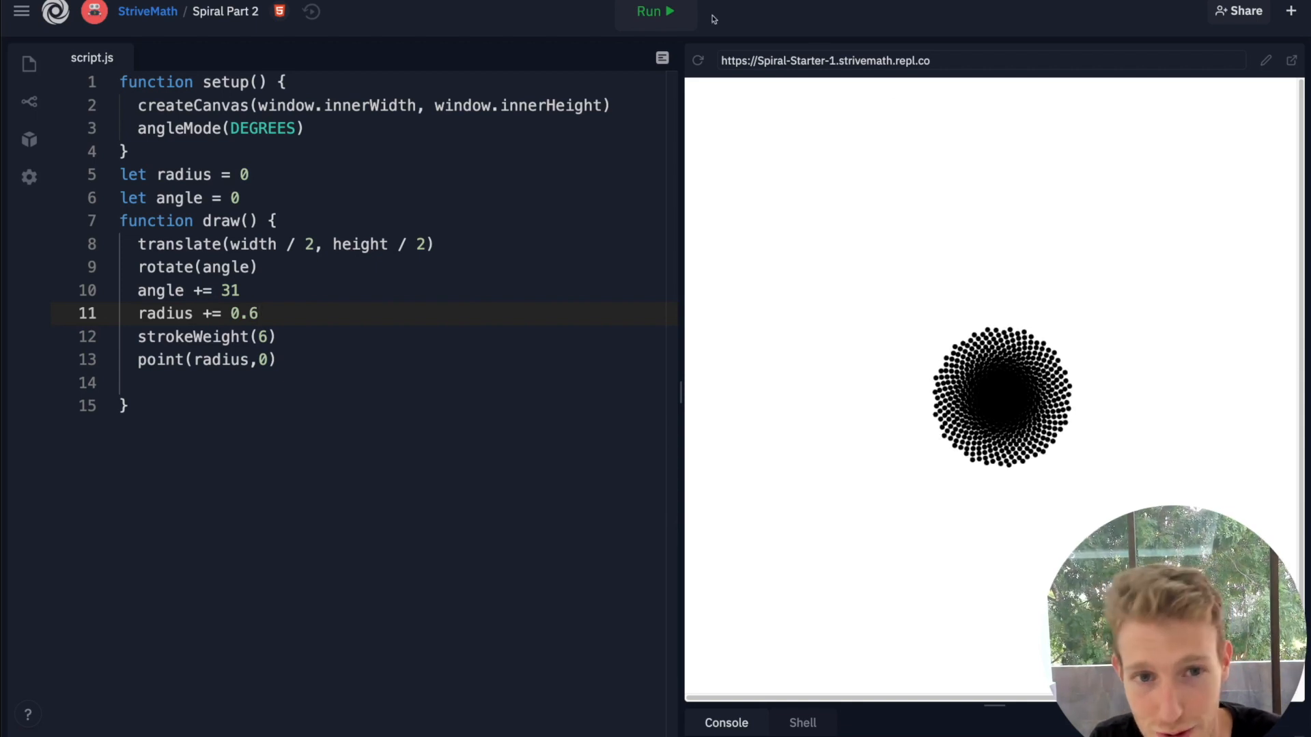
click(656, 11)
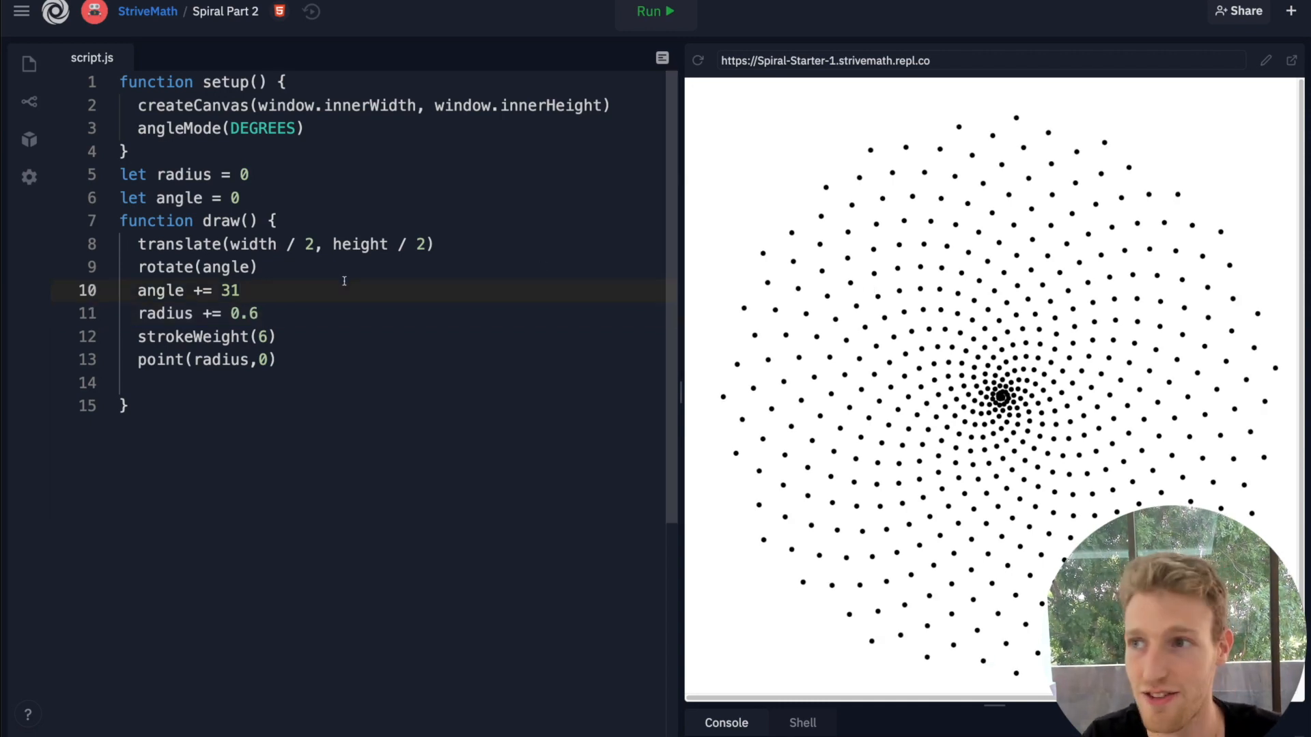
- Run the sketch with angle steps of 30 and then 45 degrees
key(Backspace)
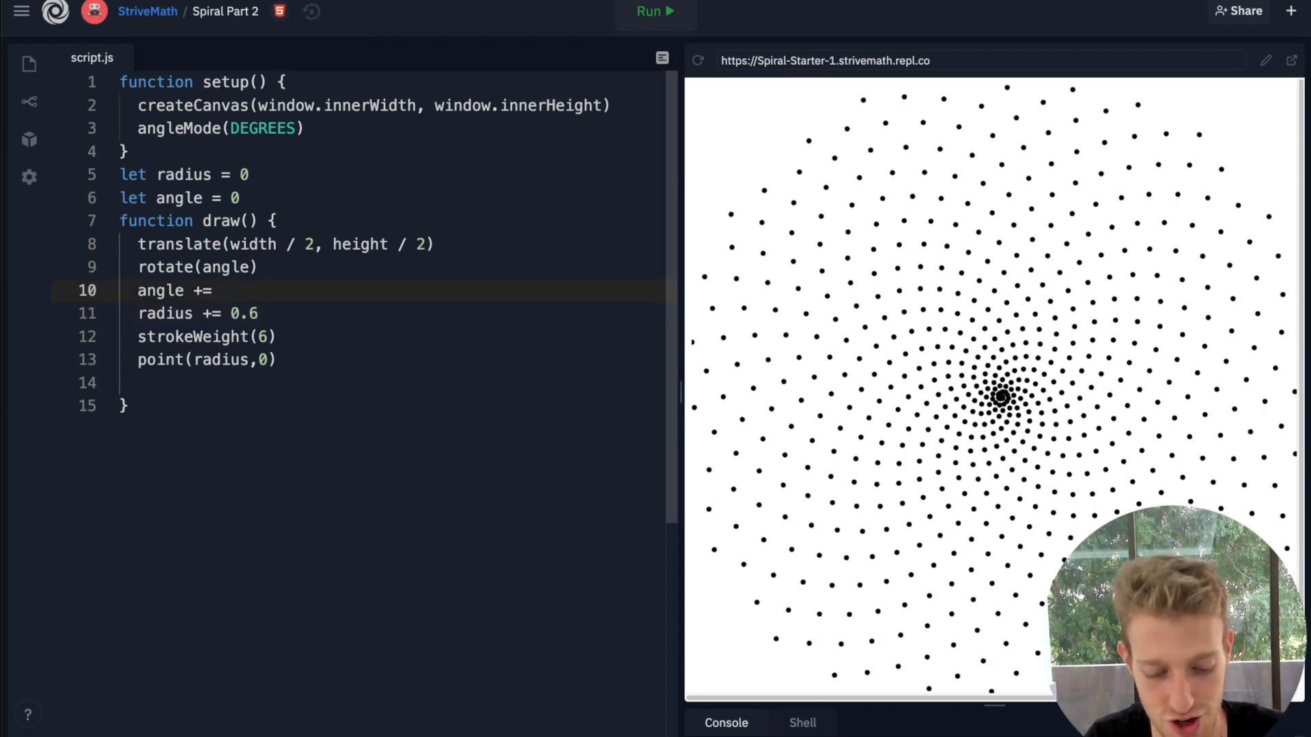
text(30)
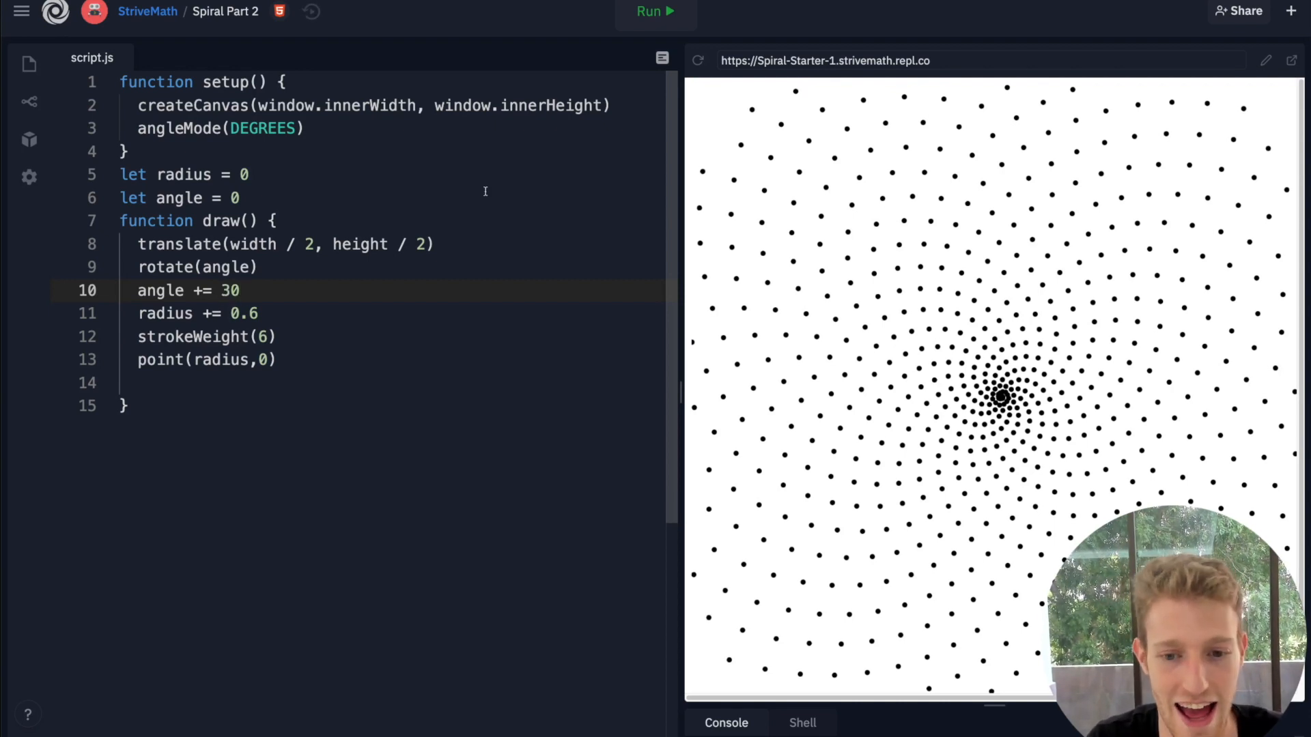
click(654, 11)
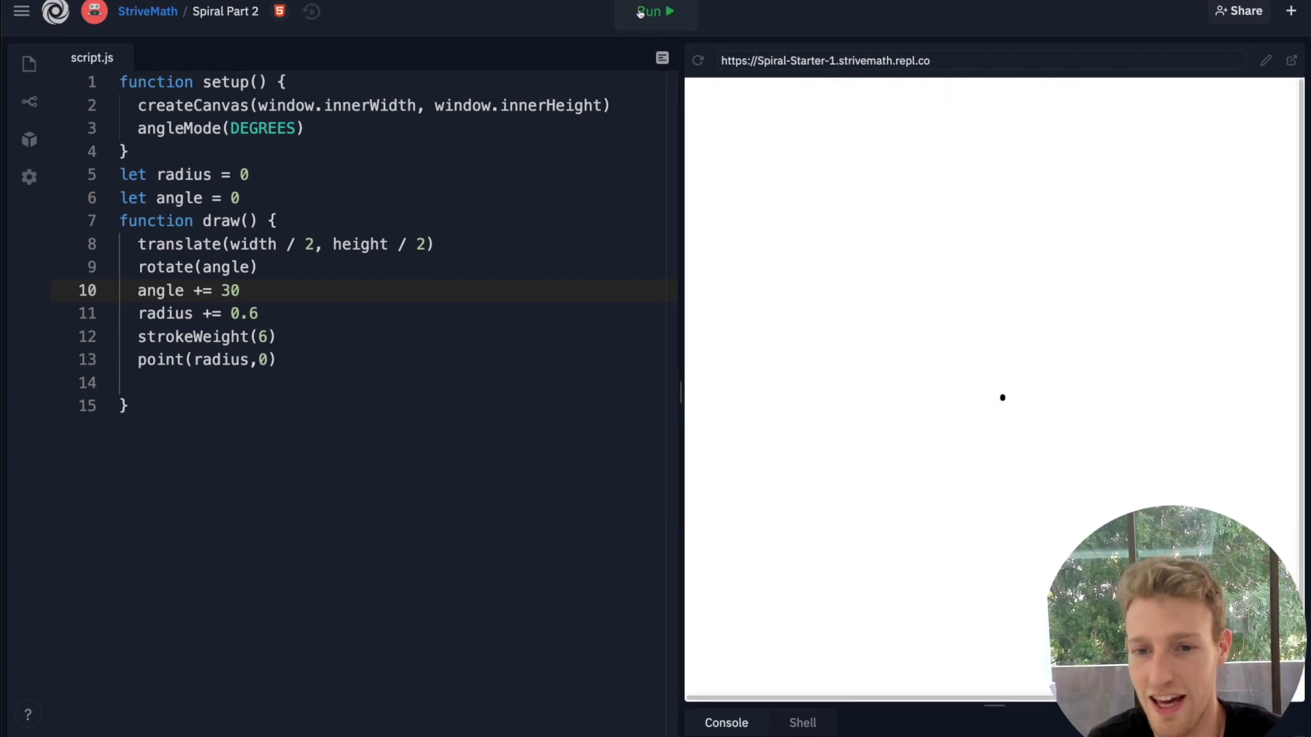
click(656, 11)
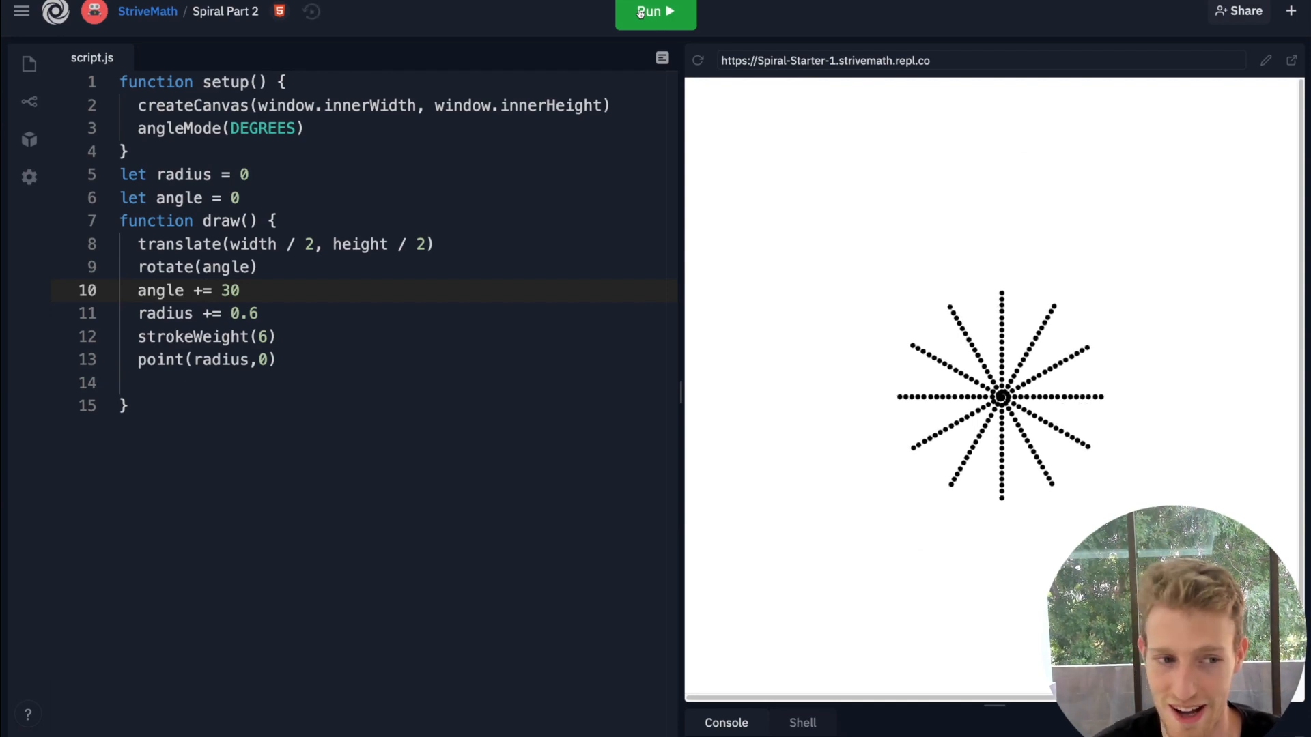
click(655, 11)
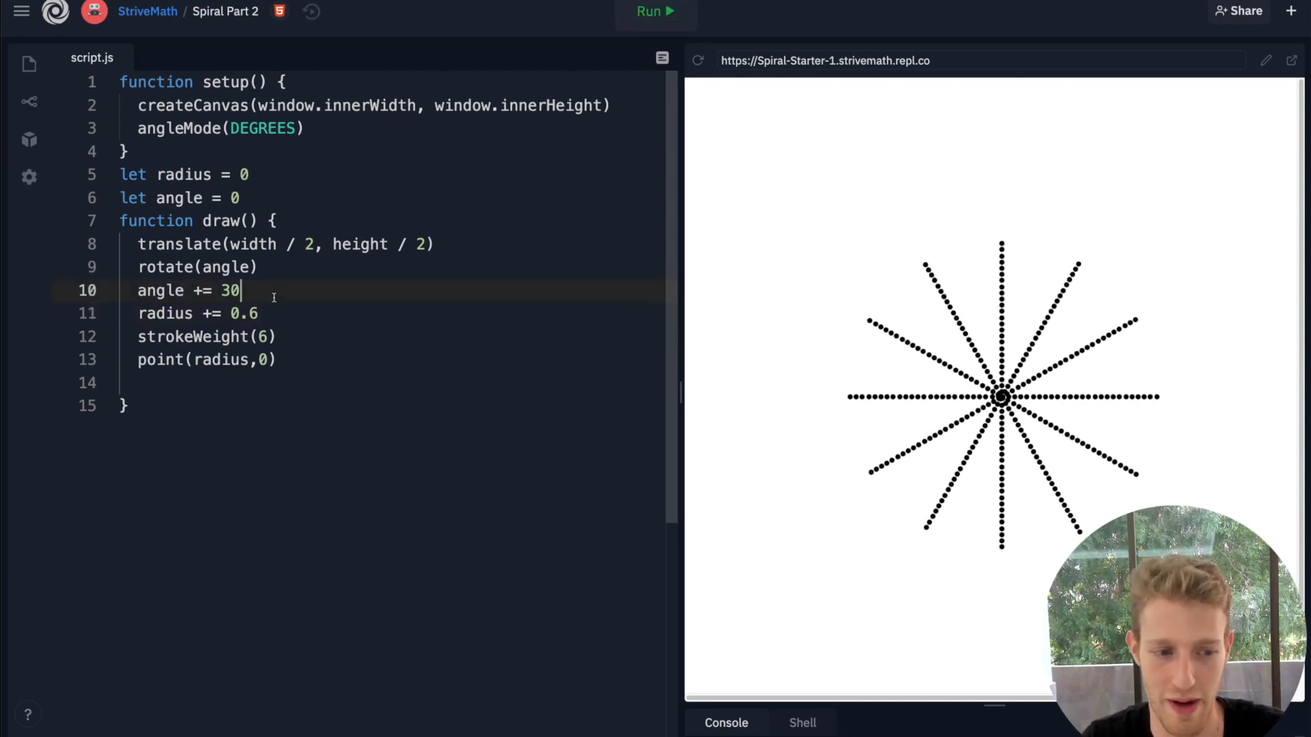
click(656, 11)
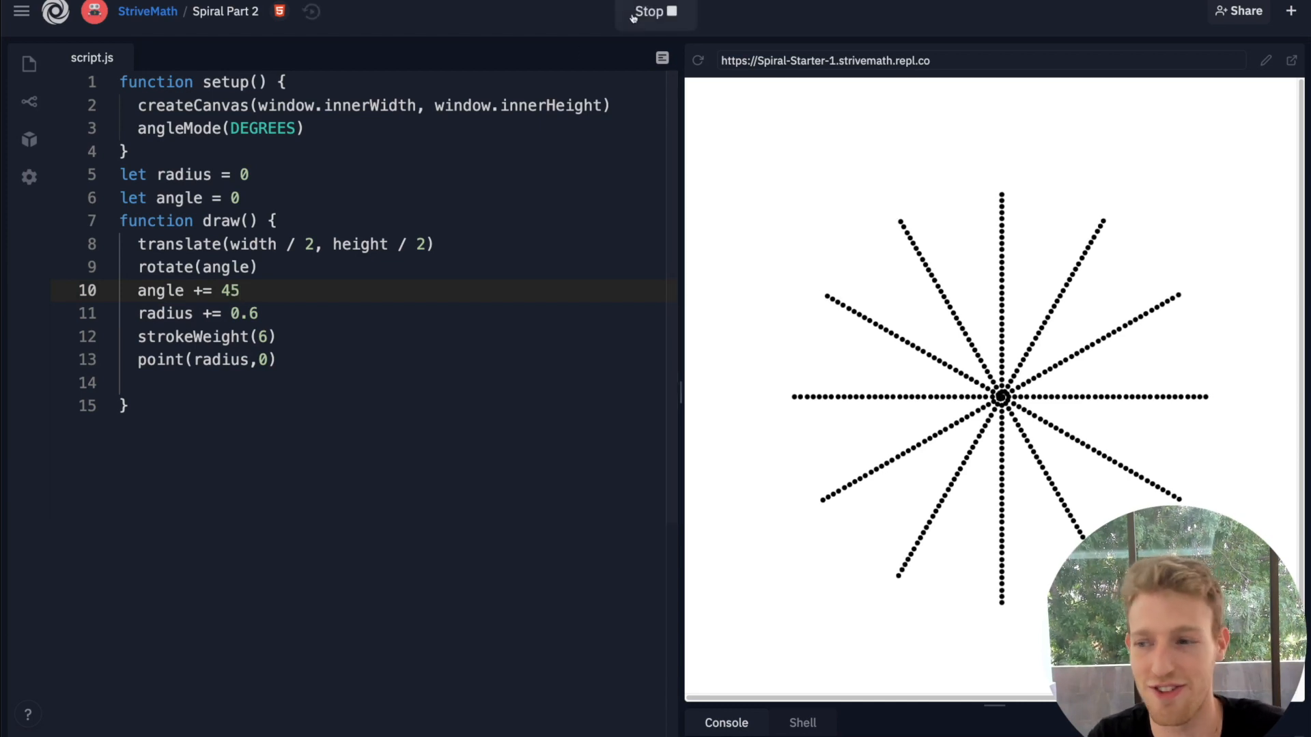
click(650, 11)
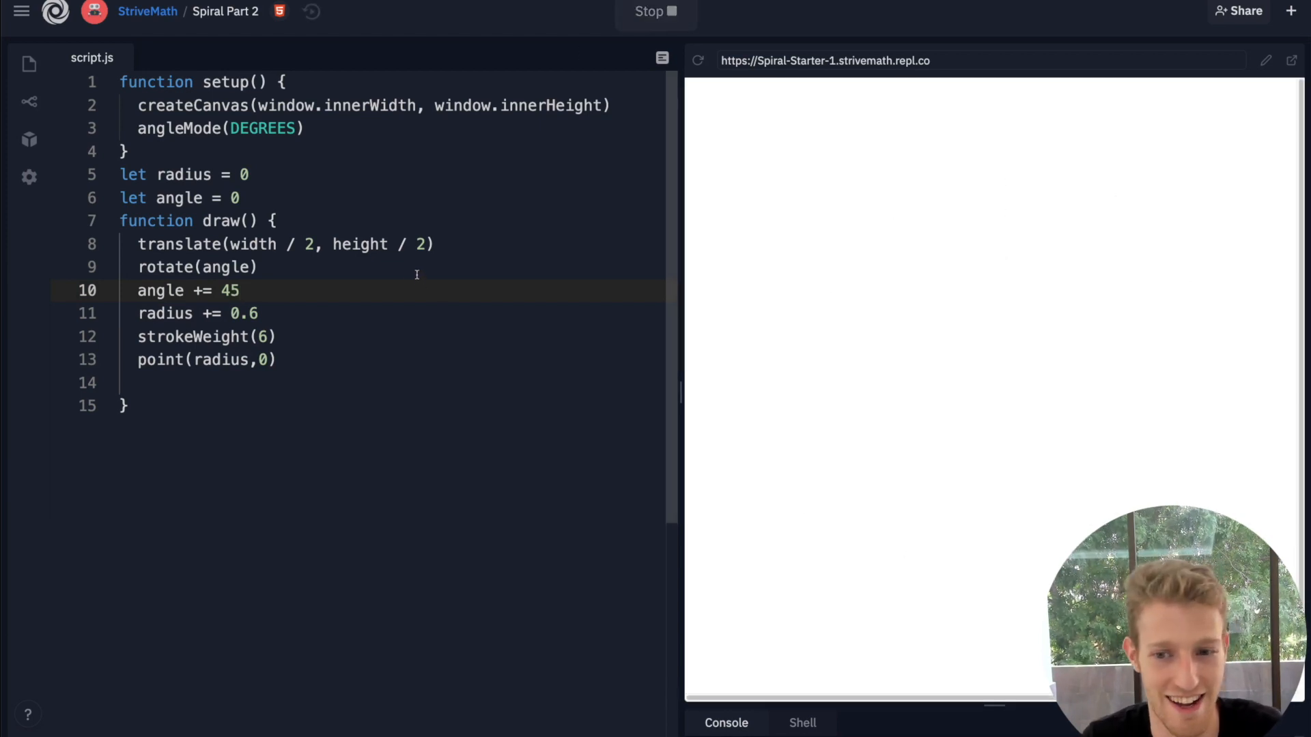
- Set the angle step to 90 and run to draw a cross of straight lines
click(655, 11)
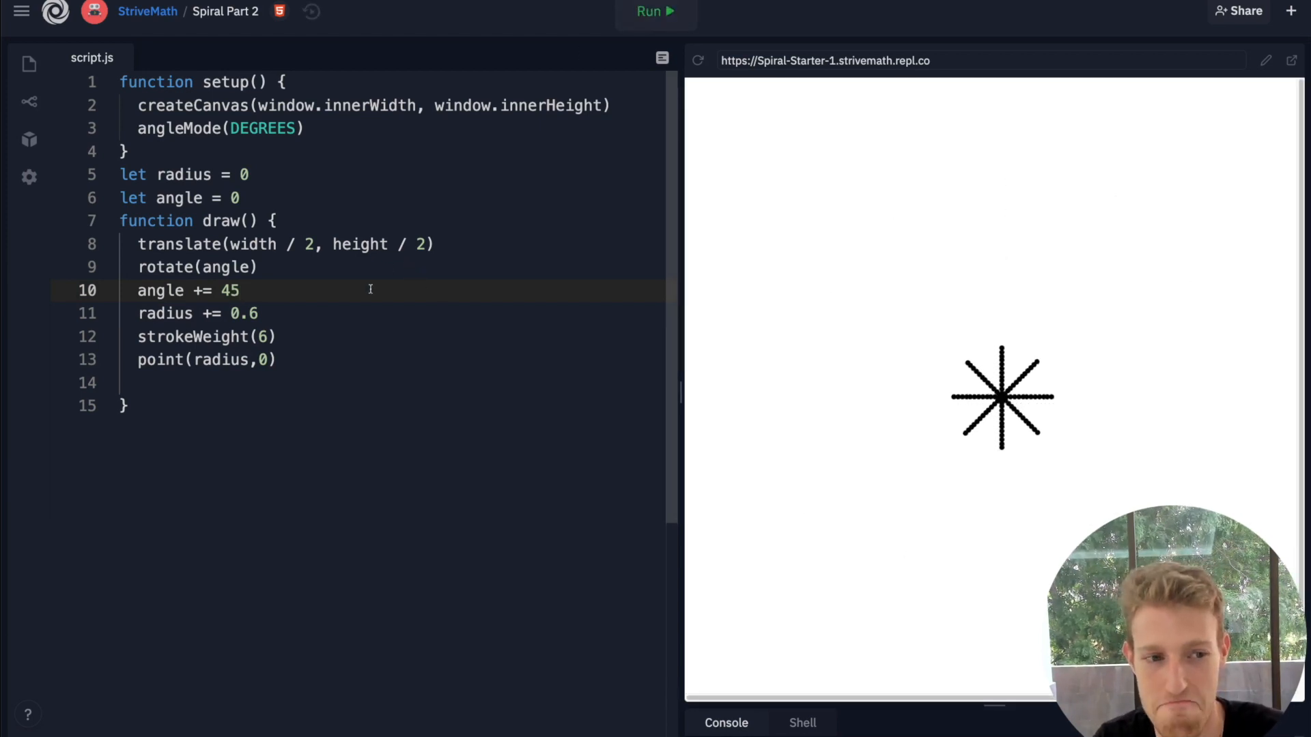
text(90)
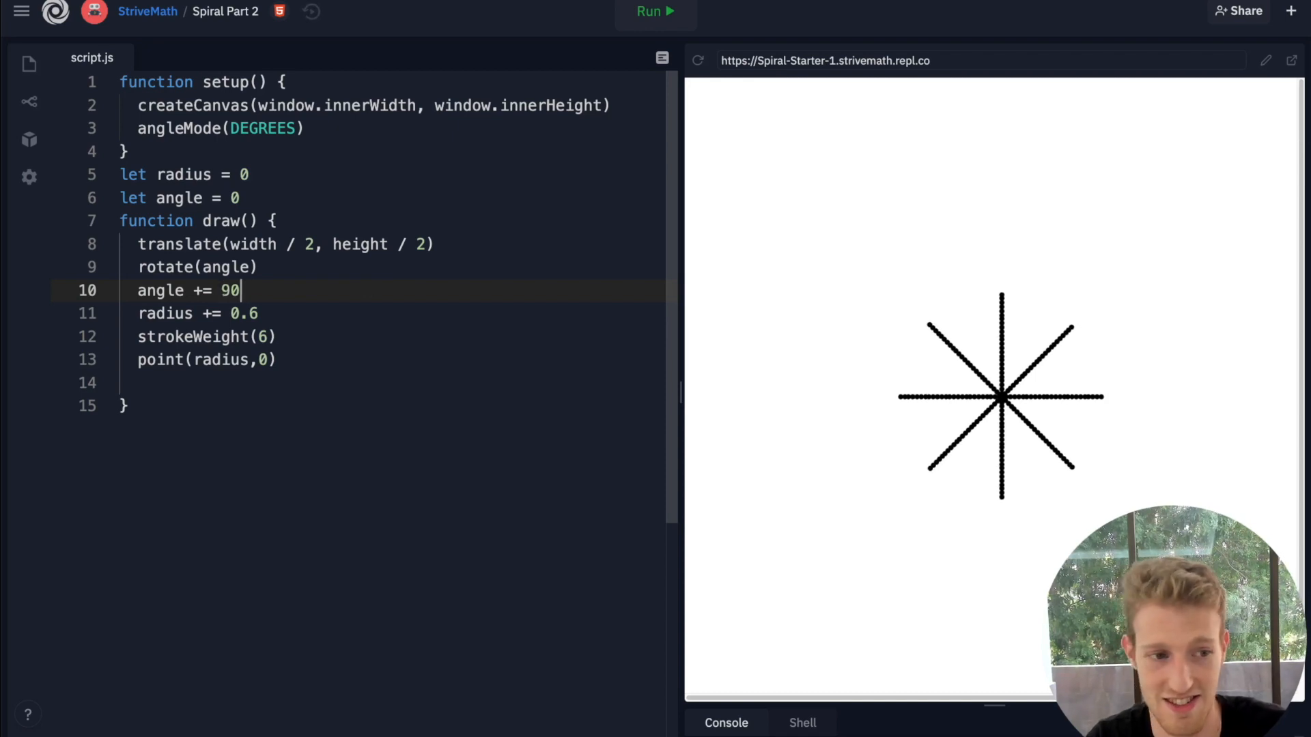
click(655, 11)
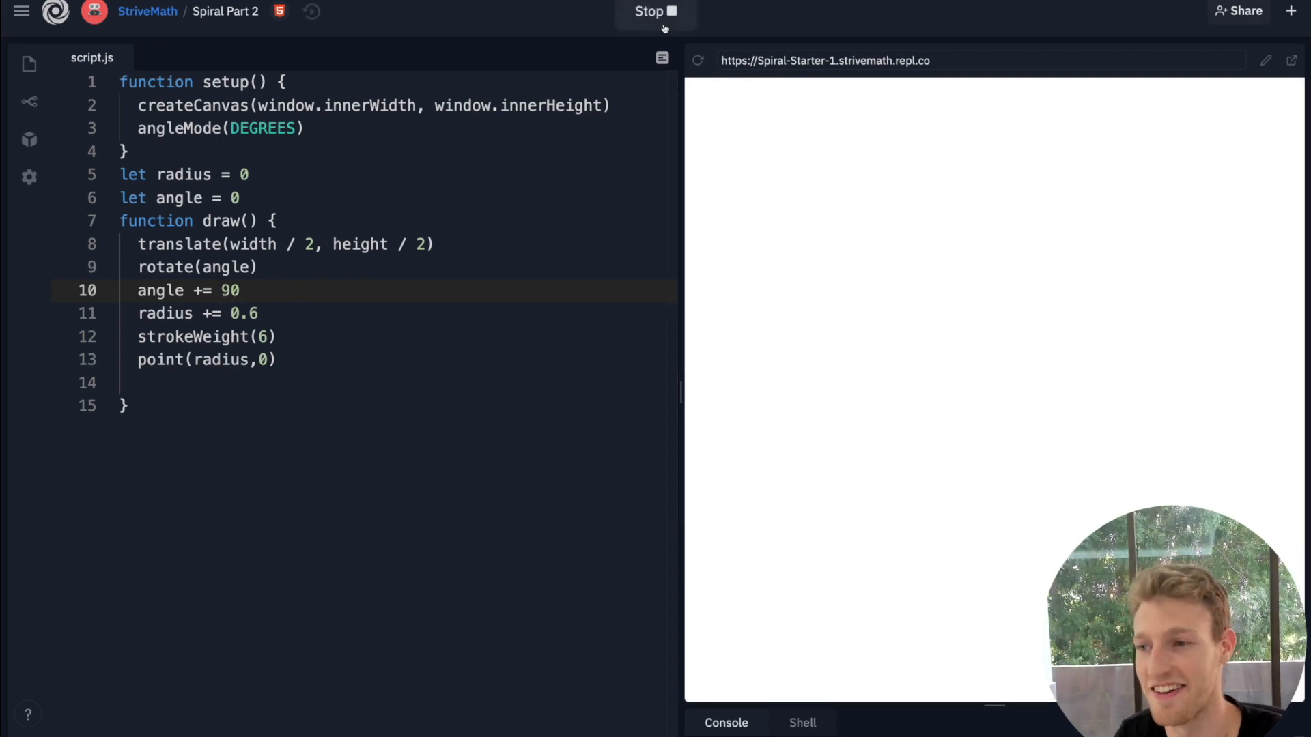
click(656, 11)
text(.1)
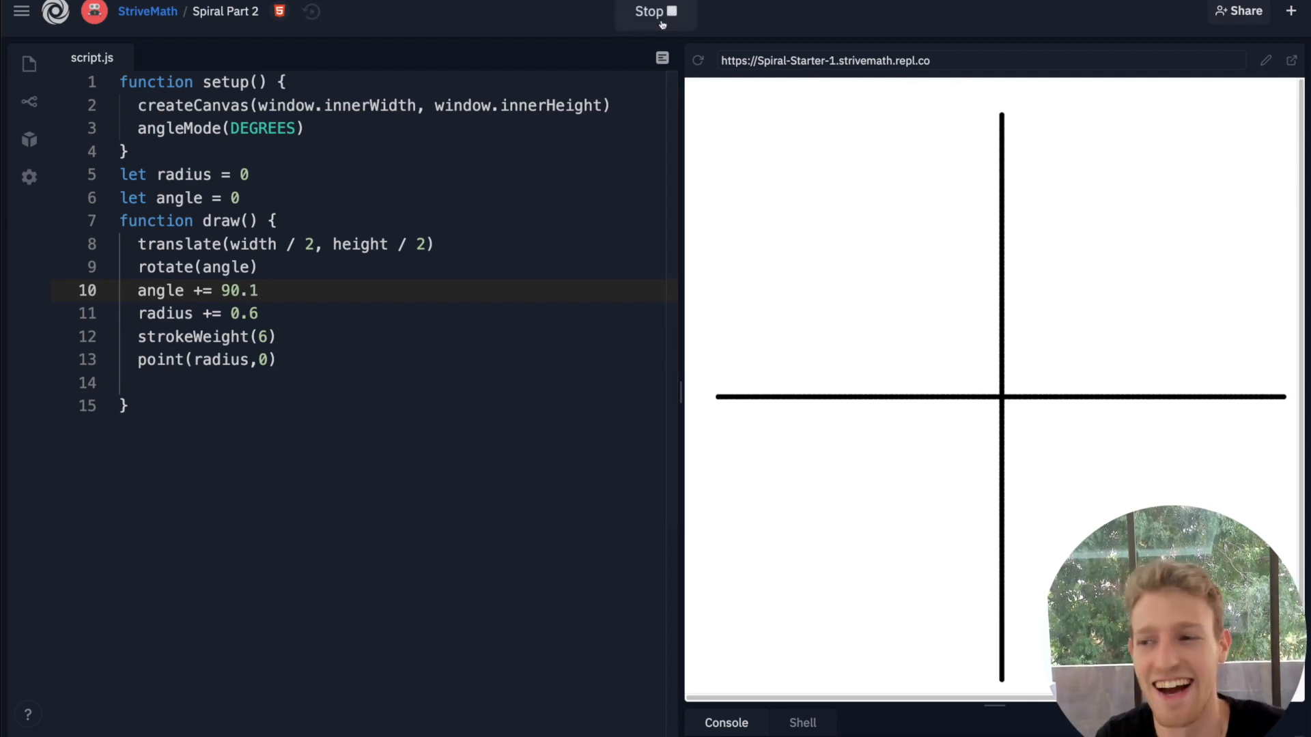
- Rerun the 90.1 version, then set the angle step to 180 and run again
click(654, 11)
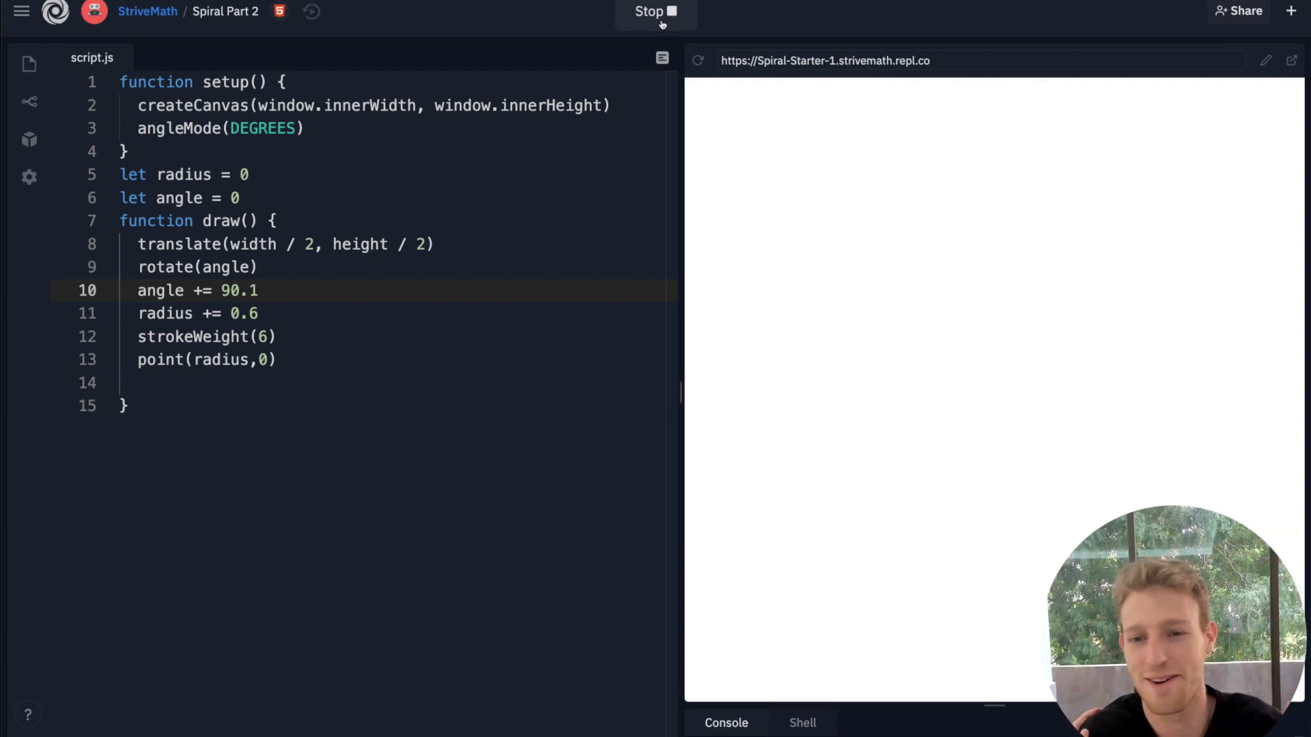
click(655, 12)
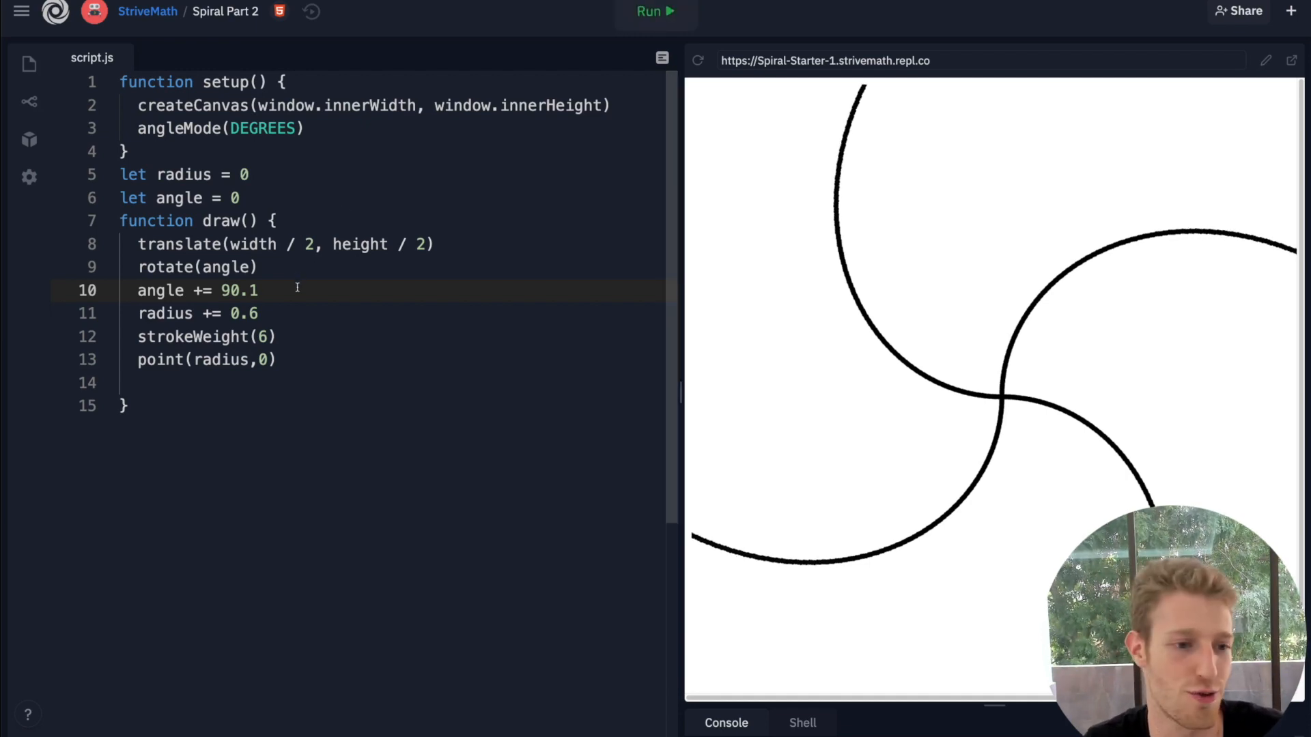
key(Backspace)
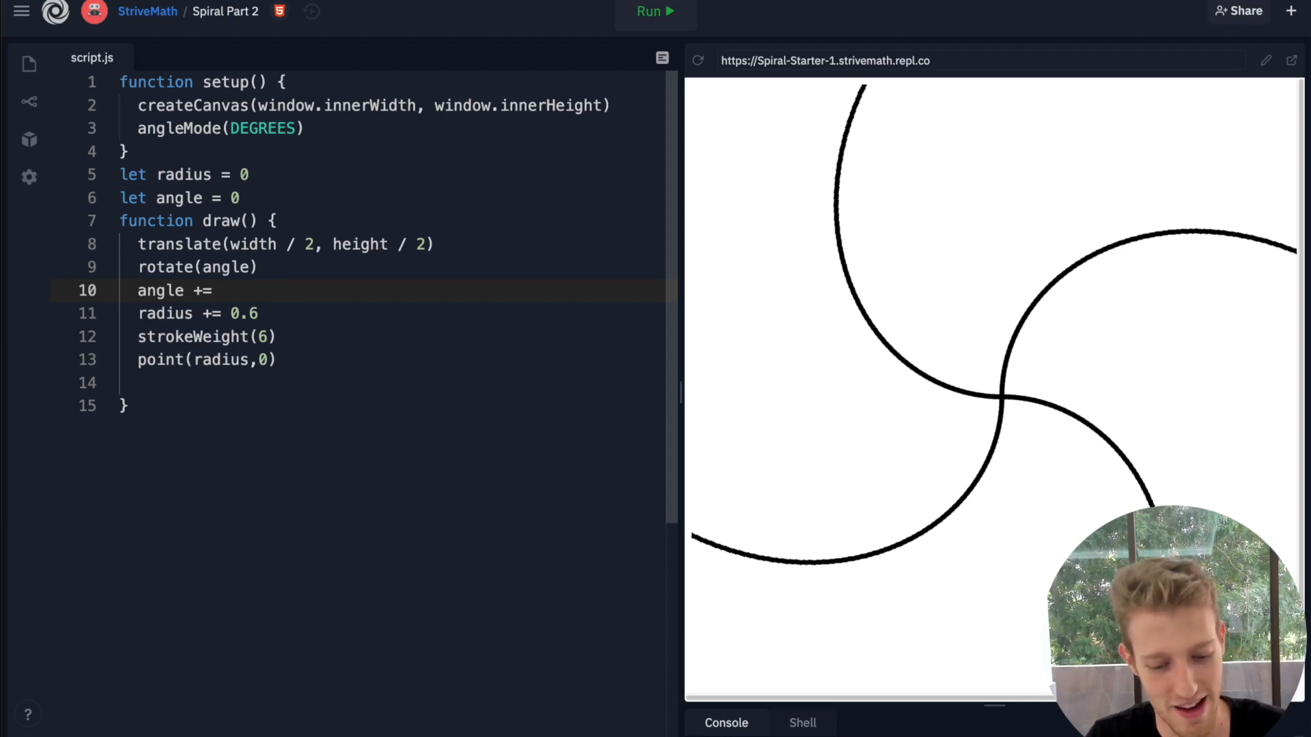
text(180)
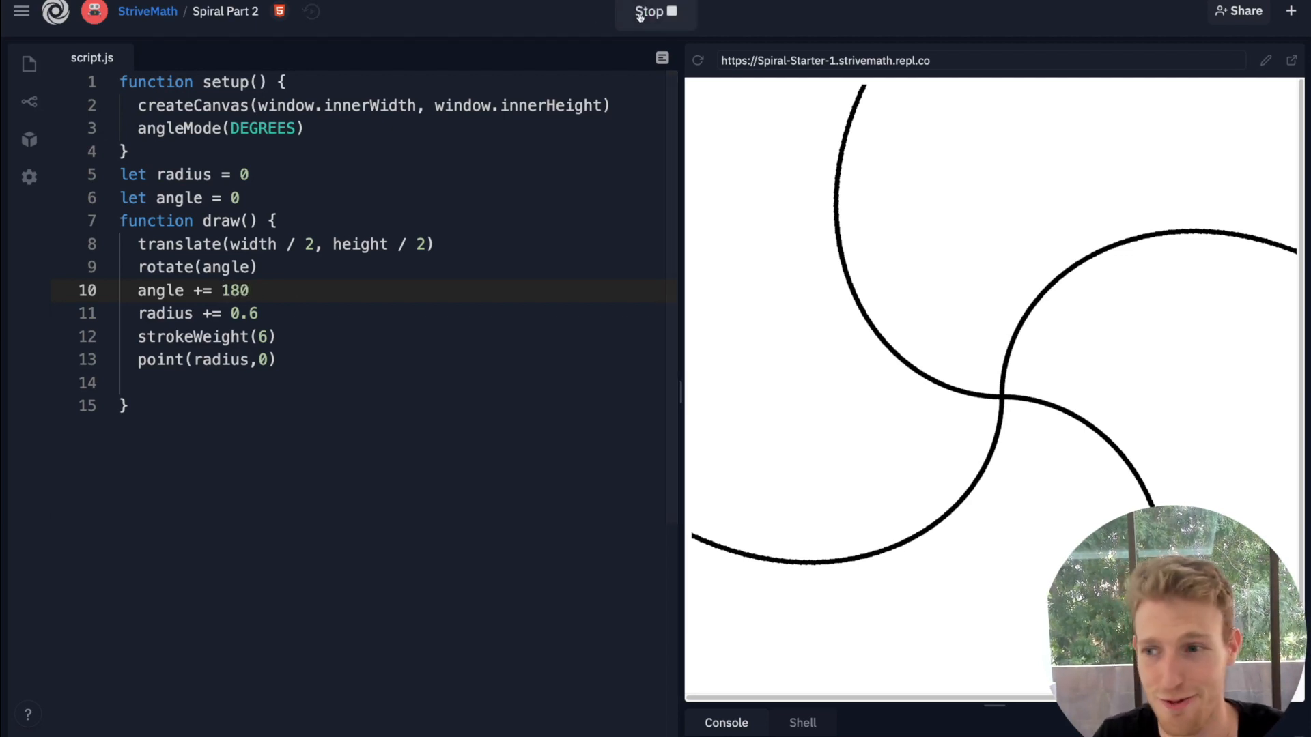
click(654, 11)
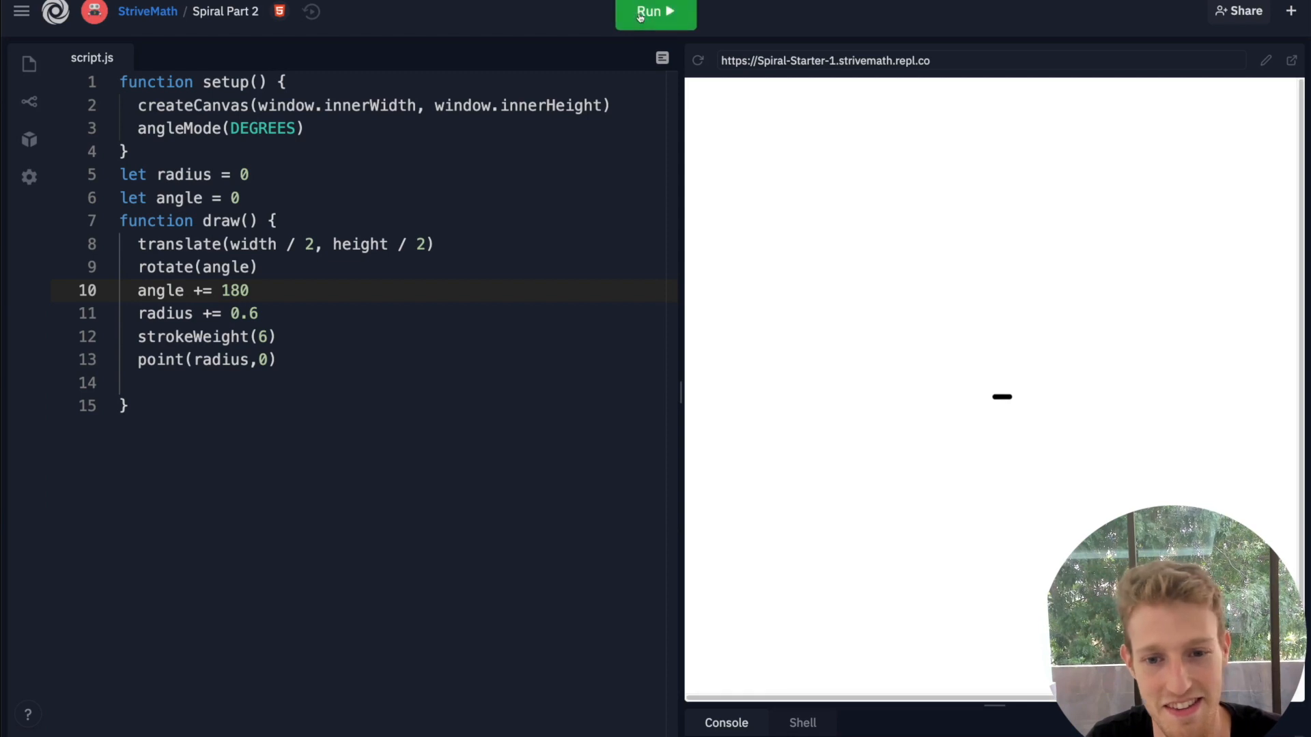